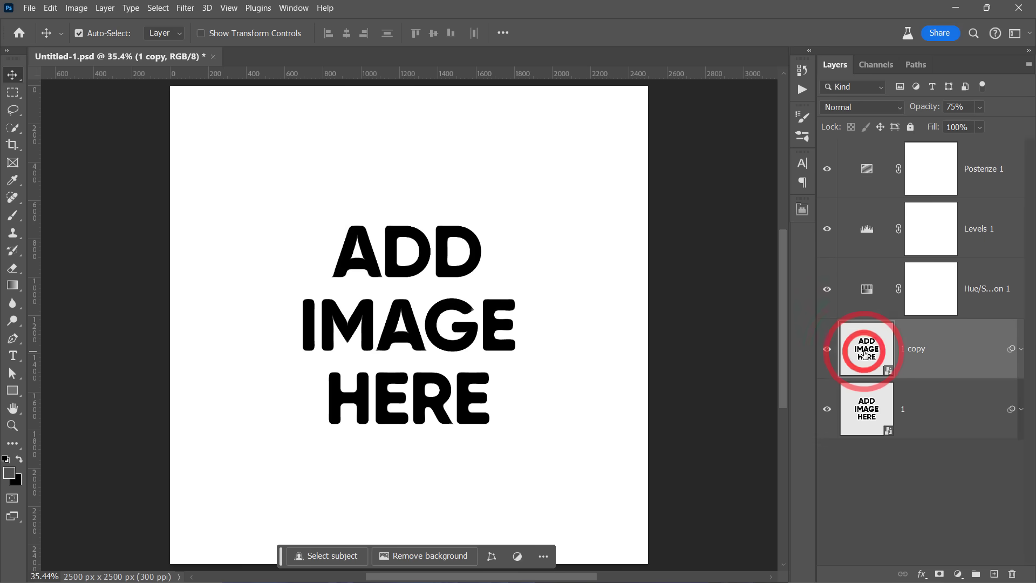
- Close the template, action and exported portrait previews, returning to the Home screen
{"action": "double_click", "coordinate": [866, 350]}
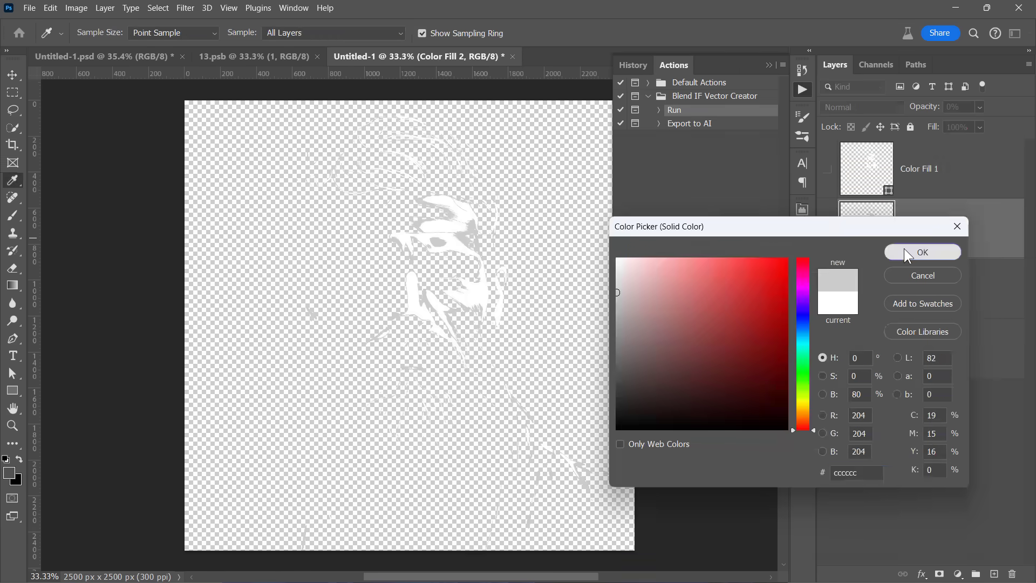
{"action": "left_click", "coordinate": [921, 252]}
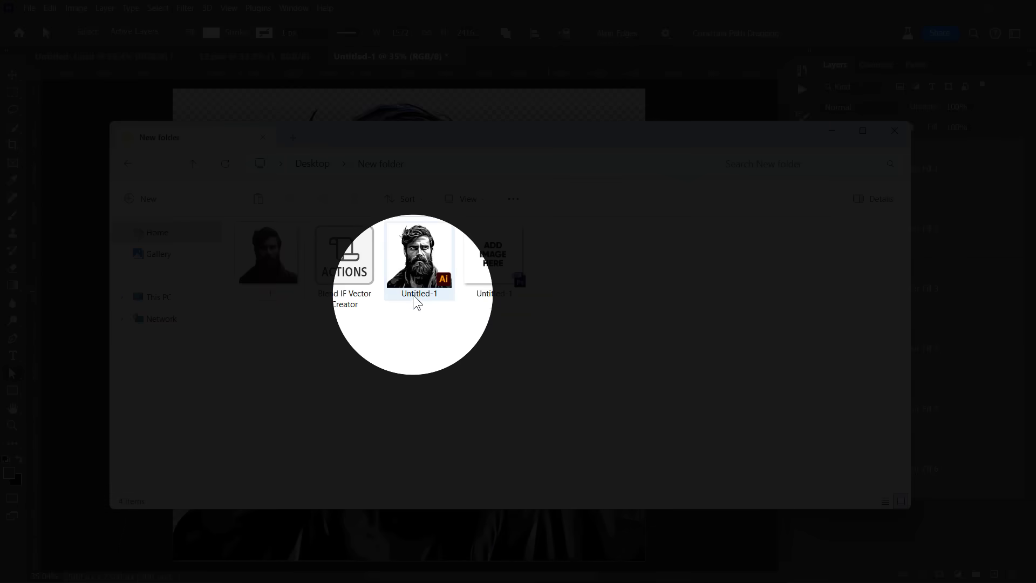
{"action": "double_click", "coordinate": [417, 255]}
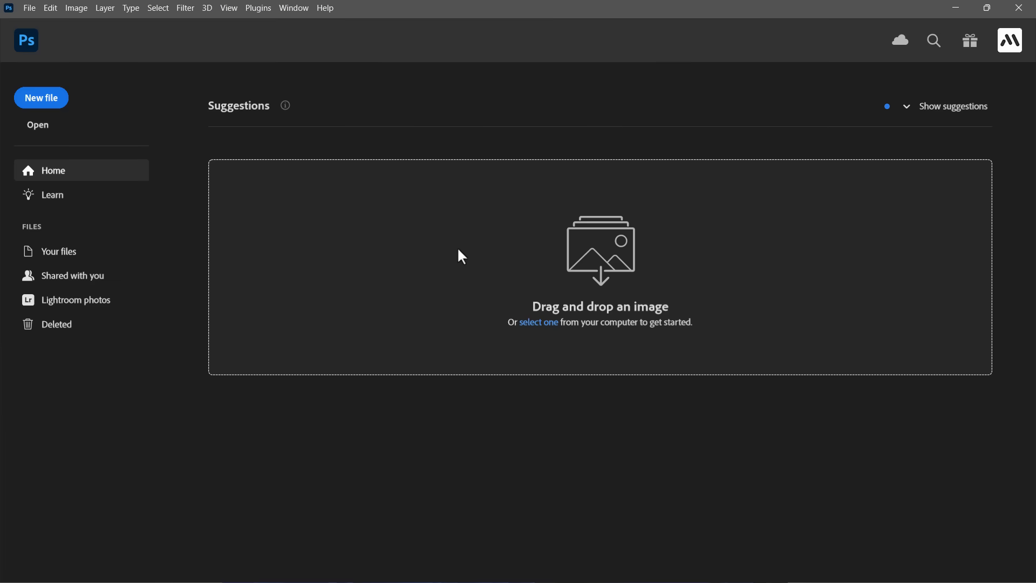
- Create a 2500×2500 px, 300 ppi document and place the bearded-man portrait embedded
{"action": "left_click", "coordinate": [41, 98]}
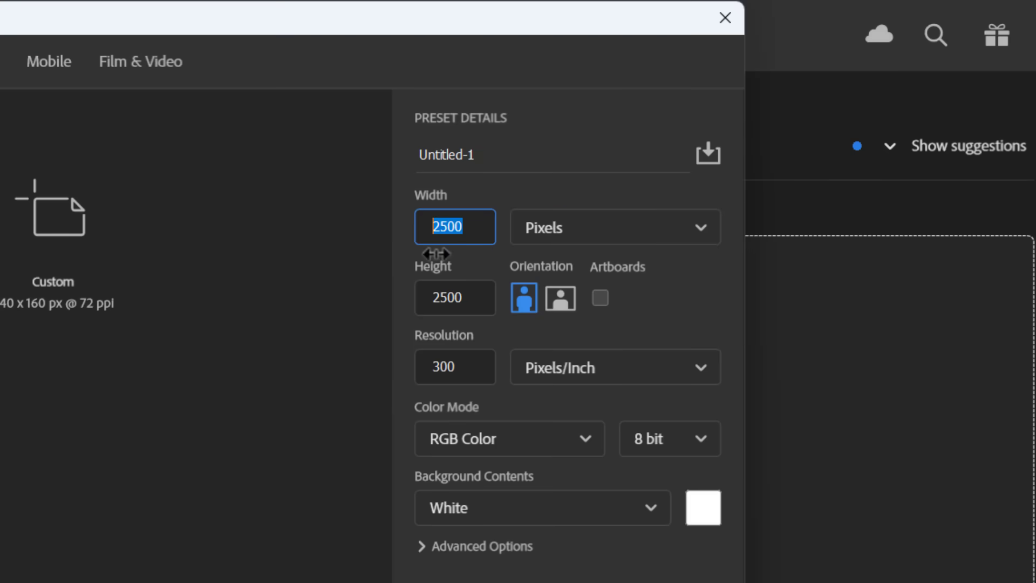
{"action": "left_click", "coordinate": [706, 464]}
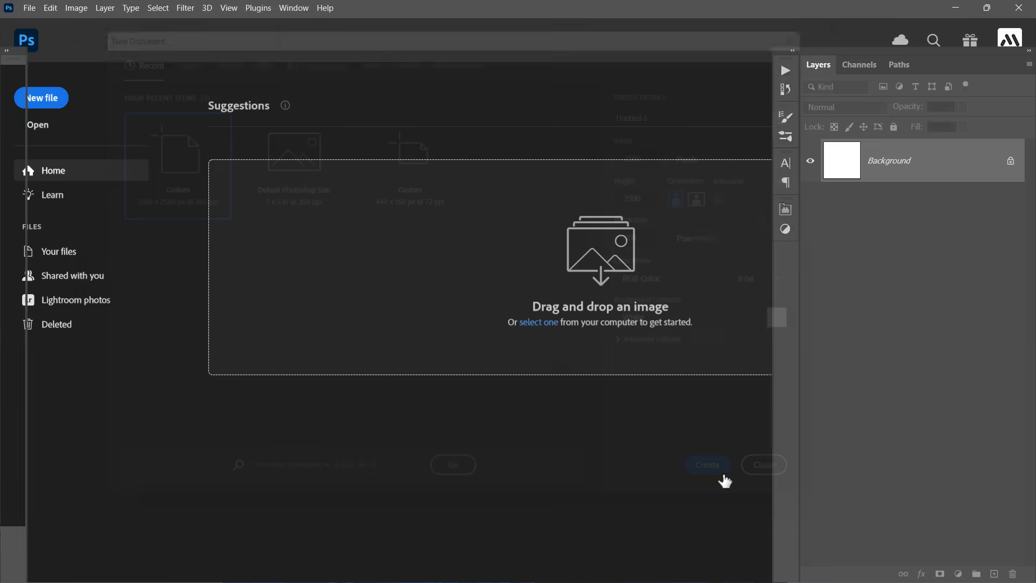
{"action": "left_click", "coordinate": [29, 8]}
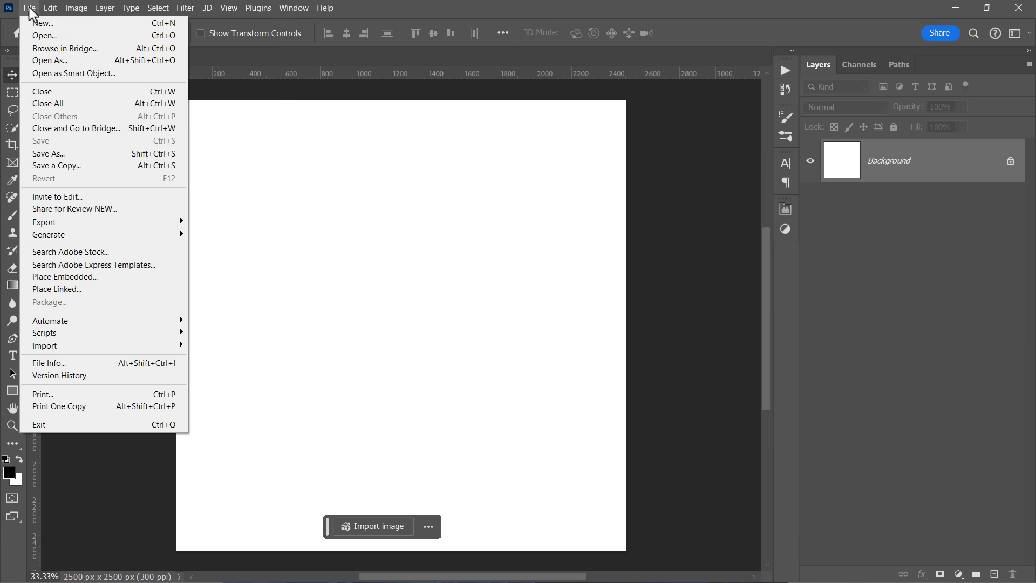
{"action": "left_click", "coordinate": [64, 277]}
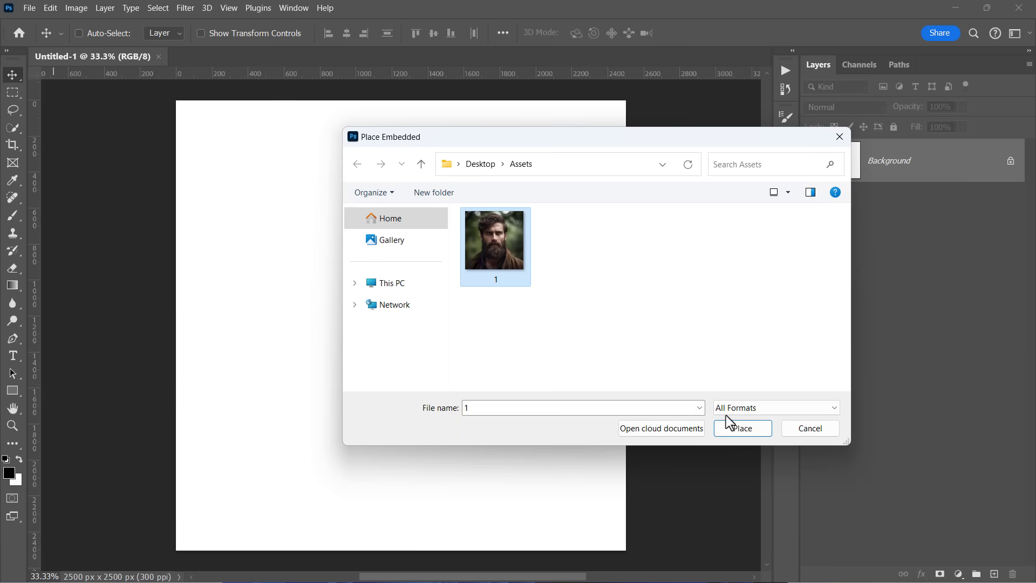
{"action": "left_click", "coordinate": [741, 428]}
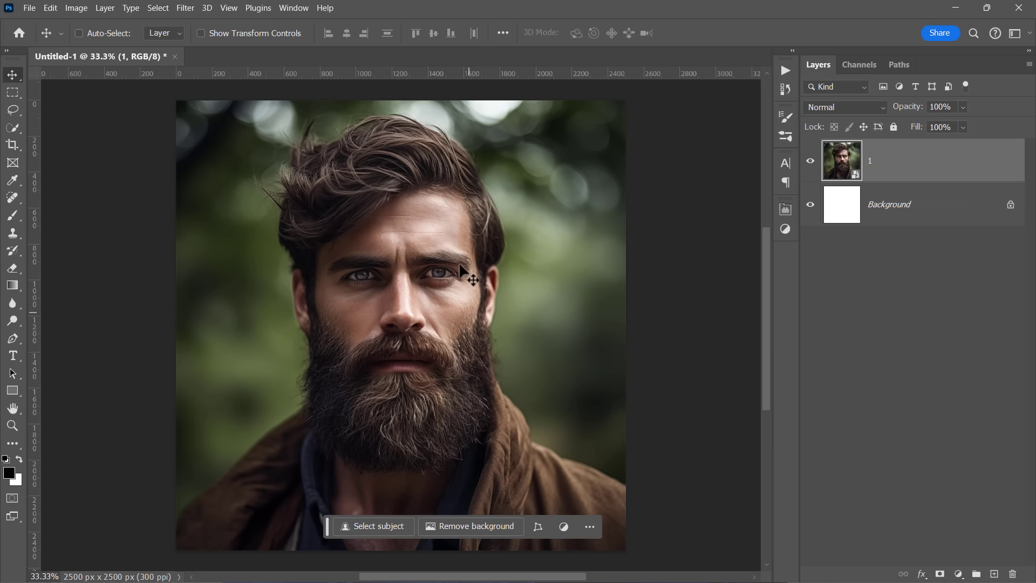
{"action": "mouse_move", "coordinate": [439, 274]}
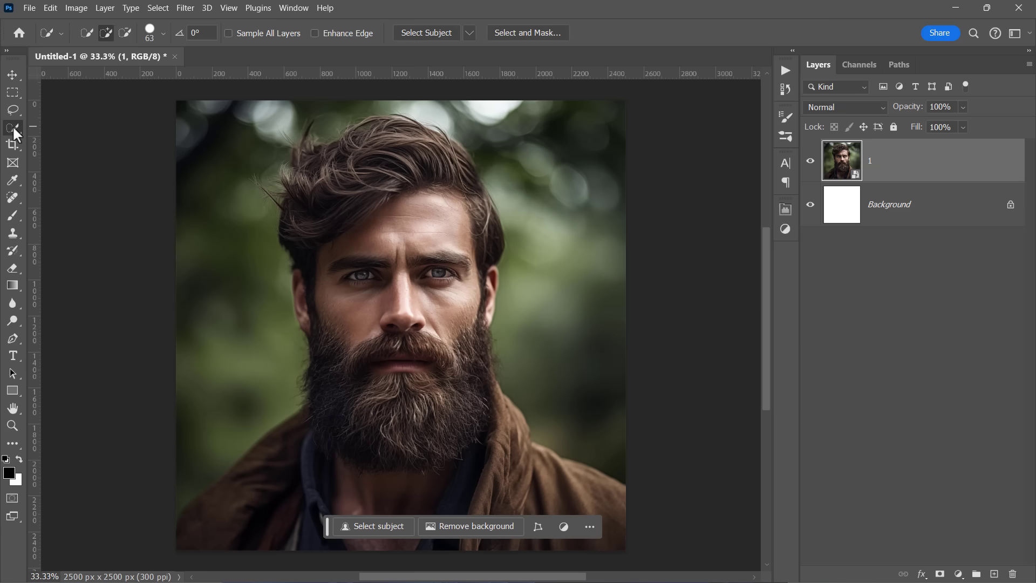
- Remove the portrait's green background and apply the resulting layer mask
{"action": "left_click", "coordinate": [470, 526]}
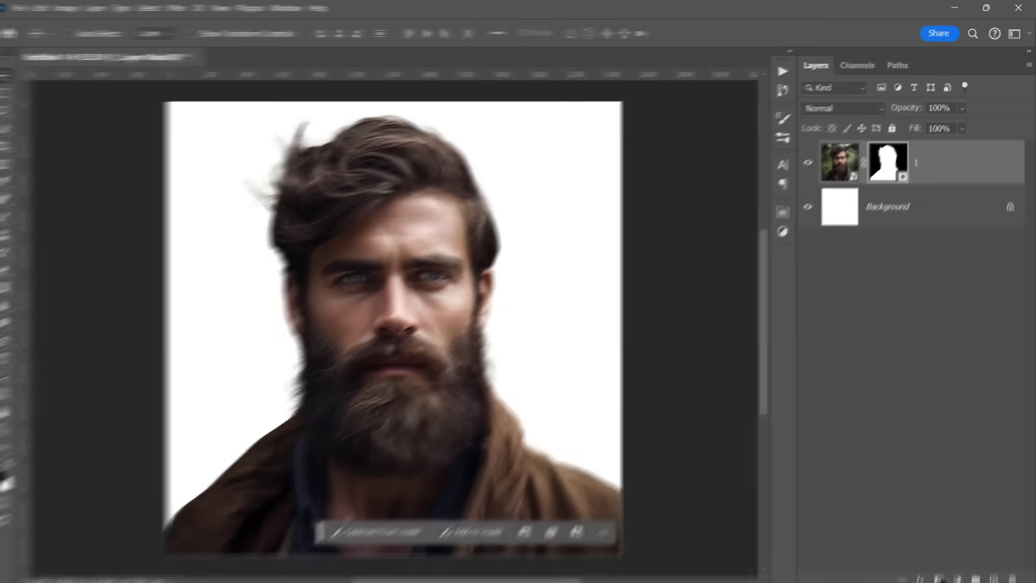
{"action": "right_click", "coordinate": [816, 304]}
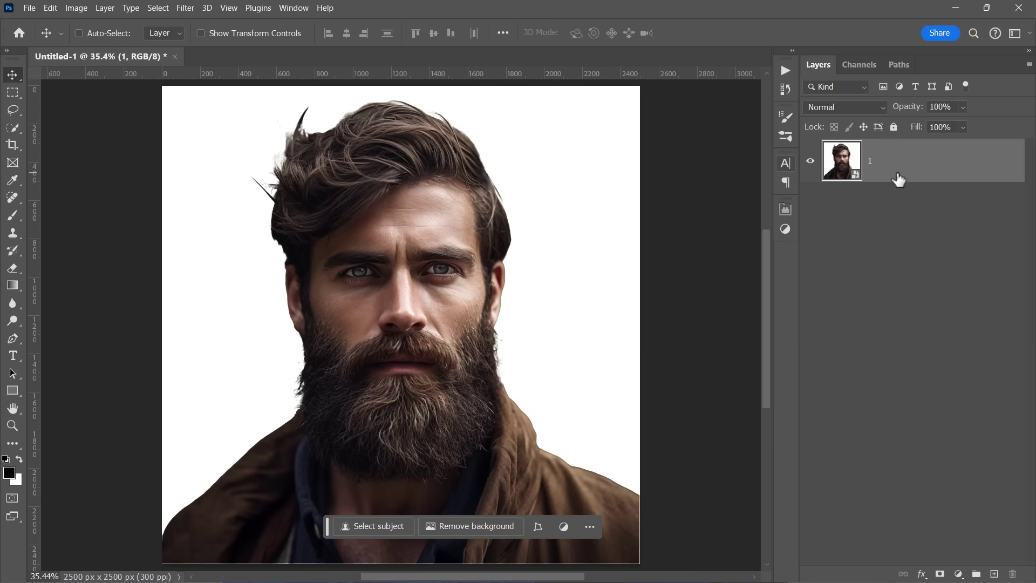
{"action": "mouse_move", "coordinate": [898, 180]}
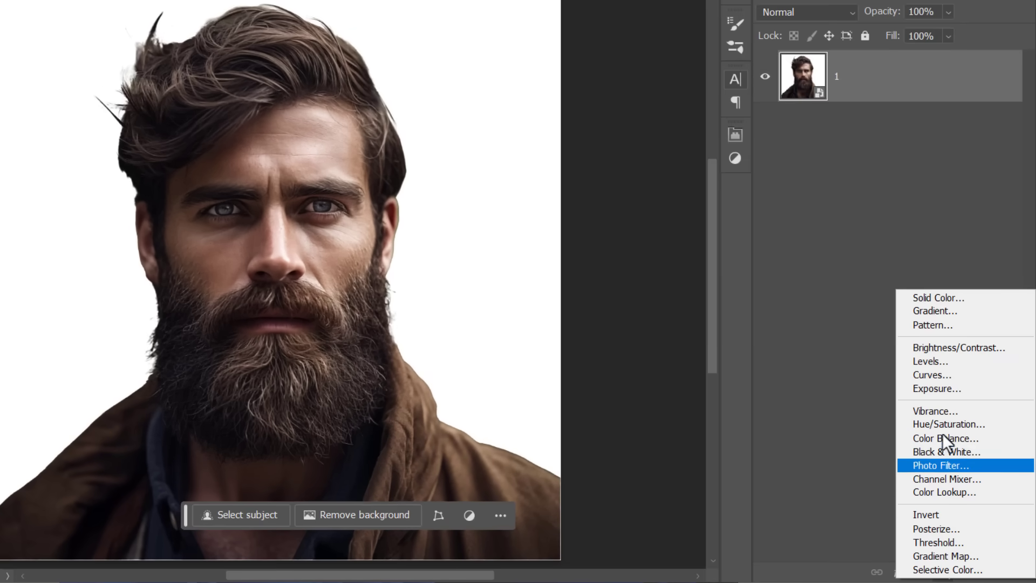
- Add a Hue/Saturation adjustment at Saturation -100, then a Levels adjustment
{"action": "left_click", "coordinate": [948, 424]}
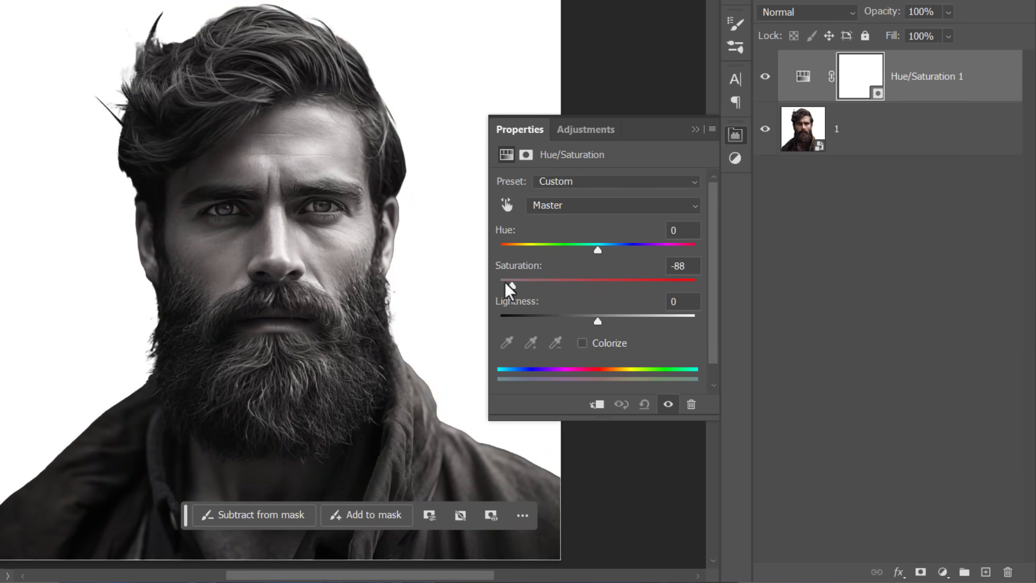
{"action": "left_click", "coordinate": [943, 572]}
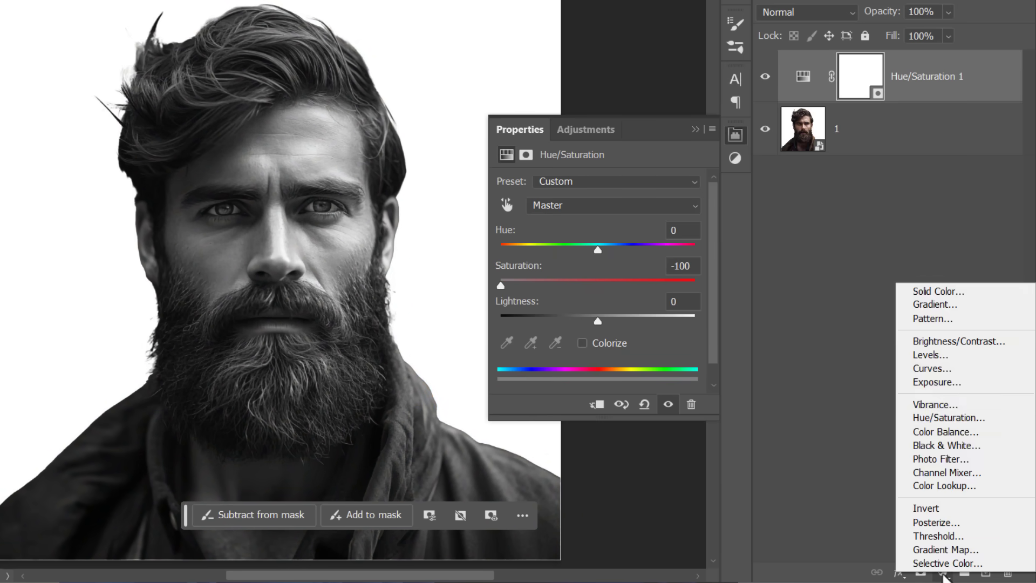
{"action": "left_click", "coordinate": [930, 355]}
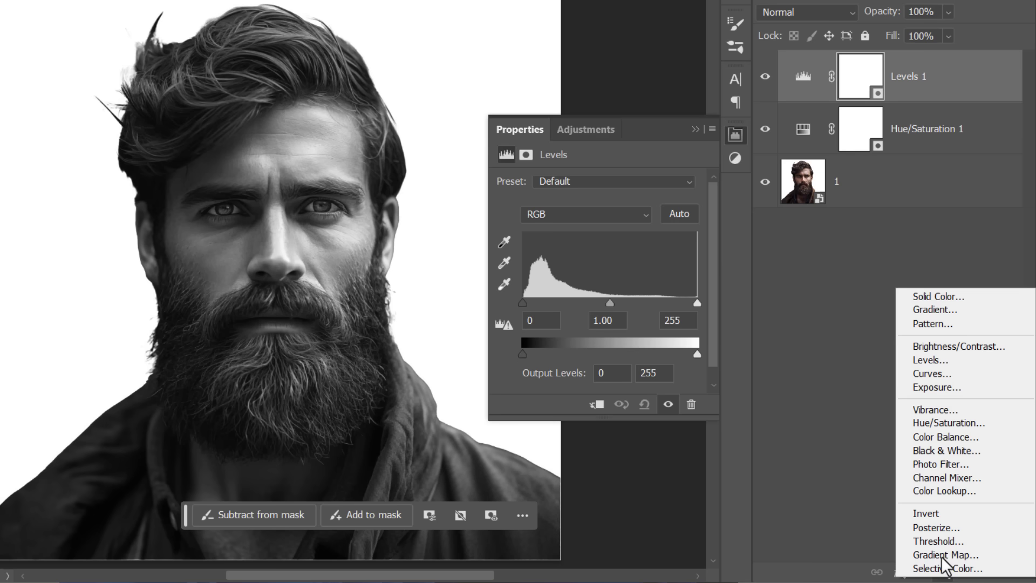
- Add a Posterize adjustment set to 6 levels
{"action": "left_click", "coordinate": [935, 527]}
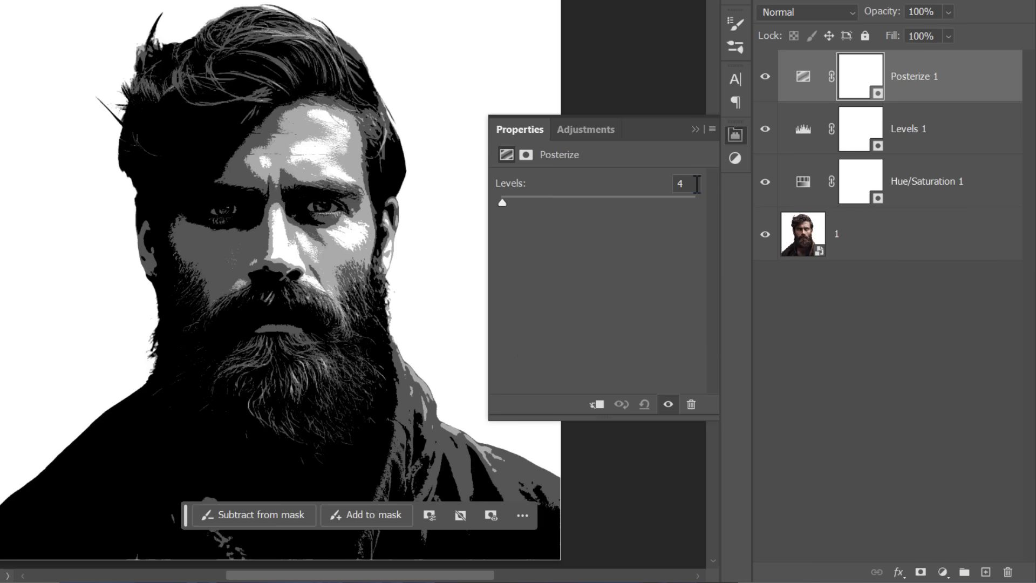
{"action": "type", "text": "2"}
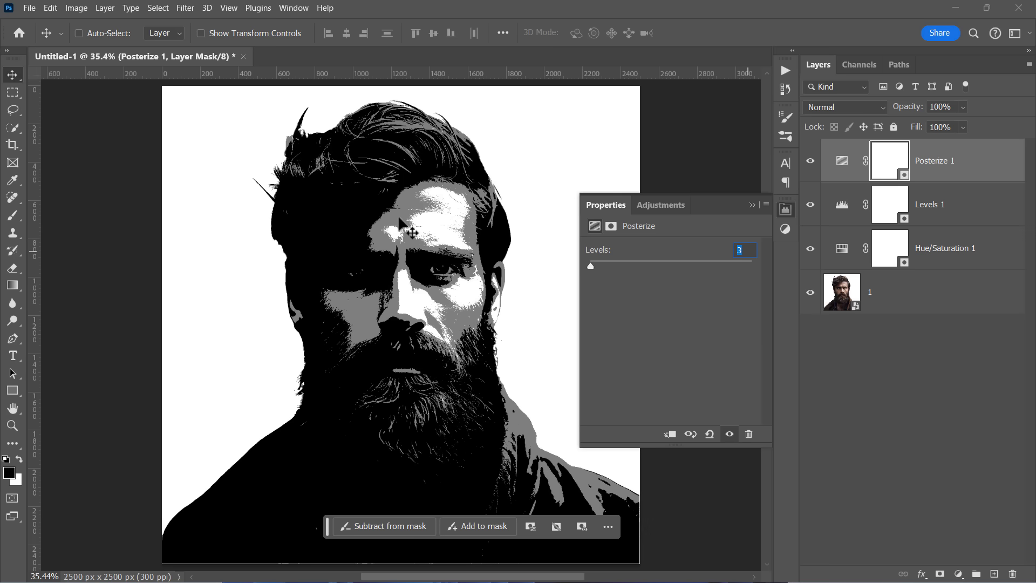
{"action": "type", "text": "4"}
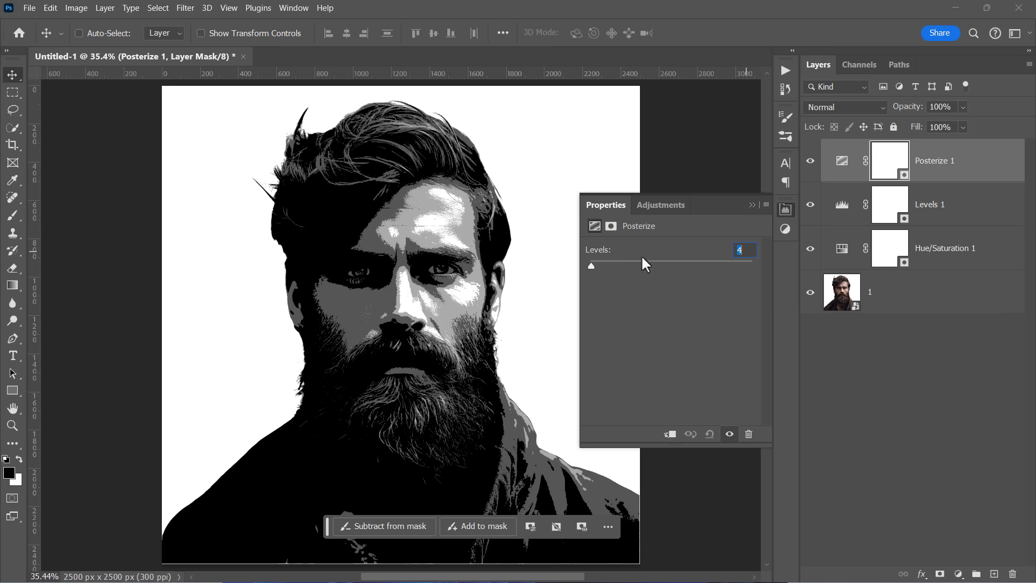
{"action": "type", "text": "6"}
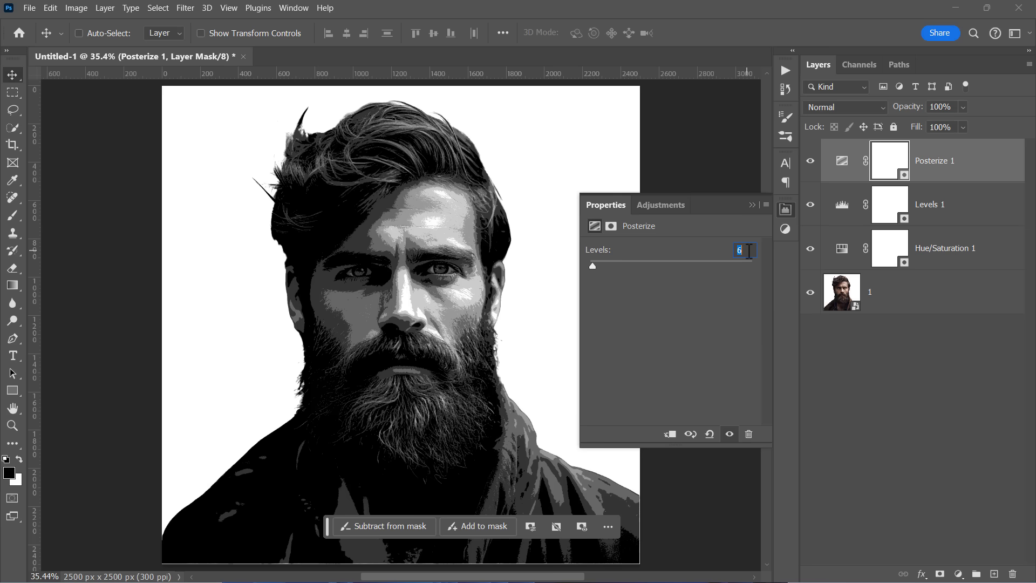
{"action": "left_click", "coordinate": [936, 296]}
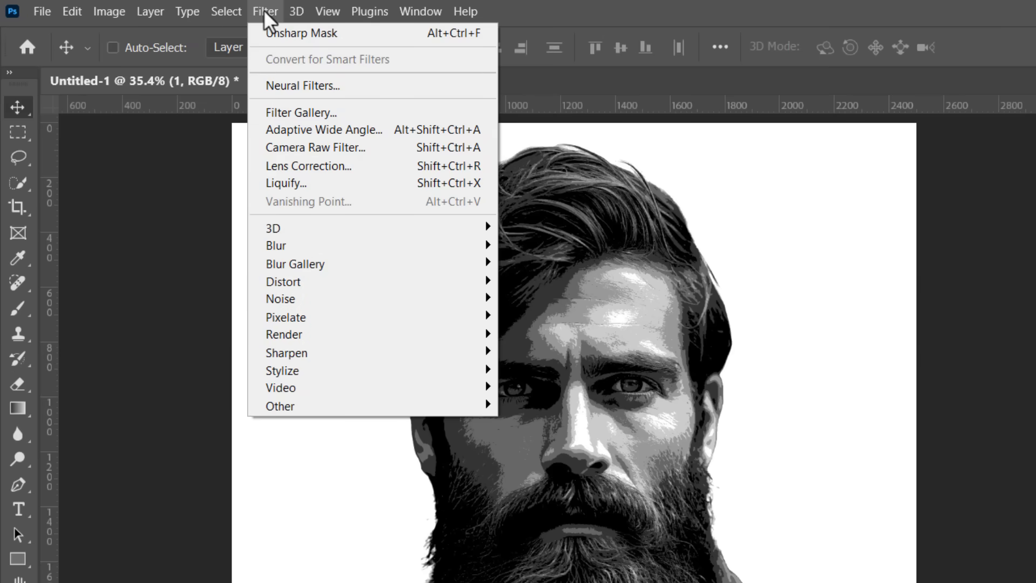
{"action": "mouse_move", "coordinate": [283, 370]}
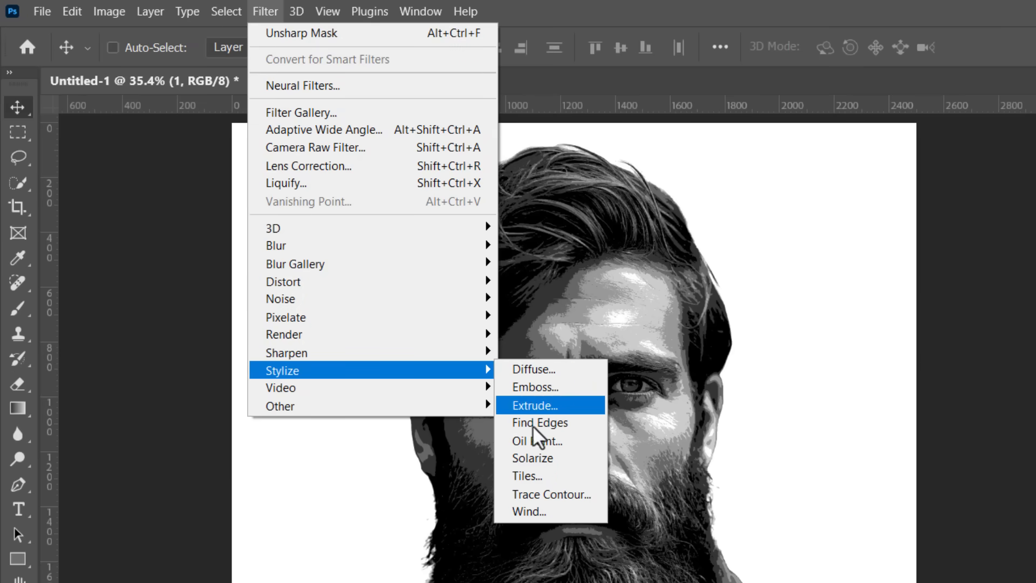
- Apply Oil Paint to layer 1 with Scale 0.1 and Bristle Detail 0
{"action": "left_click", "coordinate": [536, 440]}
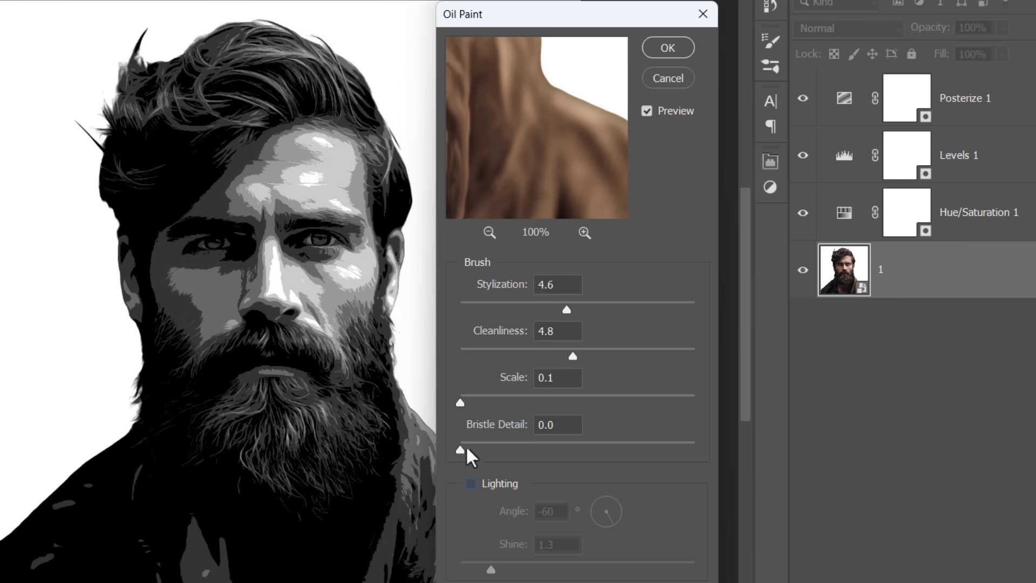
{"action": "left_click_drag", "start_coordinate": [460, 402], "coordinate": [573, 402]}
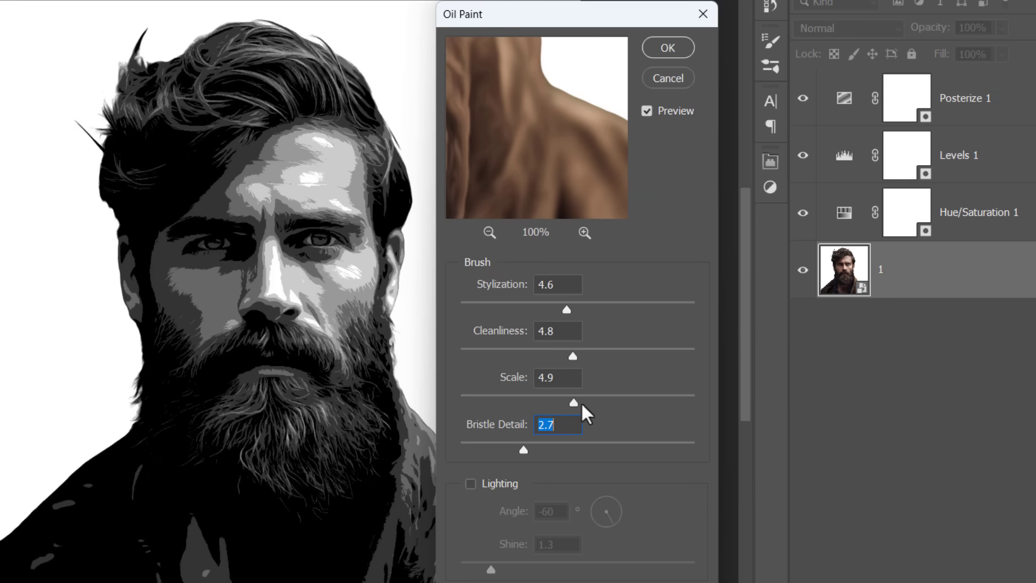
{"action": "left_click_drag", "start_coordinate": [573, 402], "coordinate": [460, 401]}
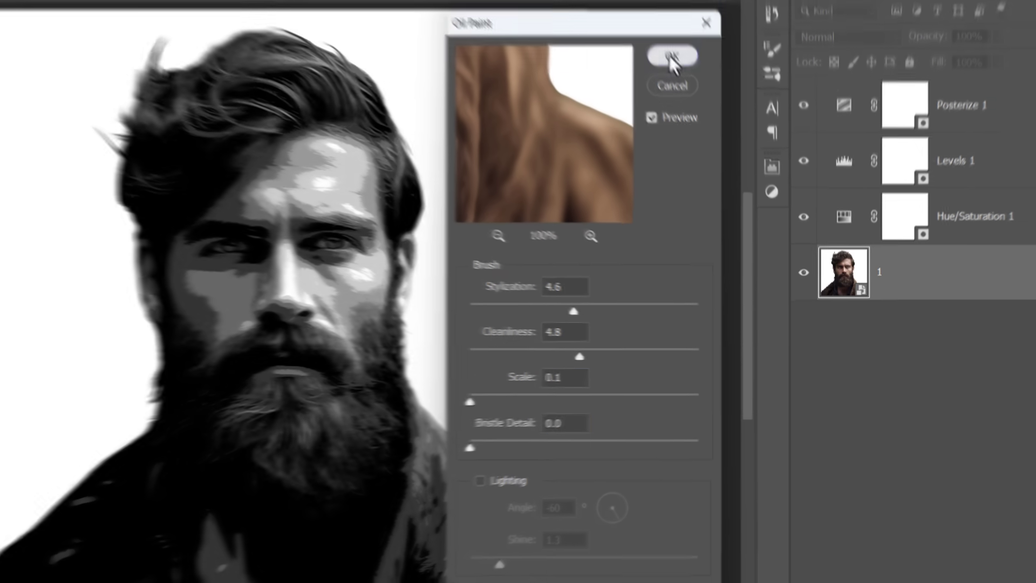
{"action": "left_click", "coordinate": [671, 55]}
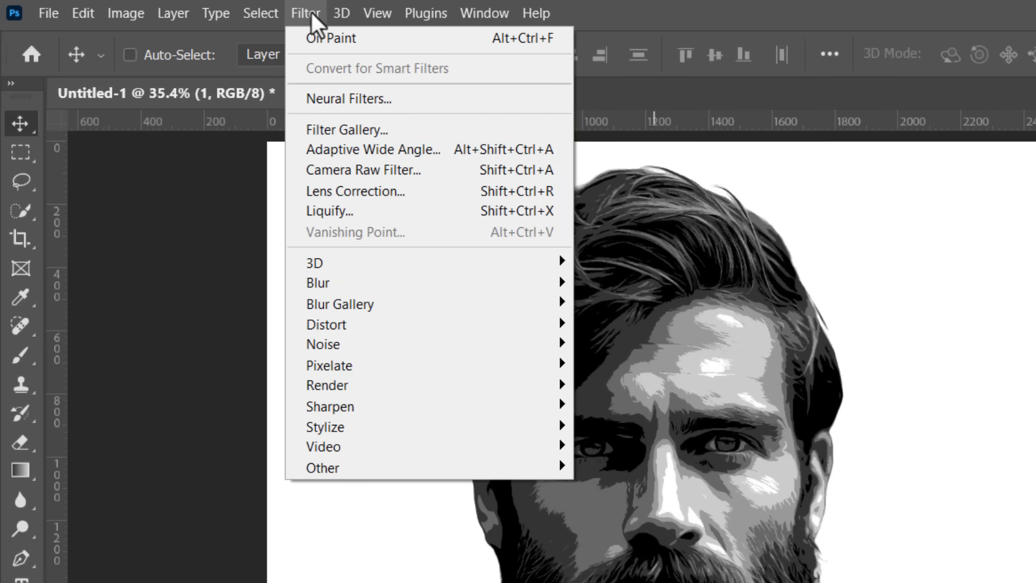
{"action": "mouse_move", "coordinate": [631, 487]}
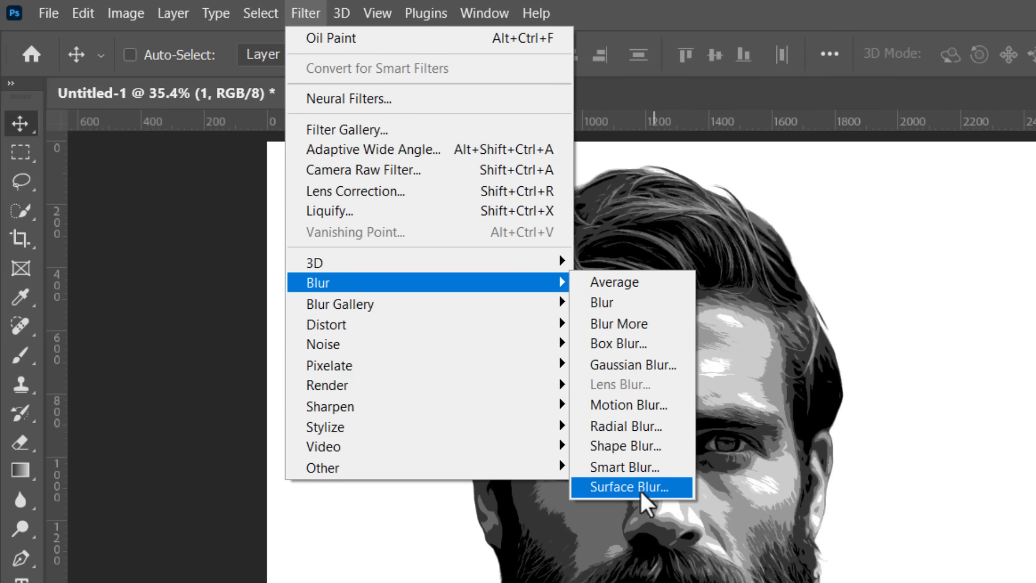
- Apply Surface Blur to the portrait with Radius 20 and Threshold 10
{"action": "left_click", "coordinate": [630, 487]}
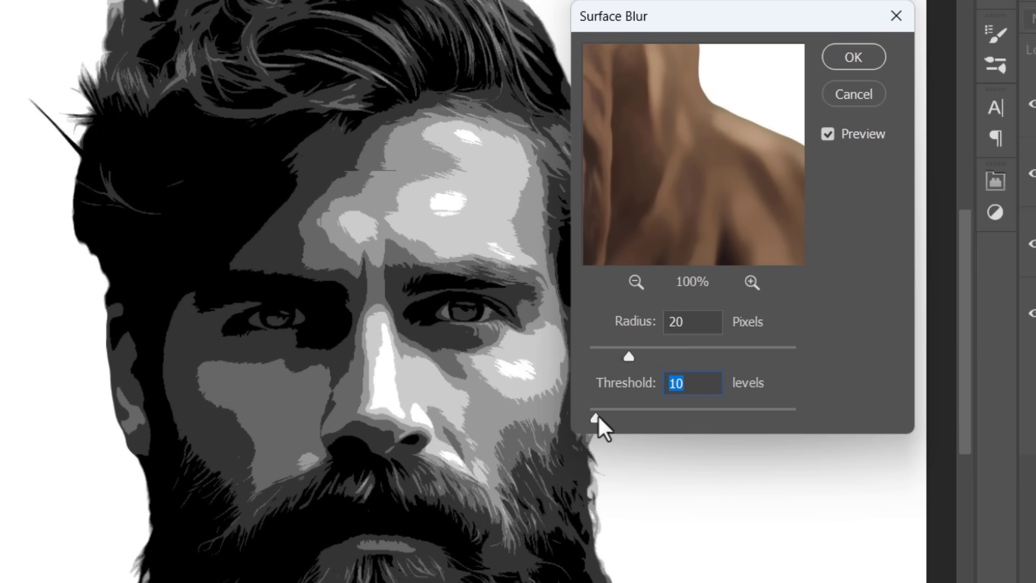
{"action": "left_click", "coordinate": [827, 133]}
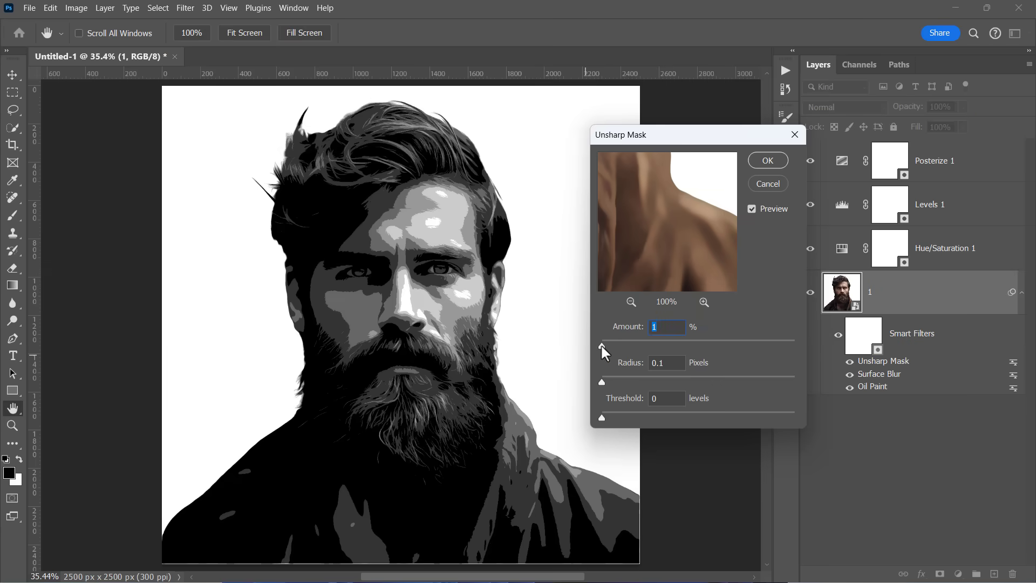
- Apply Unsharp Mask with Amount 150%, Radius 19.9 and Threshold 0
{"action": "left_click_drag", "start_coordinate": [601, 345], "coordinate": [732, 344]}
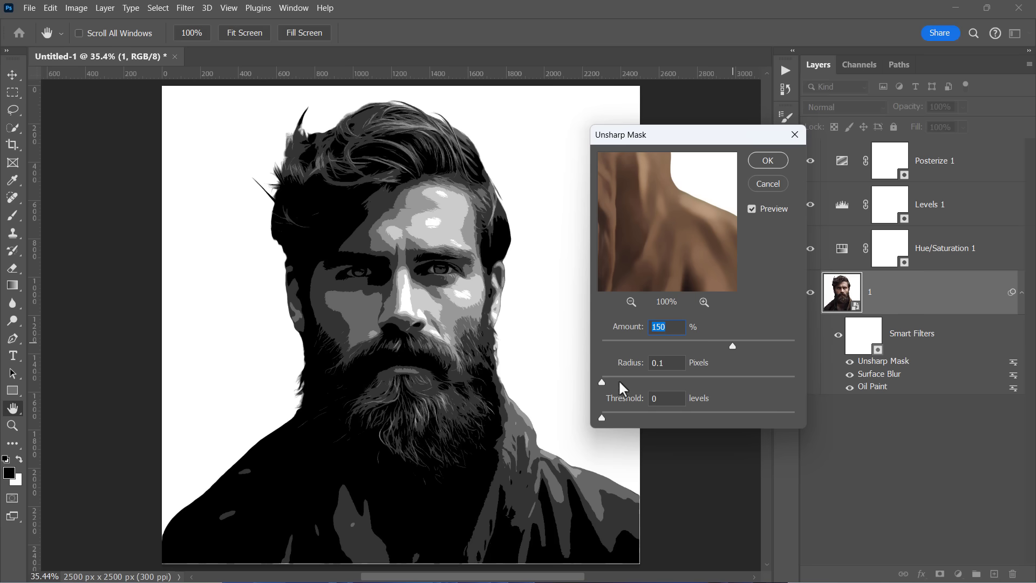
{"action": "left_click_drag", "start_coordinate": [601, 382], "coordinate": [685, 382]}
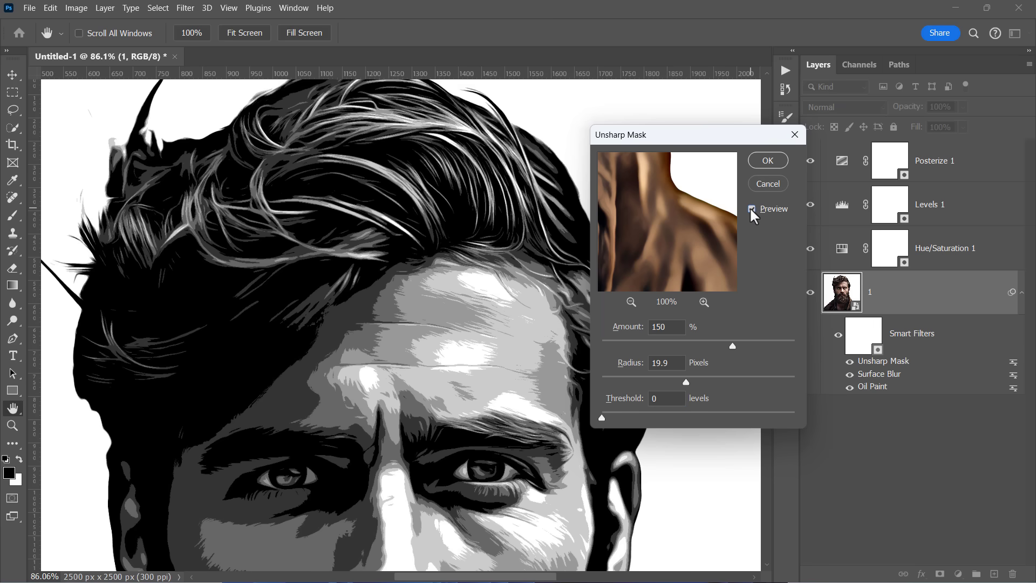
{"action": "left_click", "coordinate": [766, 160]}
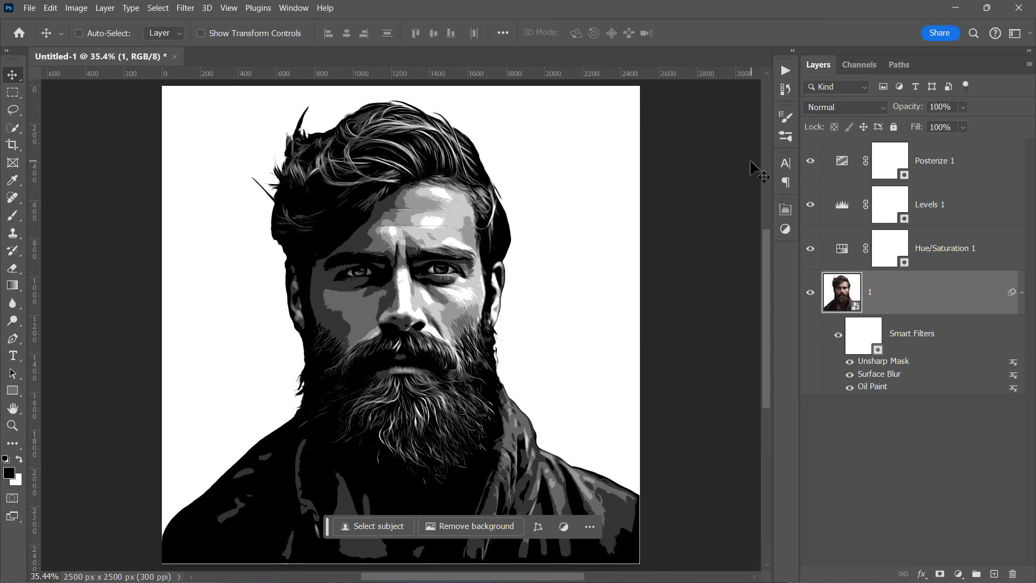
- Apply Shadows/Highlights with Shadows Amount 40% and Highlights Amount 20%
{"action": "left_click", "coordinate": [76, 8]}
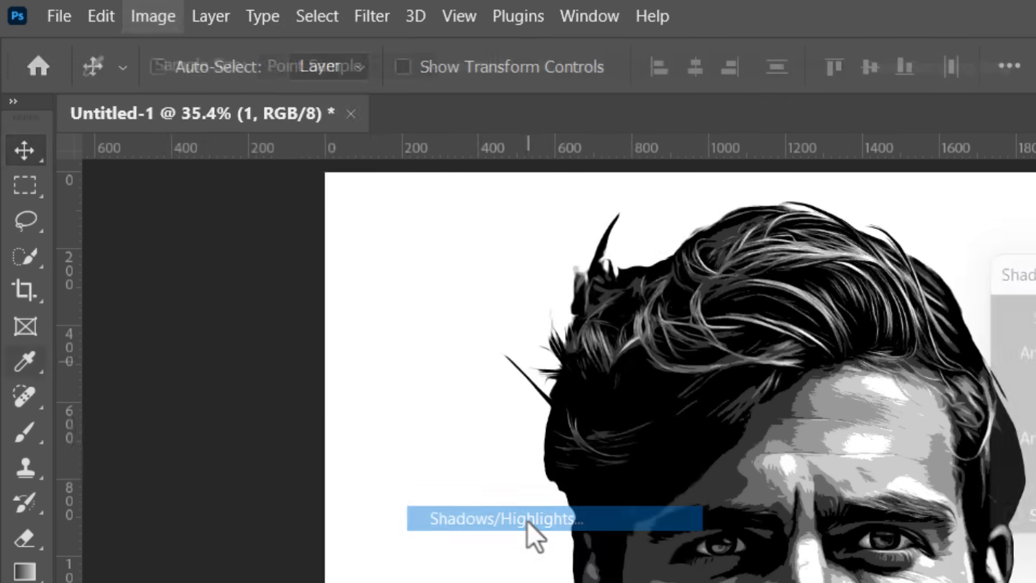
{"action": "left_click", "coordinate": [505, 519]}
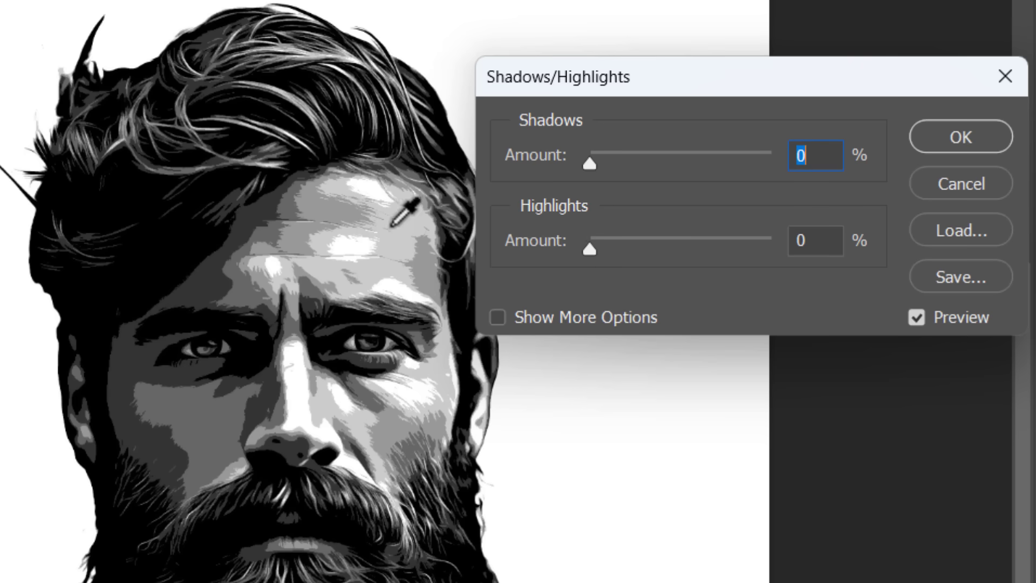
{"action": "left_click_drag", "start_coordinate": [589, 163], "coordinate": [591, 163]}
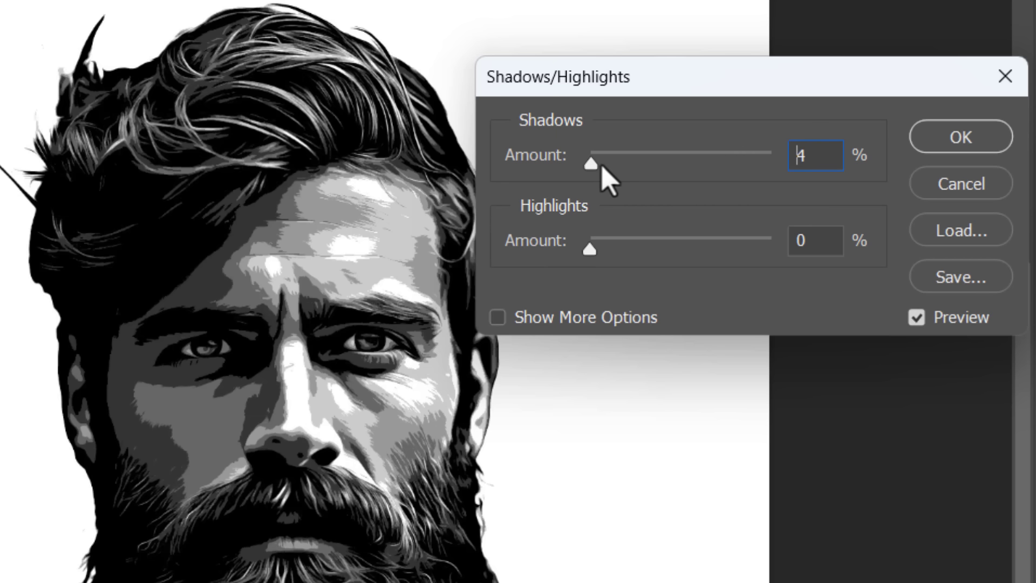
{"action": "left_click_drag", "start_coordinate": [592, 162], "coordinate": [653, 163]}
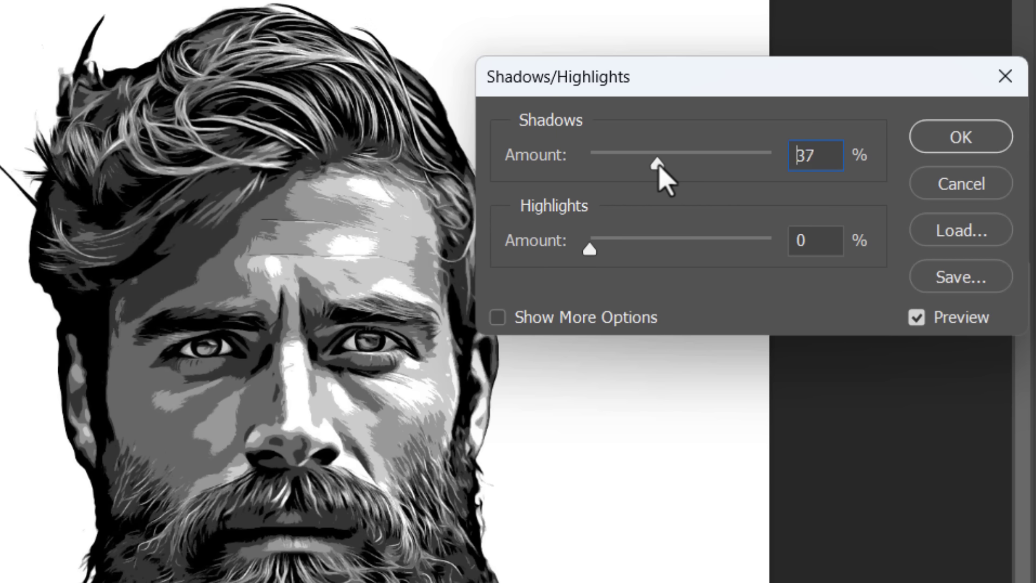
{"action": "left_click_drag", "start_coordinate": [644, 165], "coordinate": [663, 164]}
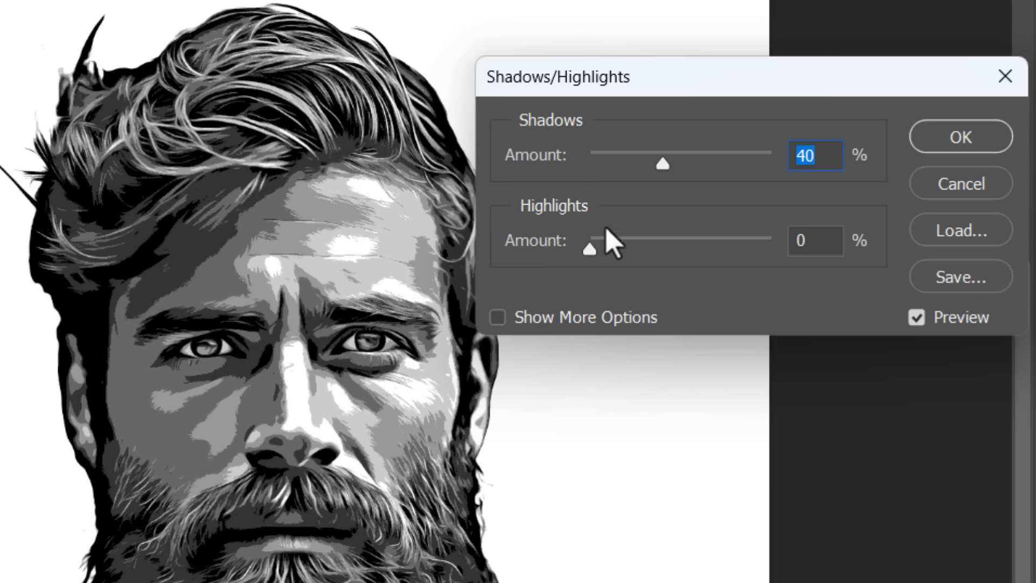
{"action": "left_click_drag", "start_coordinate": [589, 238], "coordinate": [626, 238]}
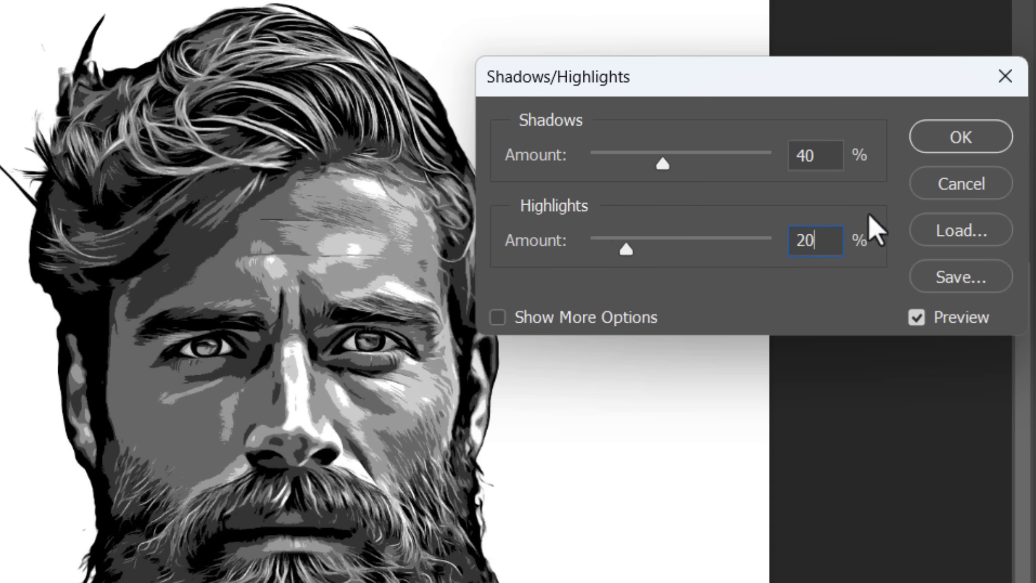
{"action": "left_click", "coordinate": [959, 136]}
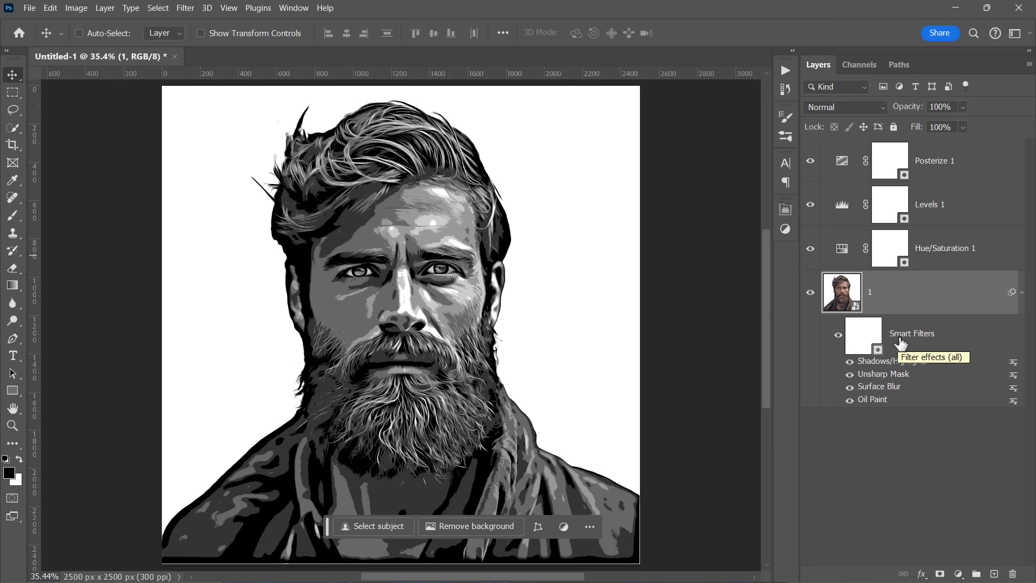
{"action": "mouse_move", "coordinate": [932, 296]}
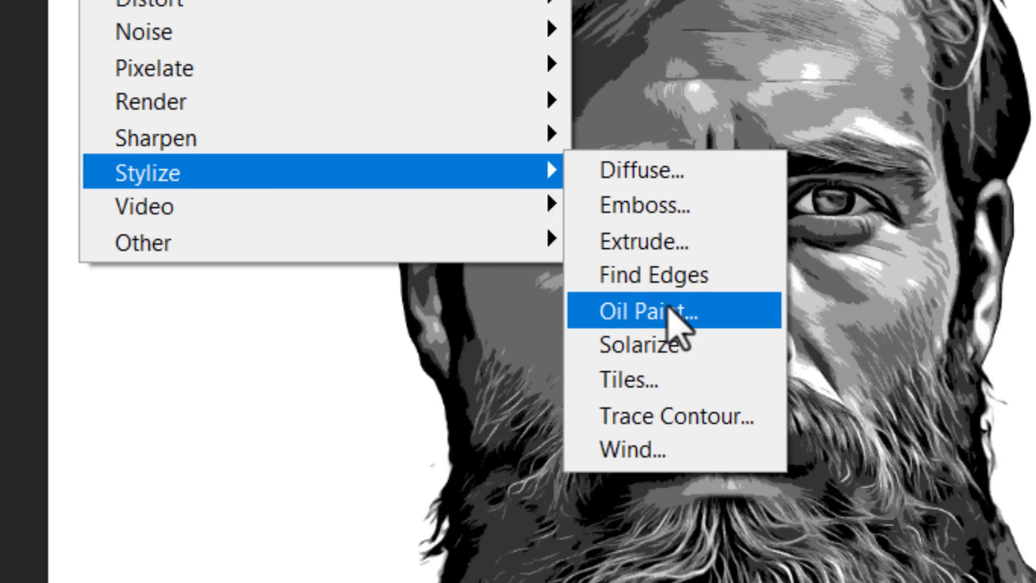
- Stack additional Oil Paint filter passes on the duplicated '1 copy' layer
{"action": "left_click", "coordinate": [644, 311]}
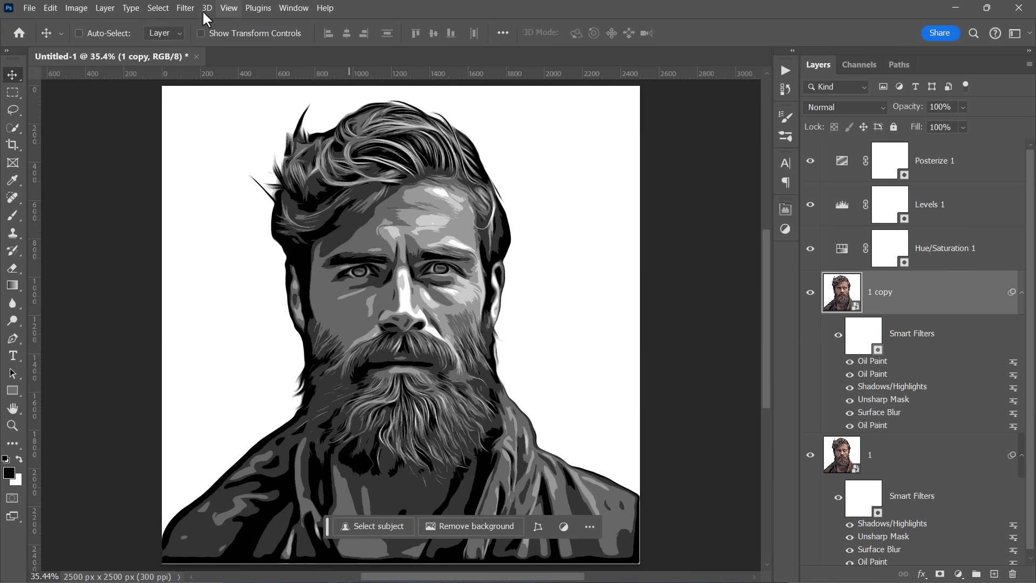
{"action": "double_click", "coordinate": [873, 361]}
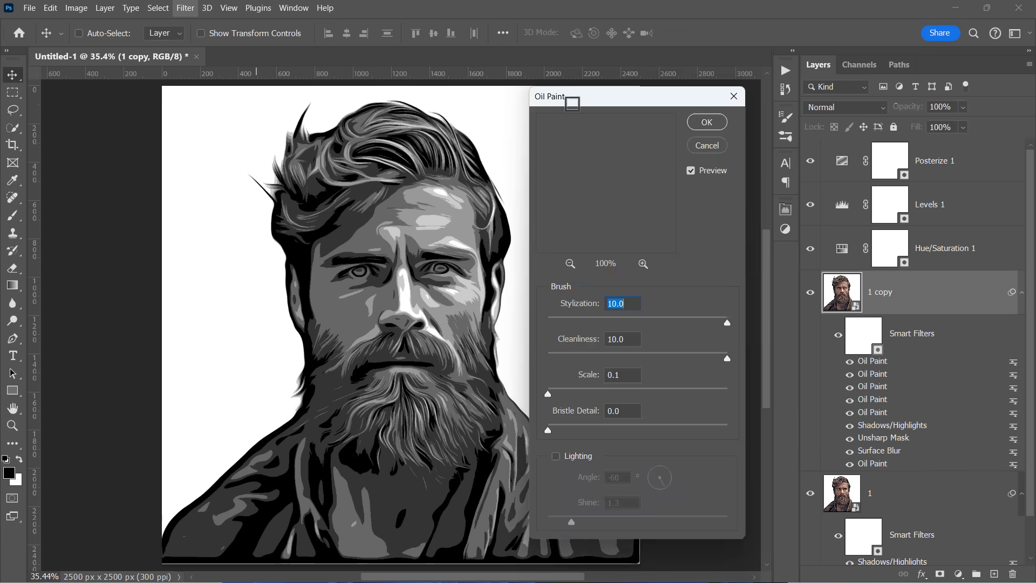
{"action": "left_click", "coordinate": [706, 122]}
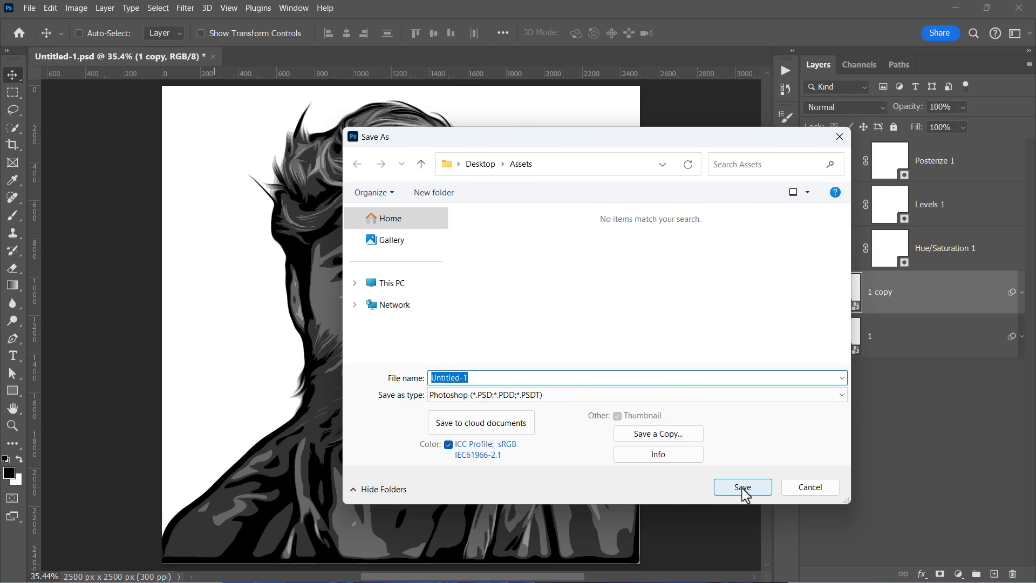
- Save the document as a Photoshop file in Desktop > Assets
{"action": "left_click", "coordinate": [742, 487]}
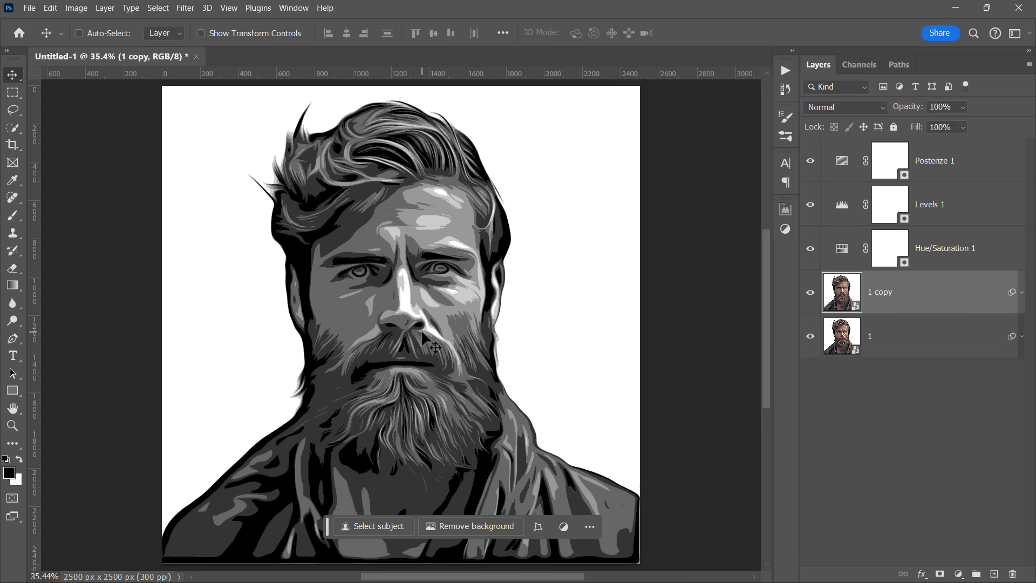
- Set Levels 1 input levels to 51 and 192, and Posterize 1 to five levels
{"action": "left_click", "coordinate": [889, 204]}
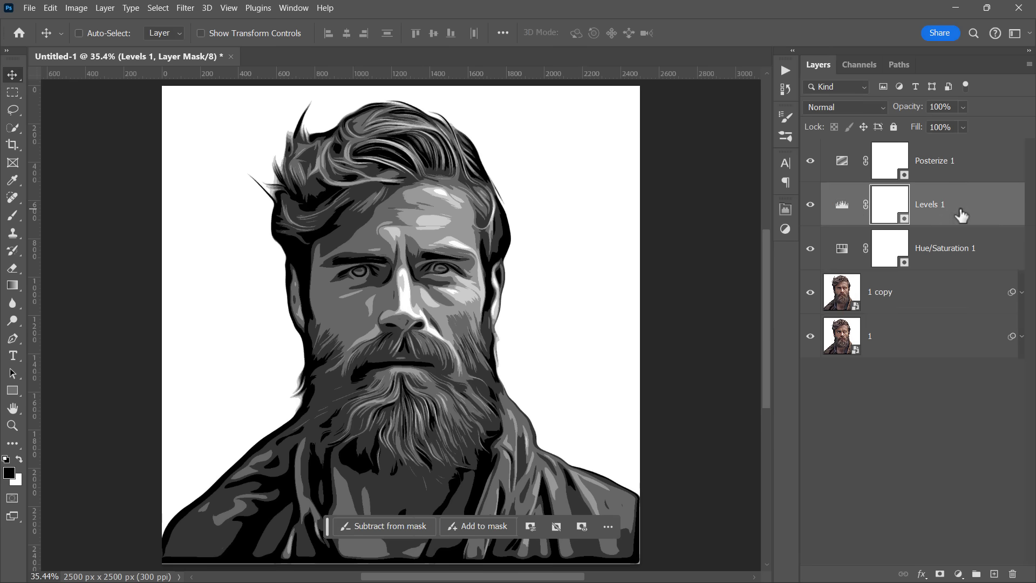
{"action": "left_click", "coordinate": [841, 204]}
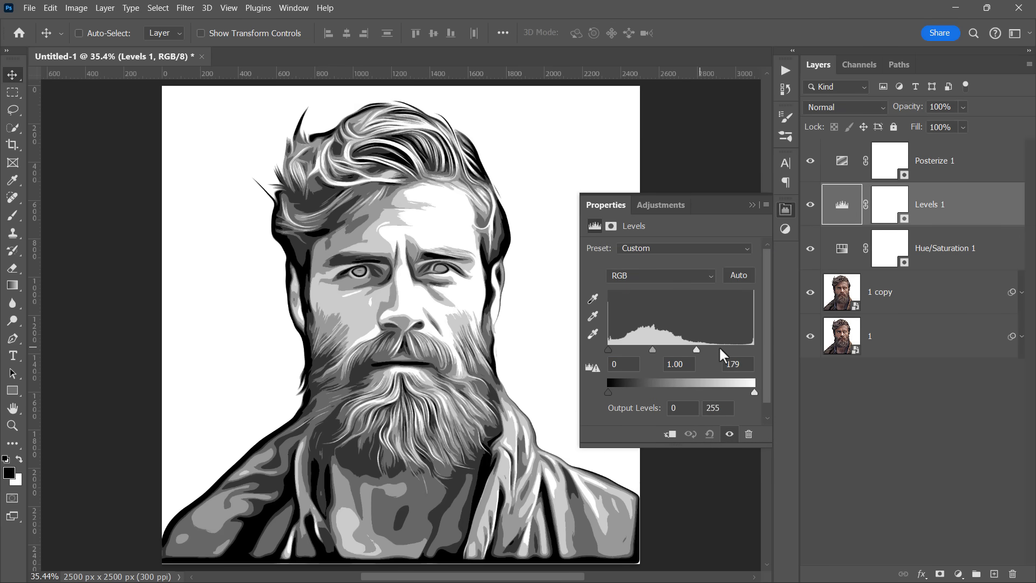
{"action": "left_click_drag", "start_coordinate": [698, 349], "coordinate": [723, 349]}
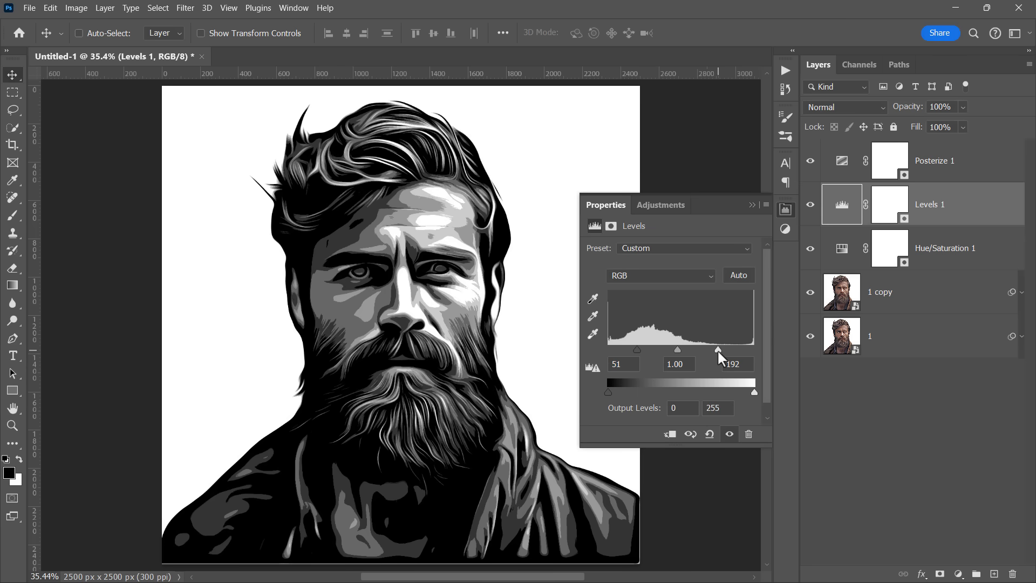
{"action": "left_click_drag", "start_coordinate": [718, 350], "coordinate": [706, 349]}
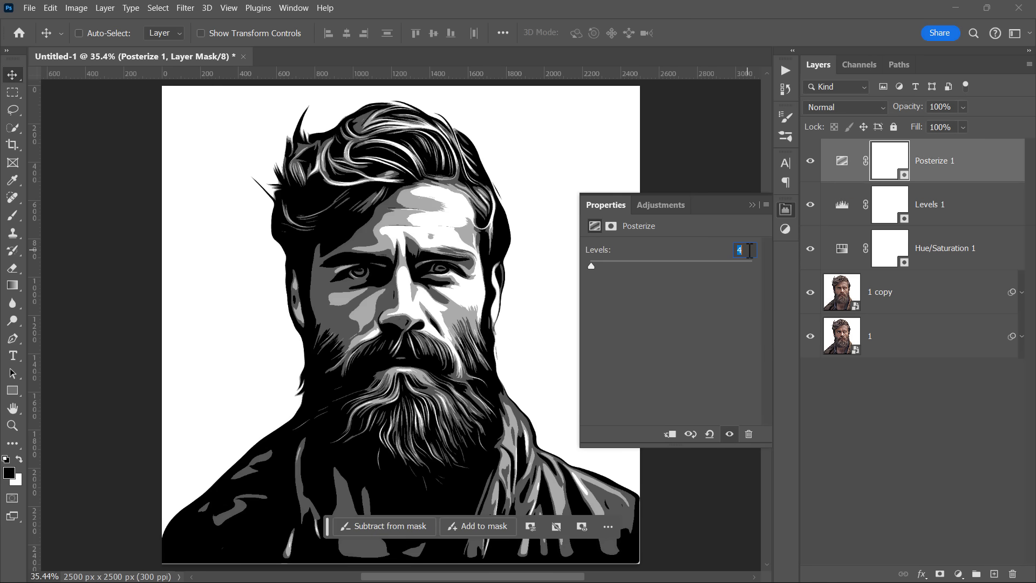
{"action": "type", "text": "5"}
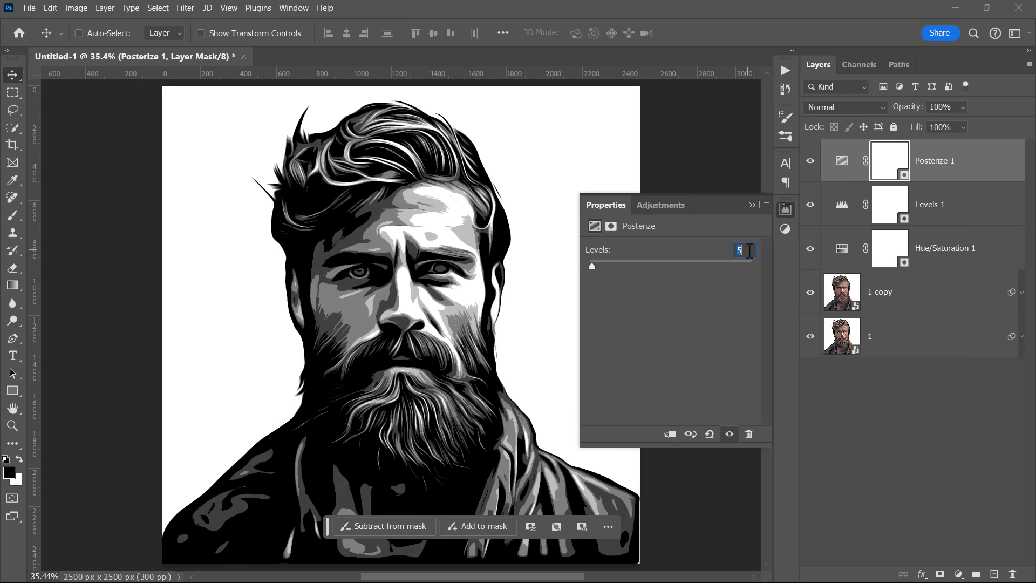
{"action": "type", "text": "8"}
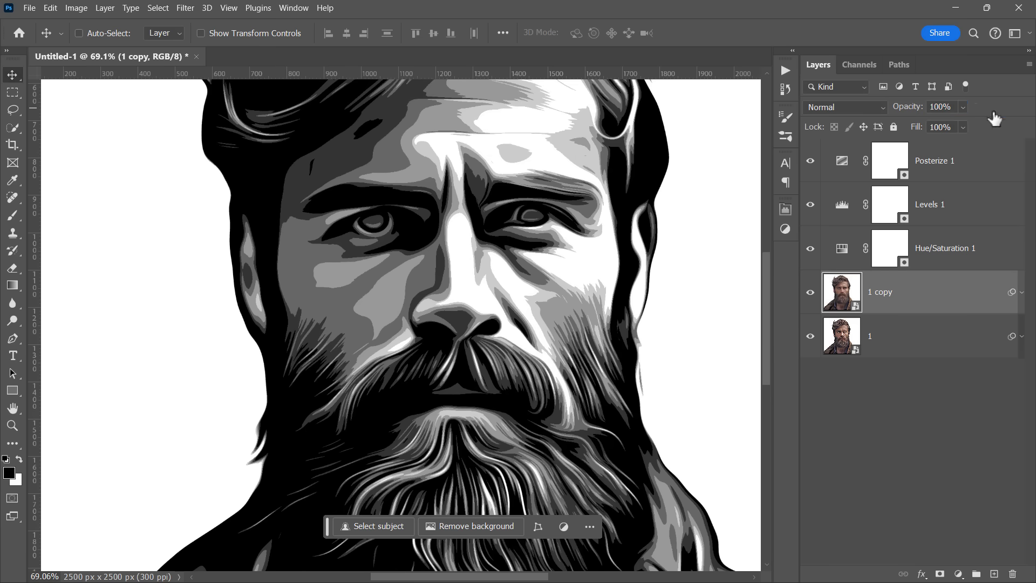
- Mask layer 1 copy and paint black over the eyes to reveal the sharper eyes
{"action": "left_click", "coordinate": [940, 573]}
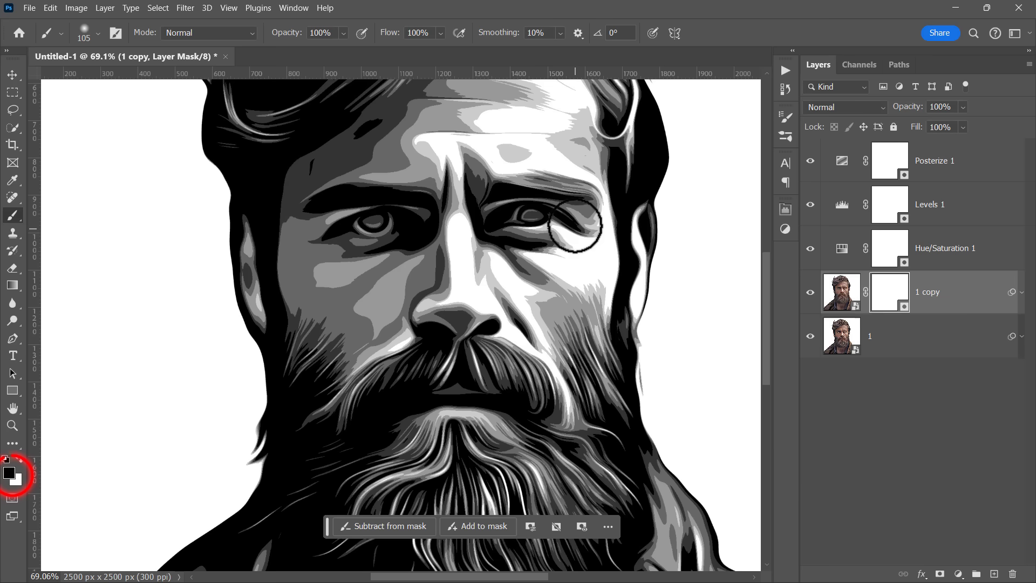
{"action": "left_click_drag", "start_coordinate": [575, 227], "coordinate": [318, 254]}
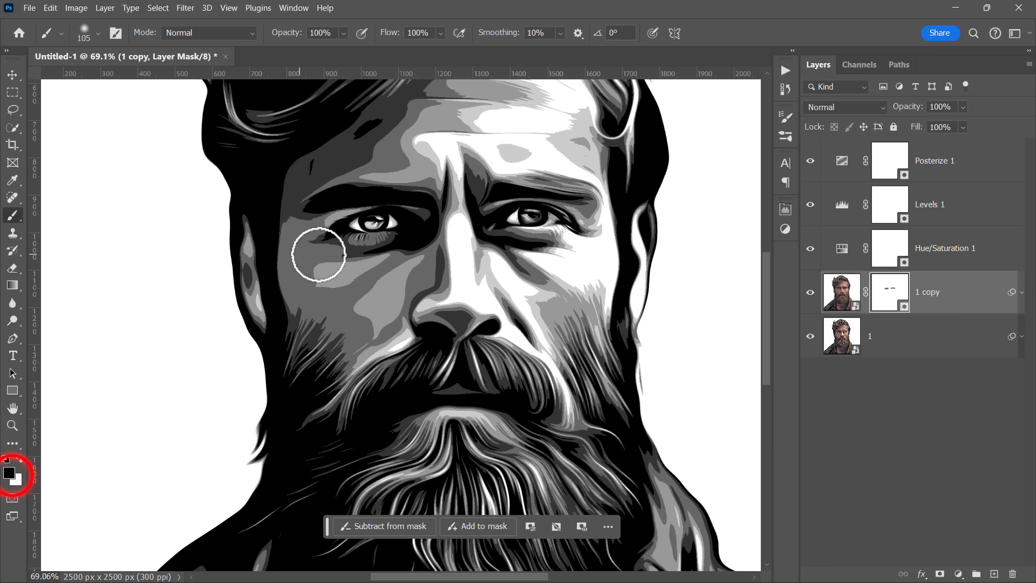
{"action": "left_click", "coordinate": [297, 56]}
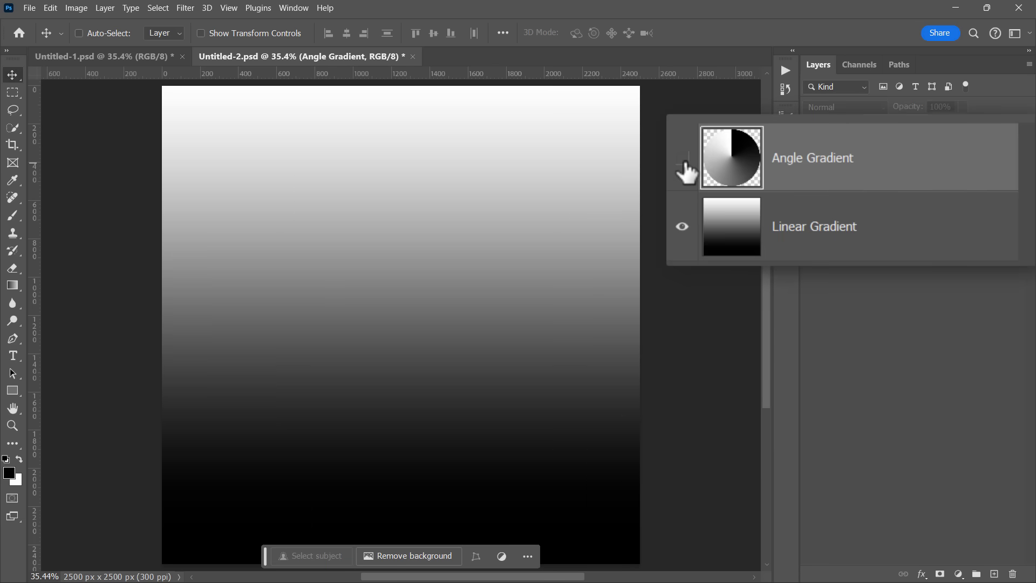
- Show the Angle Gradient layer and test its Current Layer Blend If sliders
{"action": "left_click", "coordinate": [682, 157]}
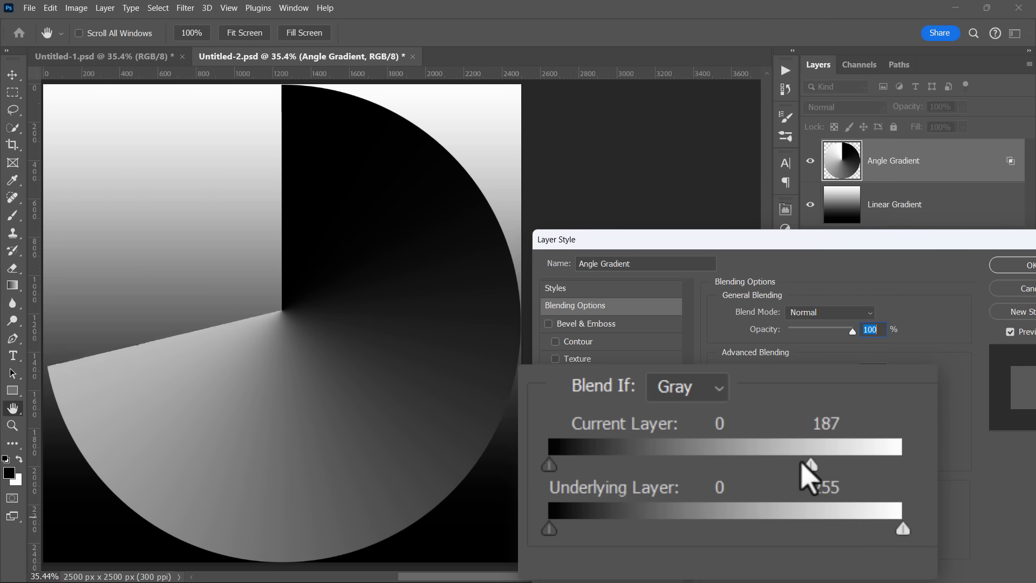
{"action": "left_click_drag", "start_coordinate": [809, 465], "coordinate": [856, 465]}
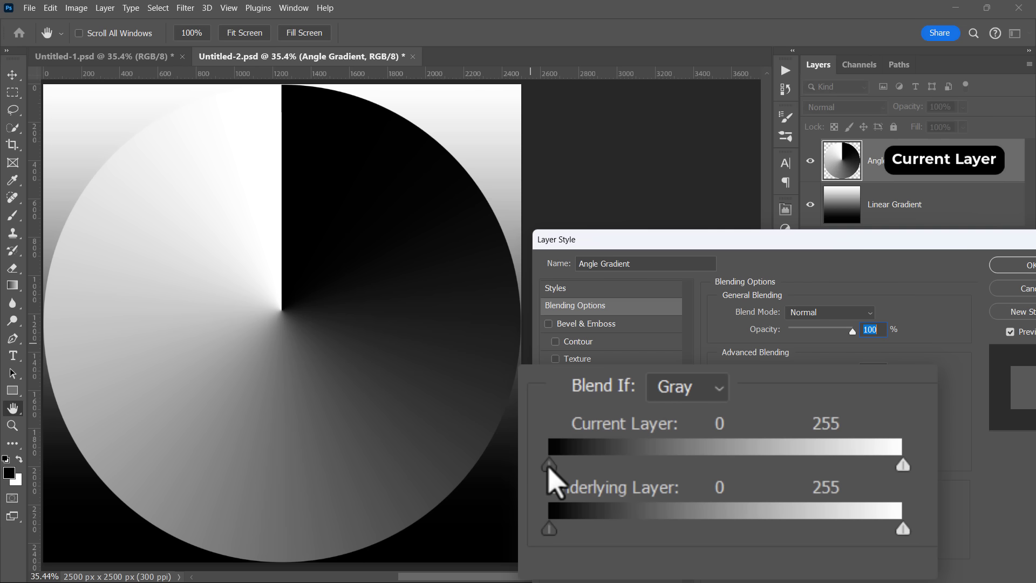
{"action": "left_click_drag", "start_coordinate": [547, 464], "coordinate": [719, 464]}
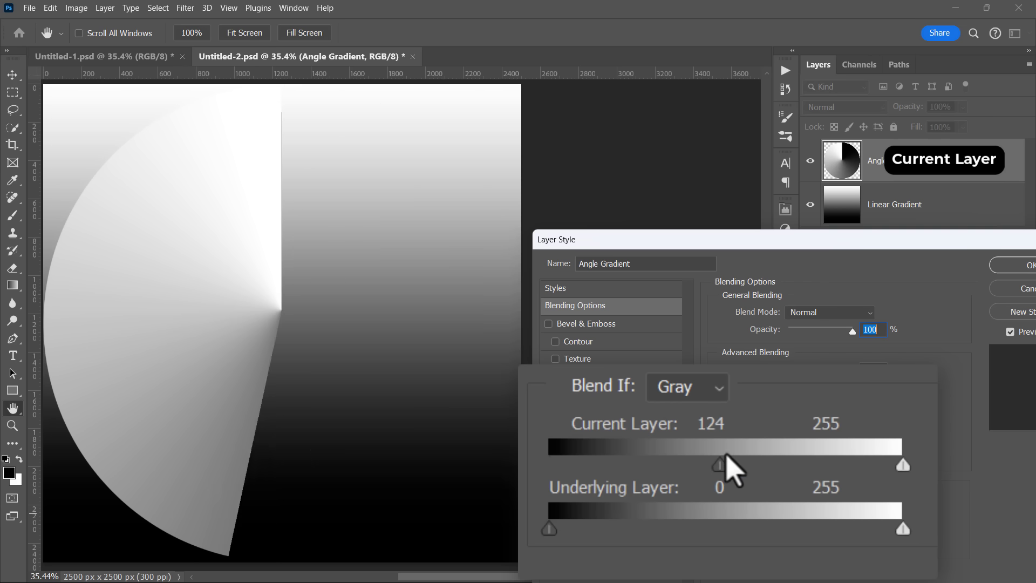
{"action": "left_click_drag", "start_coordinate": [720, 465], "coordinate": [548, 465]}
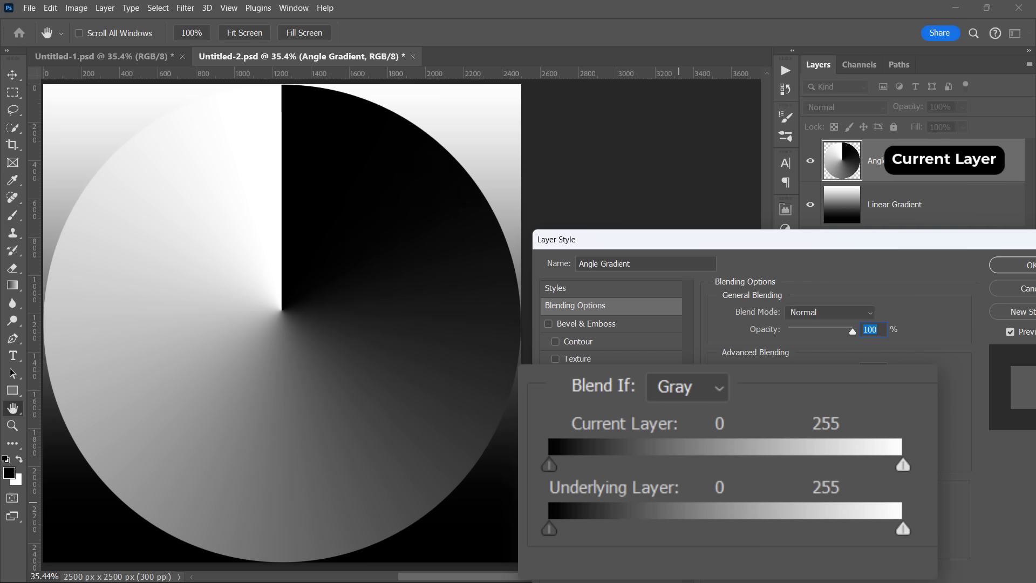
{"action": "mouse_move", "coordinate": [661, 516]}
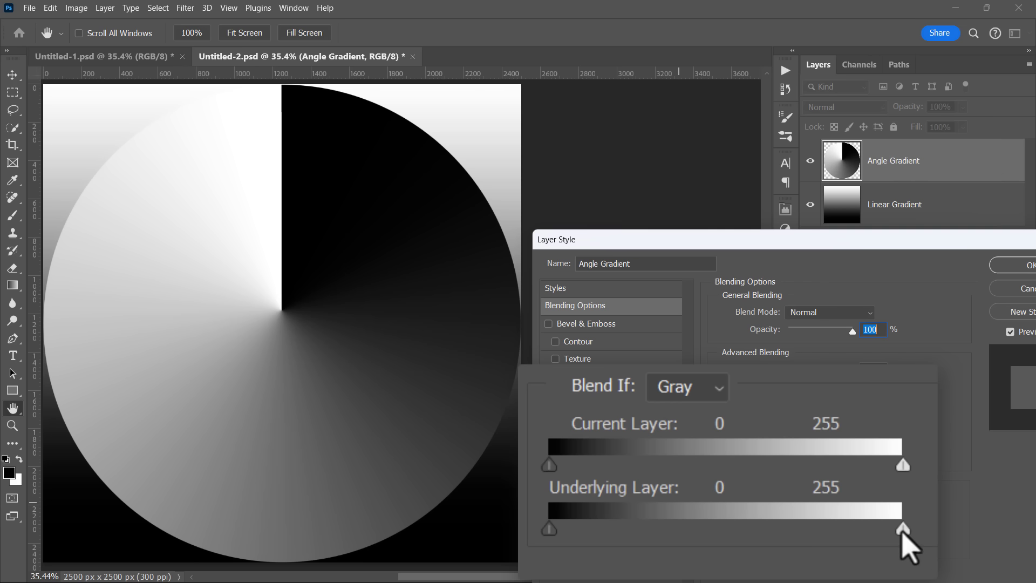
- Set the Underlying Layer Blend If black slider to 195 and confirm
{"action": "left_click_drag", "start_coordinate": [902, 528], "coordinate": [695, 529]}
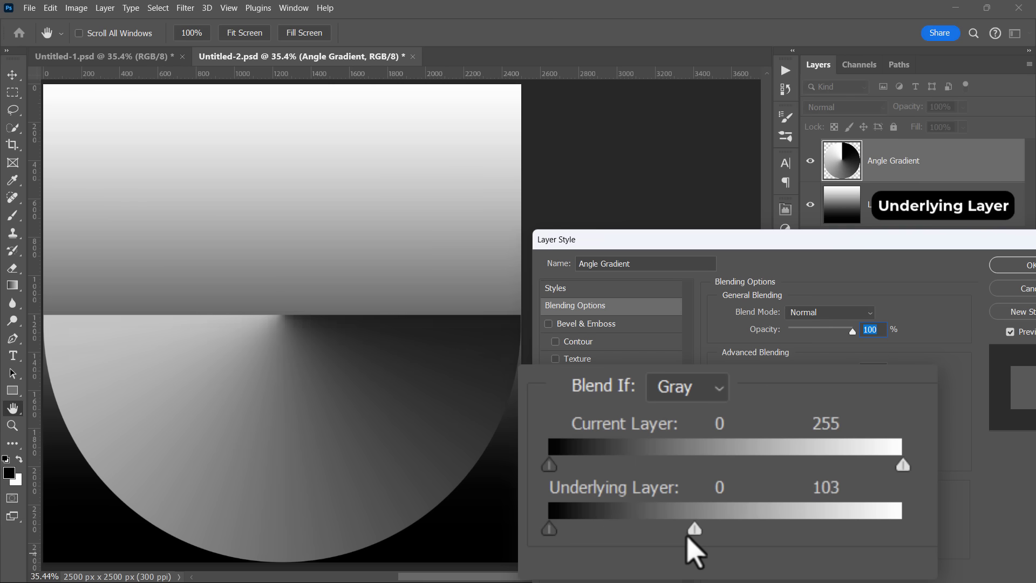
{"action": "left_click_drag", "start_coordinate": [695, 529], "coordinate": [775, 529]}
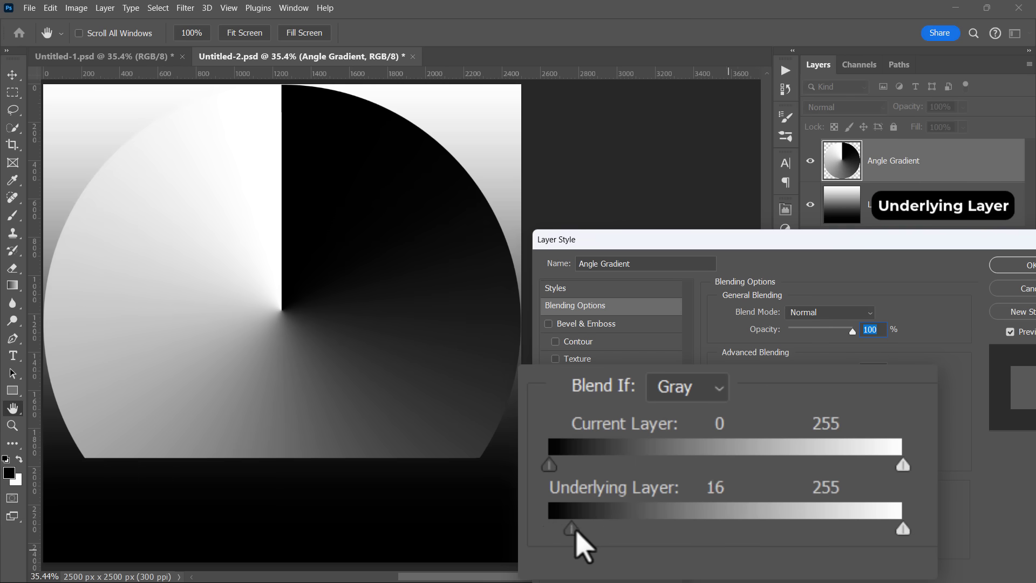
{"action": "left_click_drag", "start_coordinate": [571, 529], "coordinate": [711, 528]}
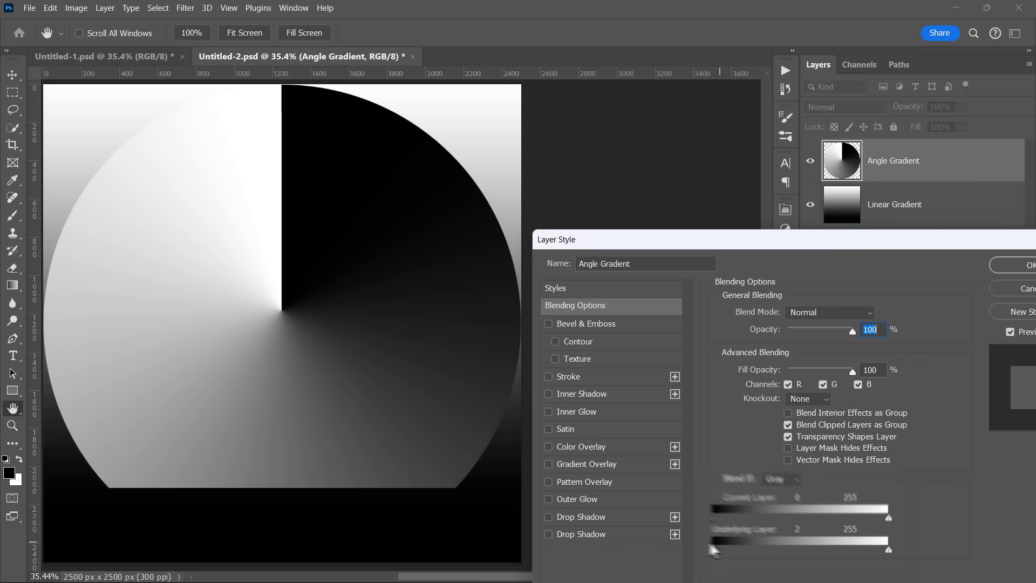
{"action": "left_click_drag", "start_coordinate": [713, 549], "coordinate": [865, 549]}
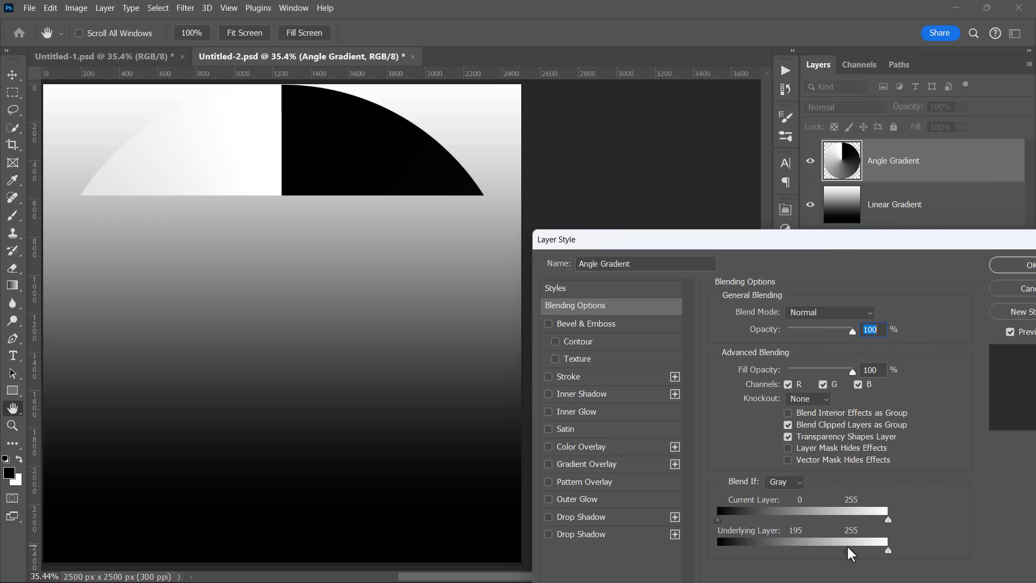
{"action": "left_click", "coordinate": [100, 56]}
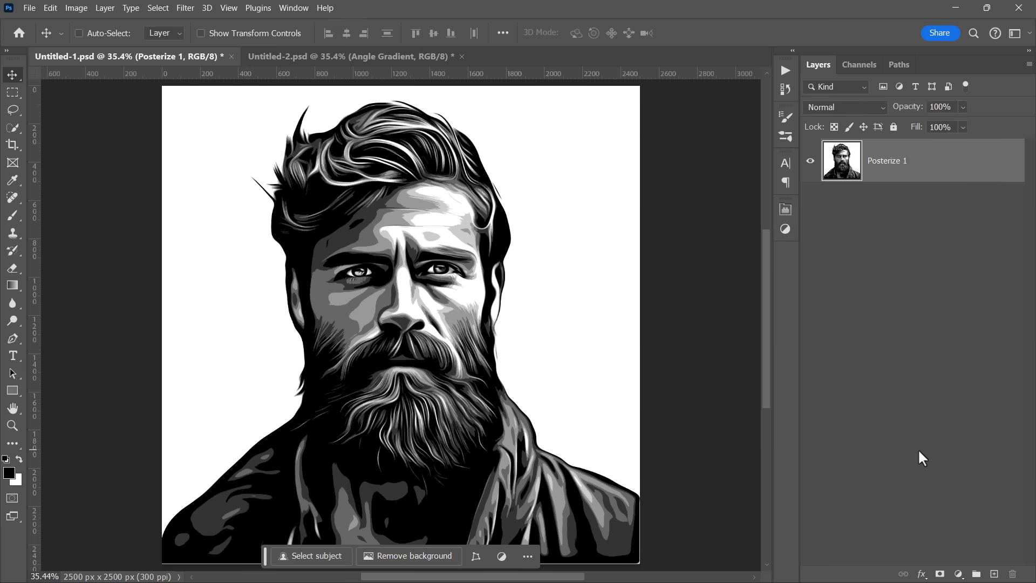
- Set Posterize 1's Current Layer Blend If black slider to about 36
{"action": "left_click", "coordinate": [948, 161]}
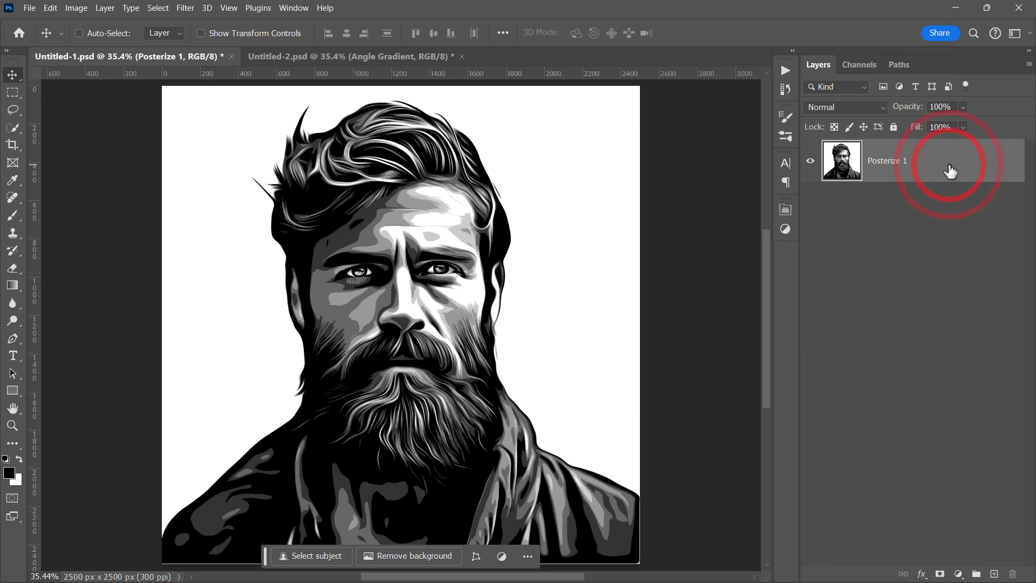
{"action": "double_click", "coordinate": [938, 160]}
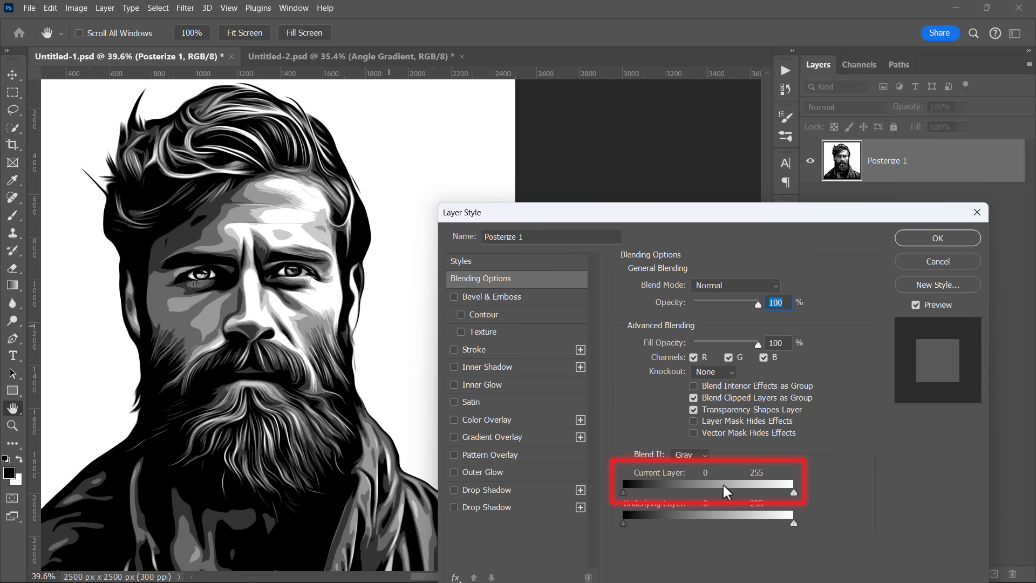
{"action": "left_click_drag", "start_coordinate": [792, 492], "coordinate": [753, 492]}
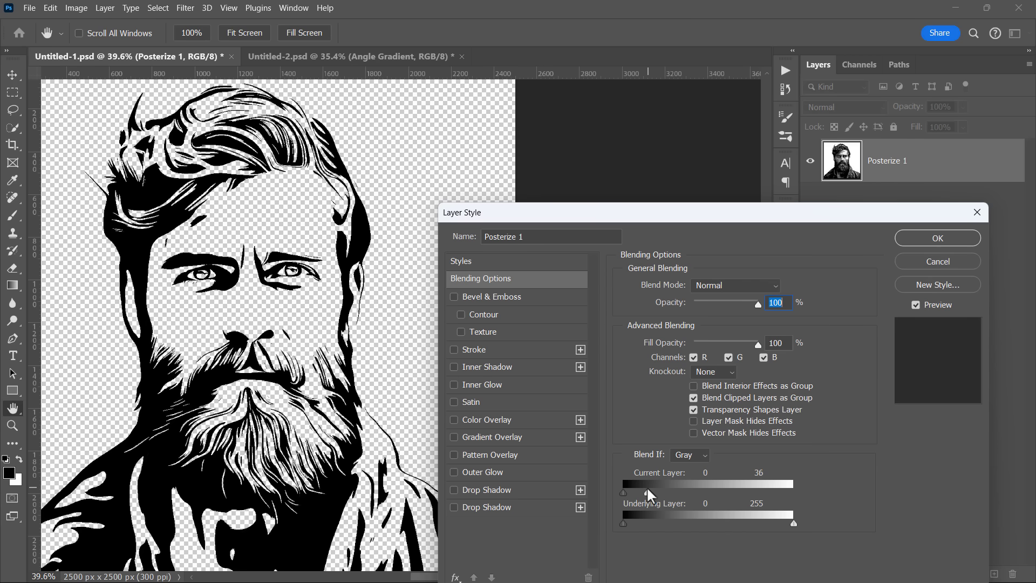
{"action": "left_click_drag", "start_coordinate": [650, 492], "coordinate": [646, 492]}
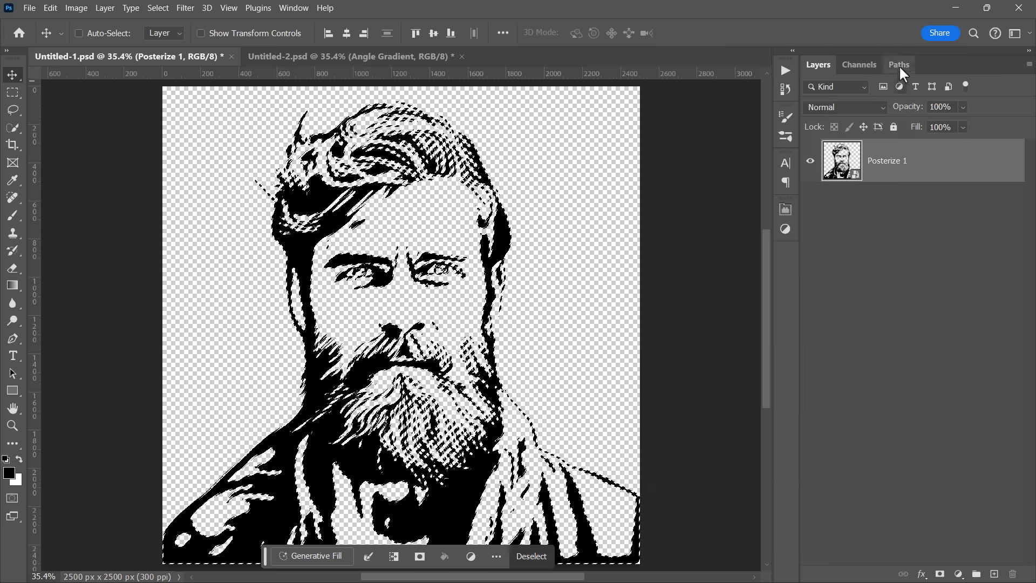
- Convert the selection to a work path and fill it with a black Solid Color layer
{"action": "left_click", "coordinate": [898, 65]}
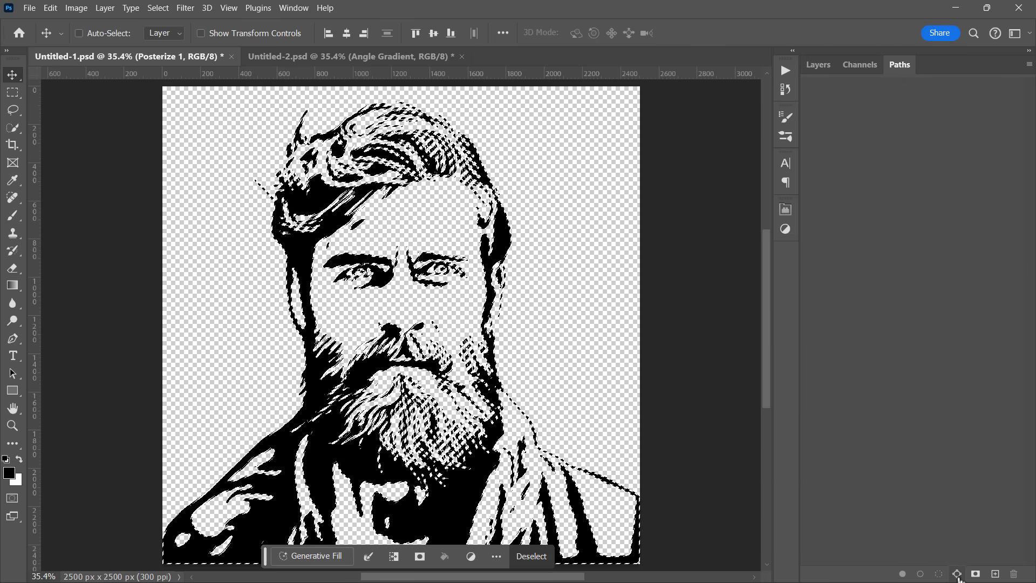
{"action": "left_click", "coordinate": [958, 573]}
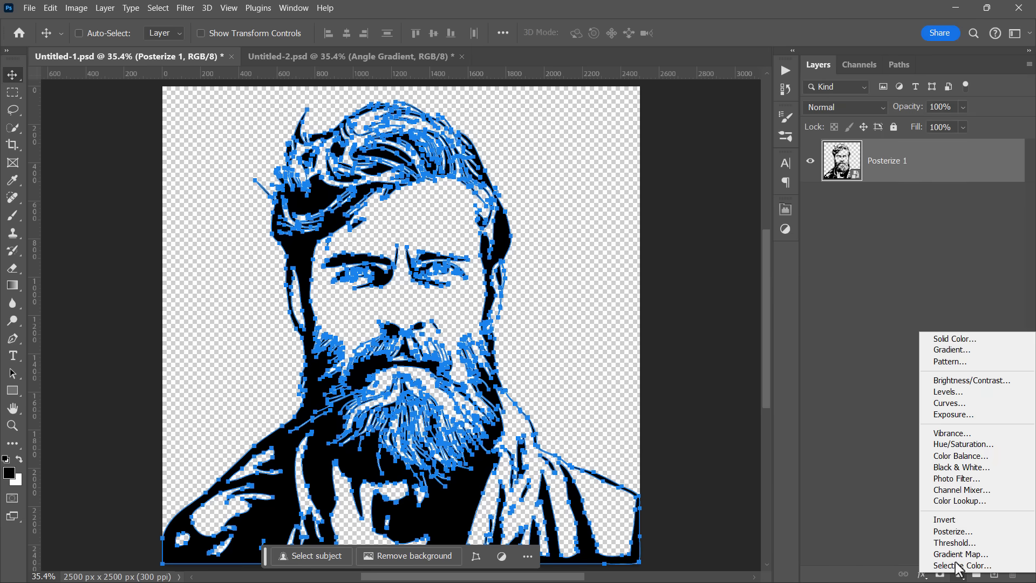
{"action": "left_click", "coordinate": [954, 339]}
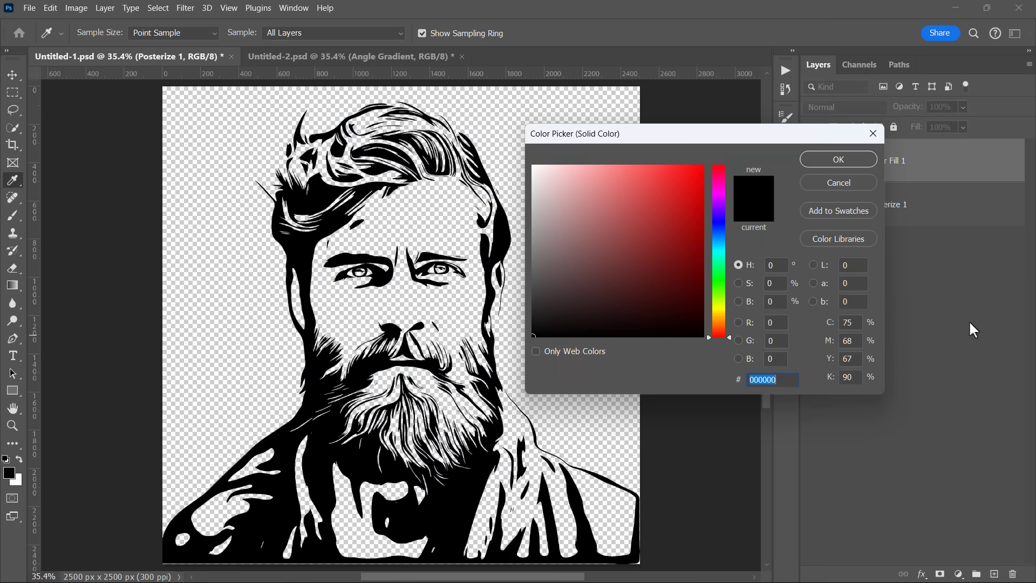
{"action": "left_click", "coordinate": [836, 160]}
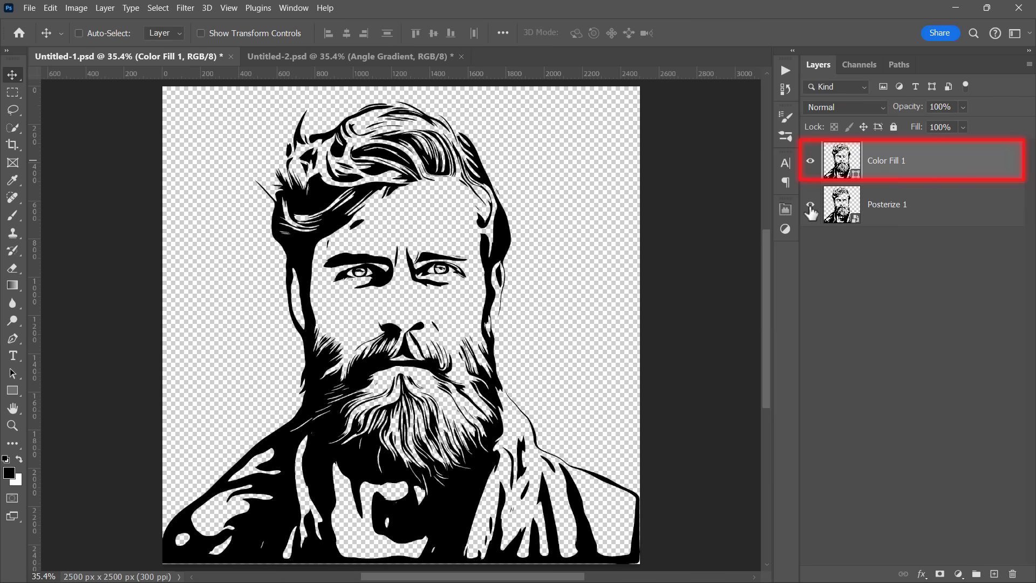
- Hide Posterize 1 and reshape the left eyebrow outline of the vector
{"action": "left_click", "coordinate": [12, 337]}
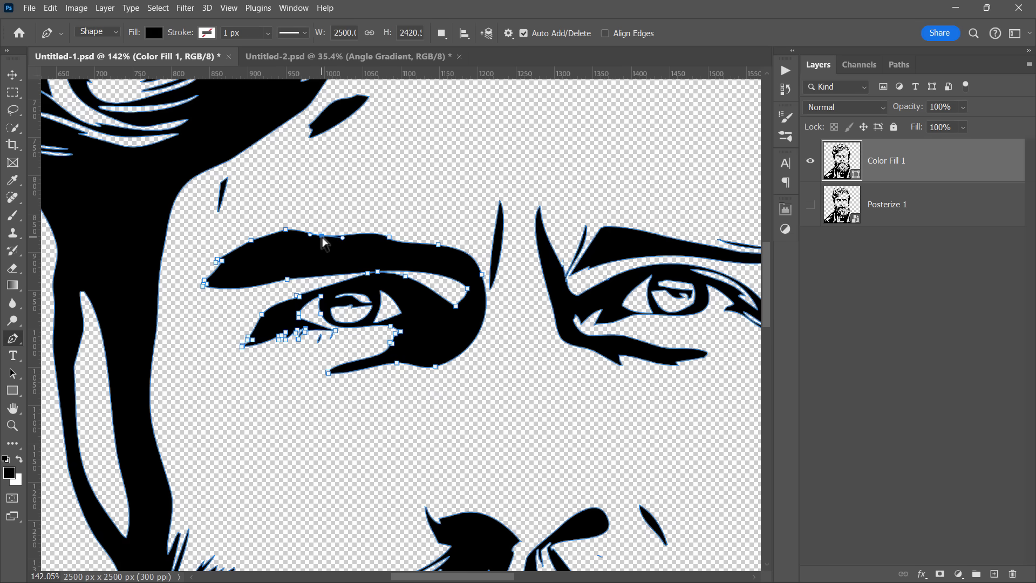
{"action": "left_click_drag", "start_coordinate": [322, 238], "coordinate": [286, 249]}
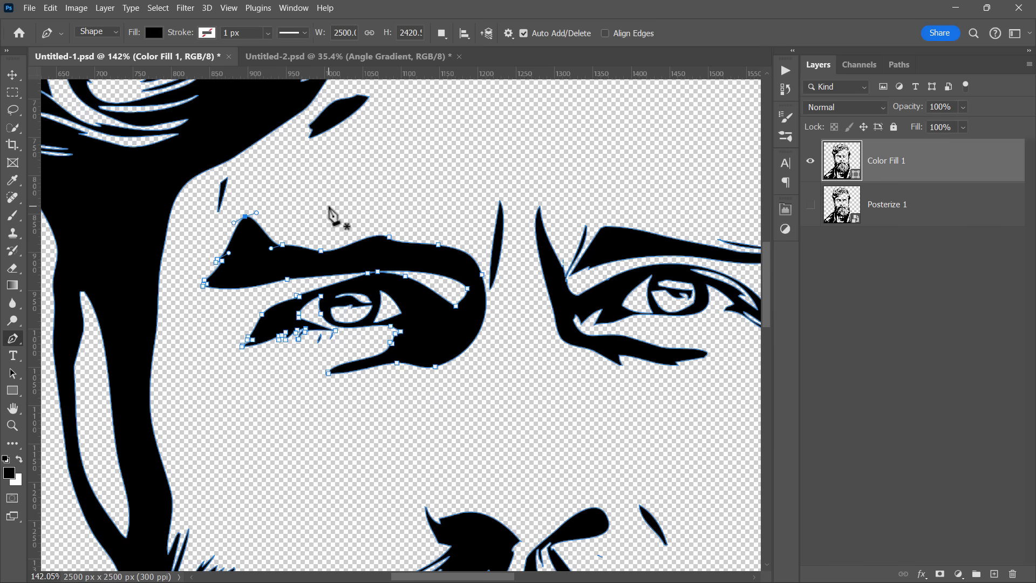
{"action": "left_click", "coordinate": [11, 75]}
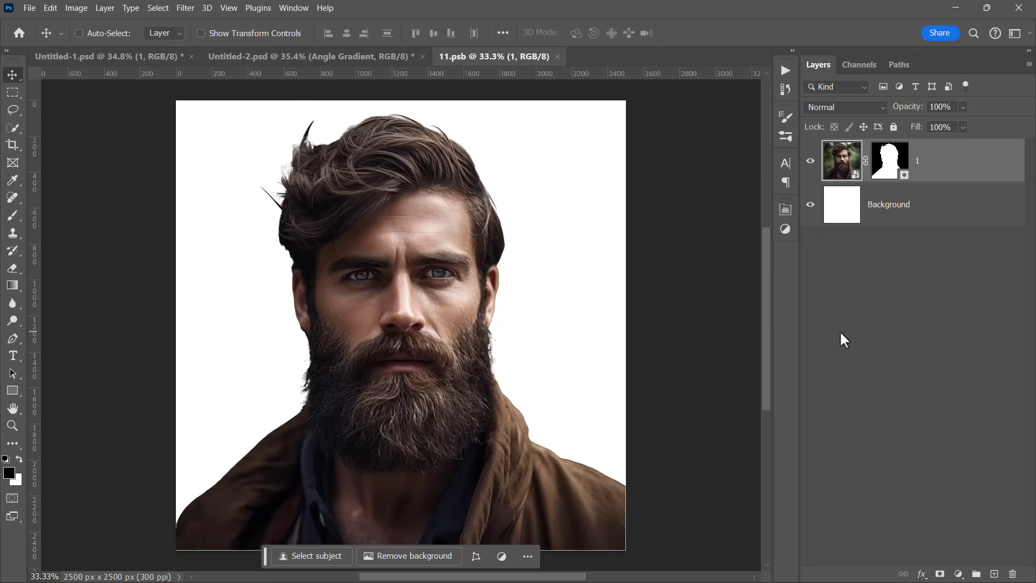
- Hide the white Background layer in 11.psb and save the smart object
{"action": "left_click", "coordinate": [810, 204]}
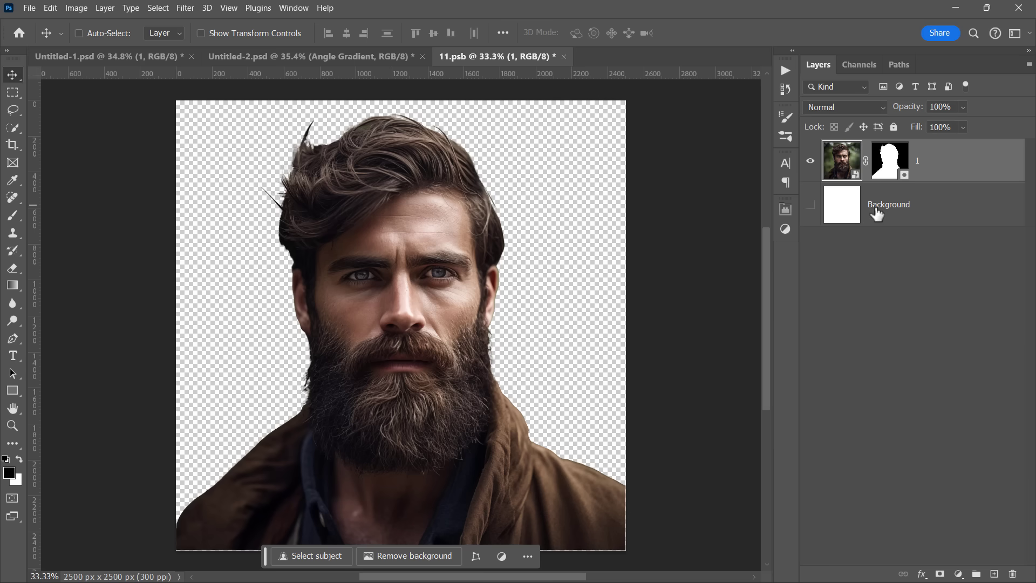
{"action": "key", "text": "ctrl+s"}
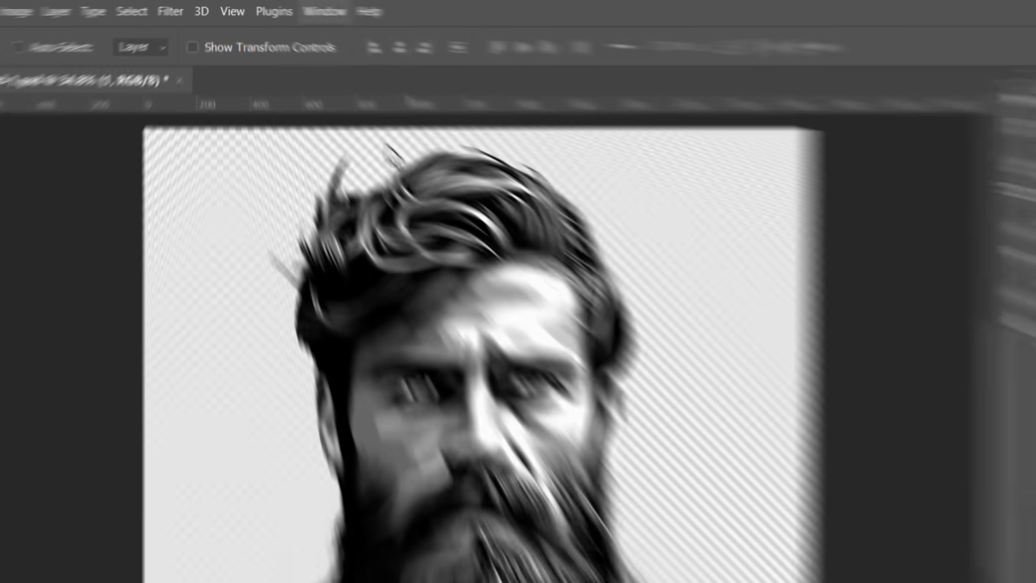
- Load Blend IF Vector Creator.atn into the Actions panel and expand the set
{"action": "left_click", "coordinate": [342, 13]}
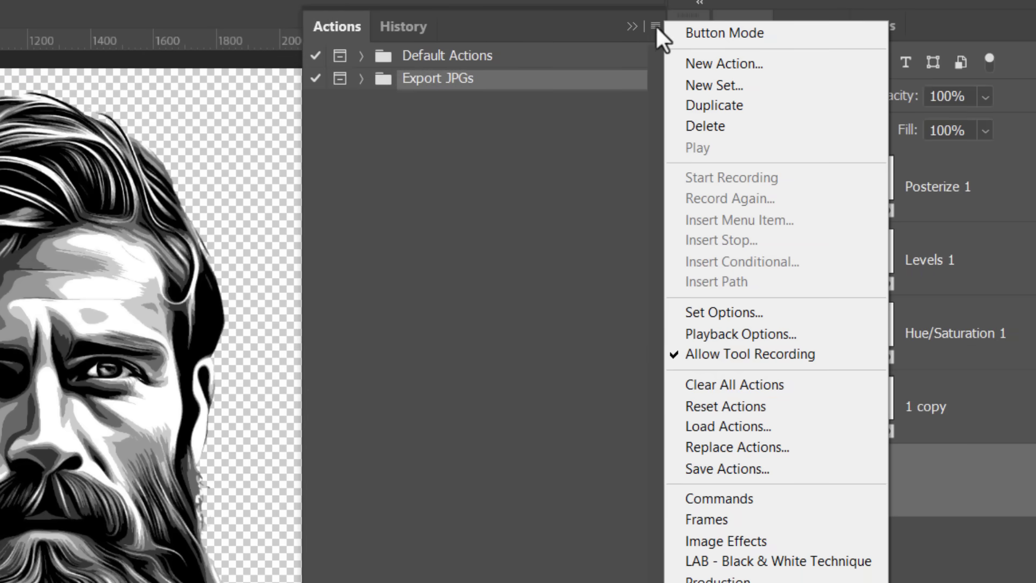
{"action": "left_click", "coordinate": [727, 426]}
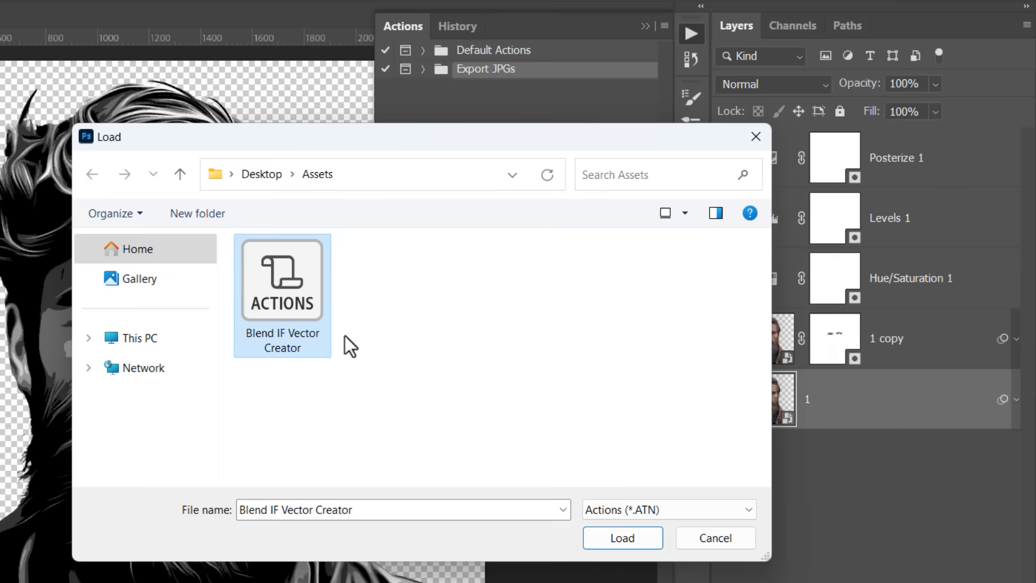
{"action": "left_click", "coordinate": [621, 537]}
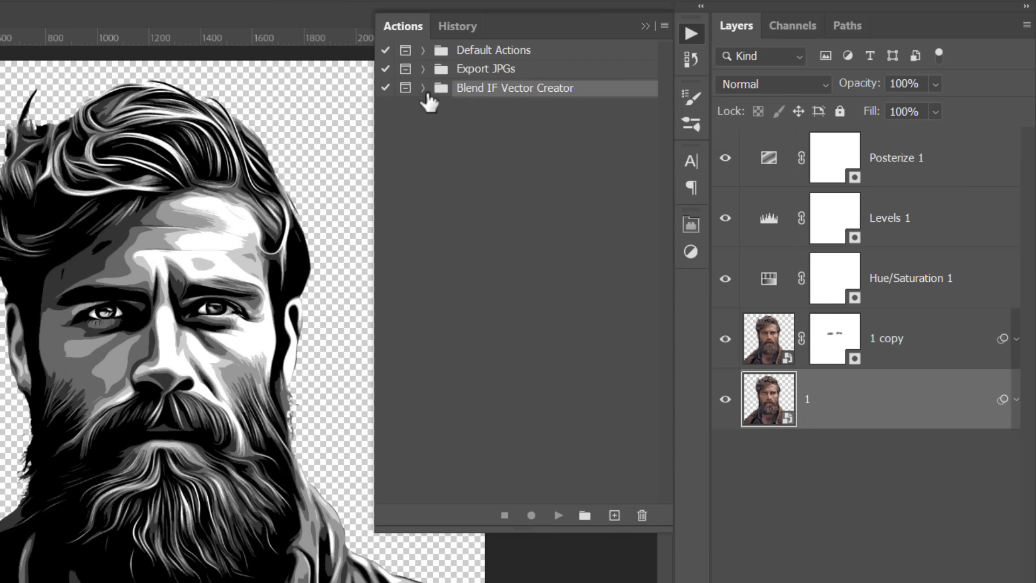
{"action": "left_click", "coordinate": [423, 88]}
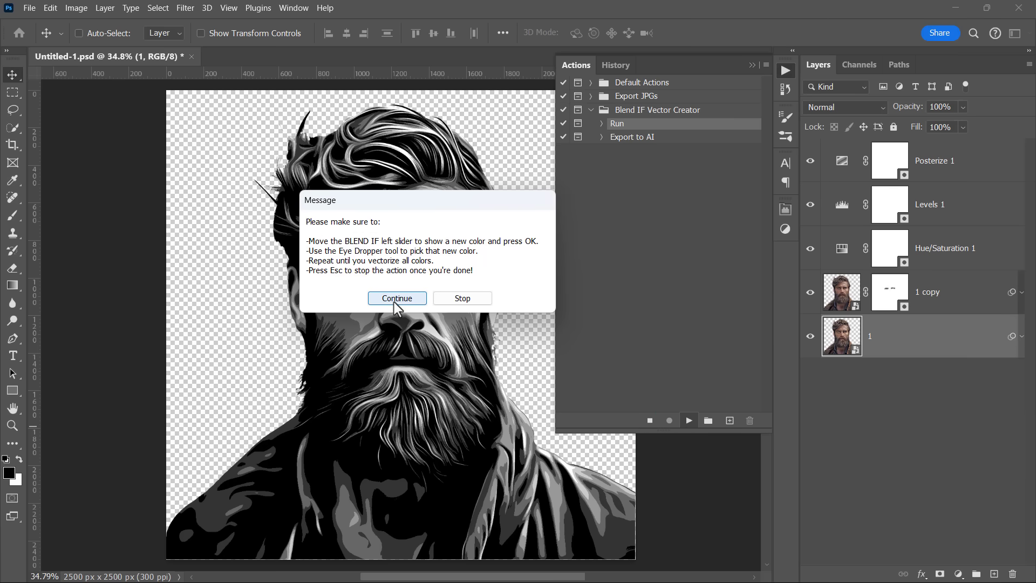
- Continue the Run action and build the lightest light-grey fill layer at level 193
{"action": "left_click", "coordinate": [397, 297]}
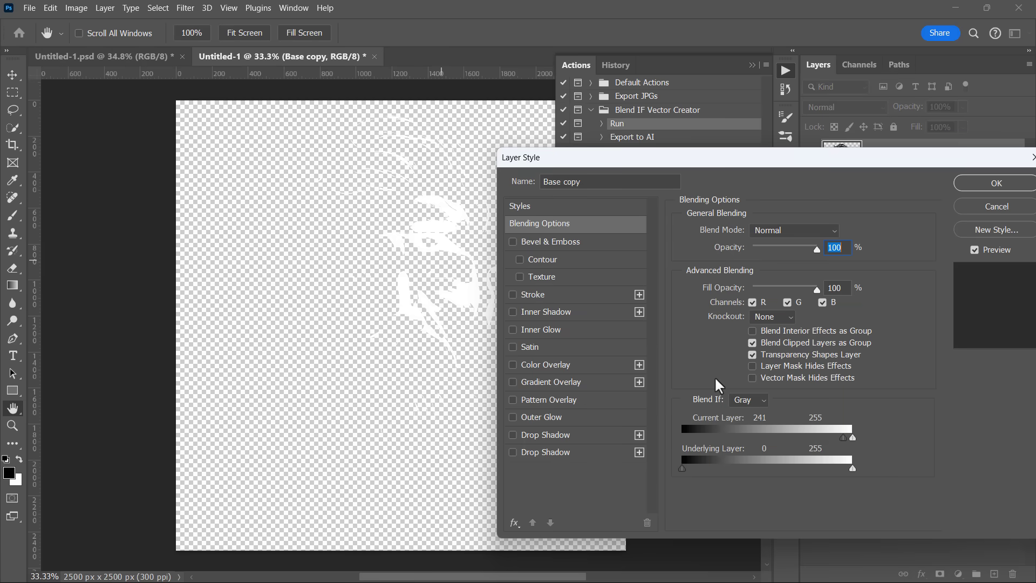
{"action": "mouse_move", "coordinate": [799, 424]}
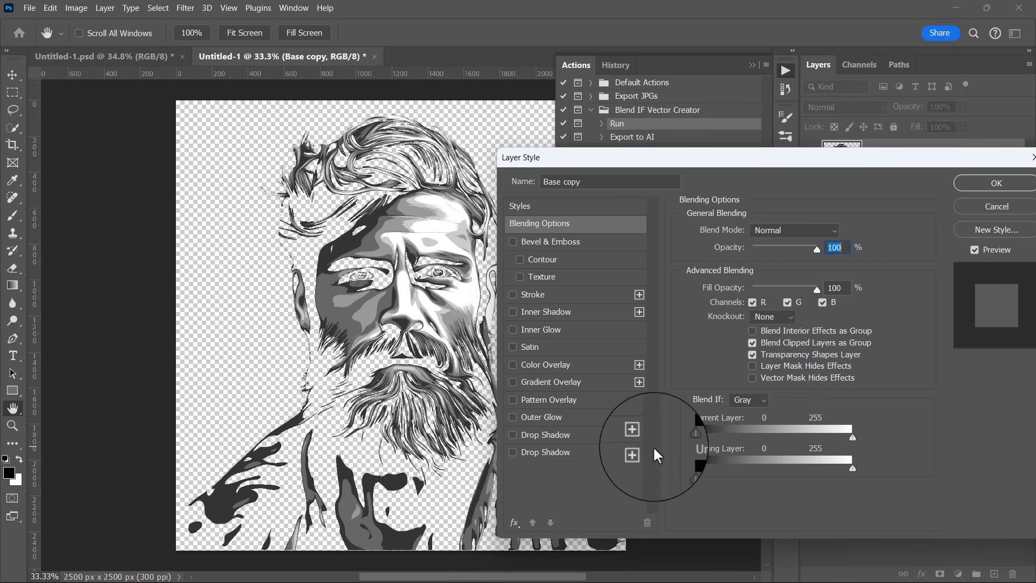
{"action": "left_click_drag", "start_coordinate": [696, 433], "coordinate": [780, 438]}
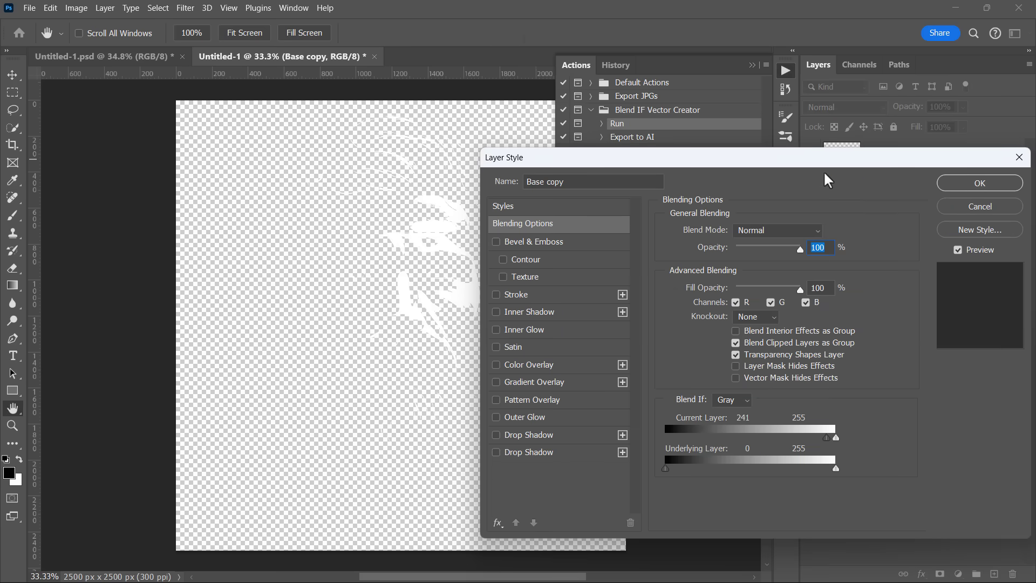
{"action": "left_click_drag", "start_coordinate": [836, 437], "coordinate": [816, 438]}
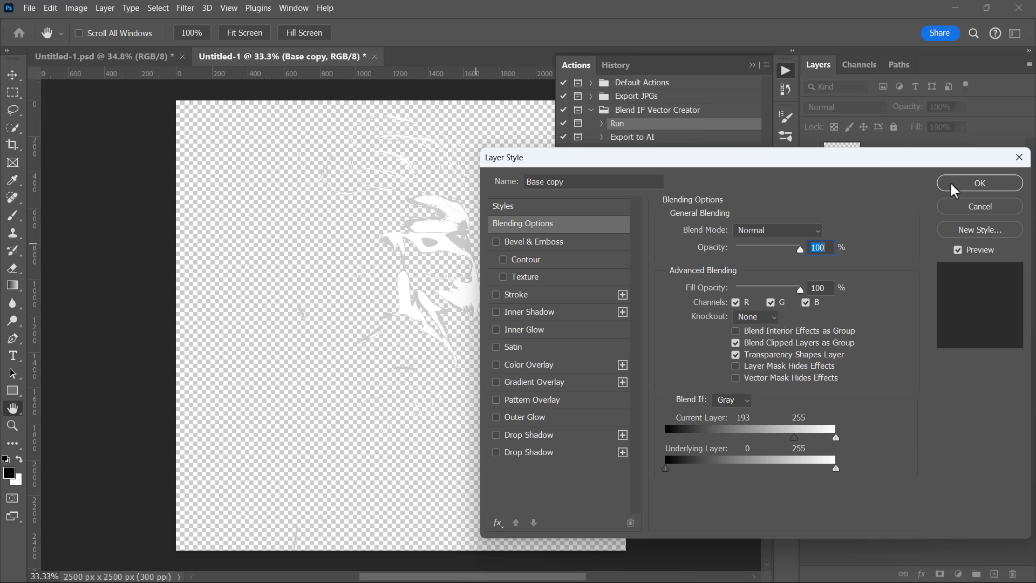
{"action": "left_click", "coordinate": [979, 183]}
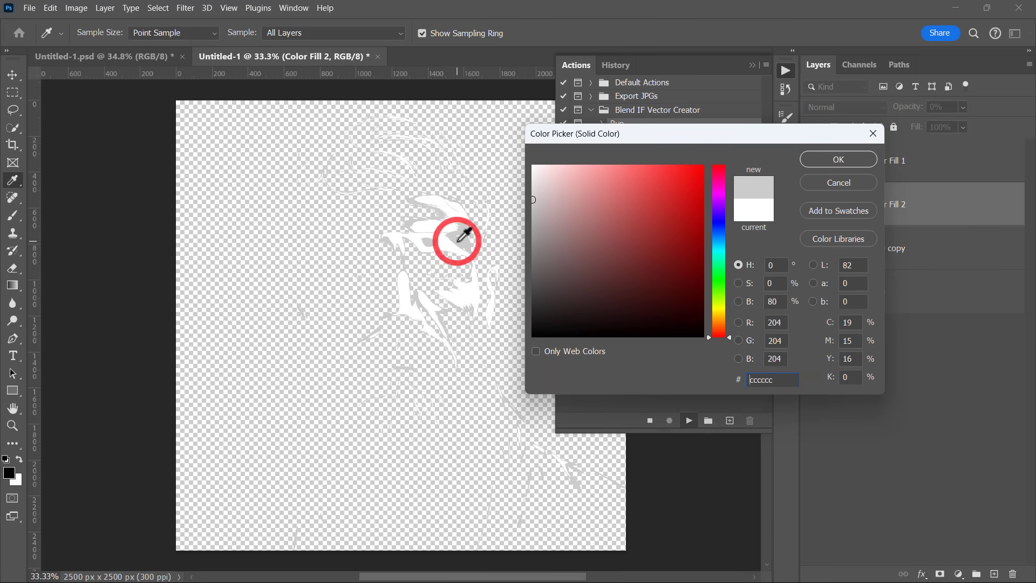
{"action": "left_click", "coordinate": [837, 160]}
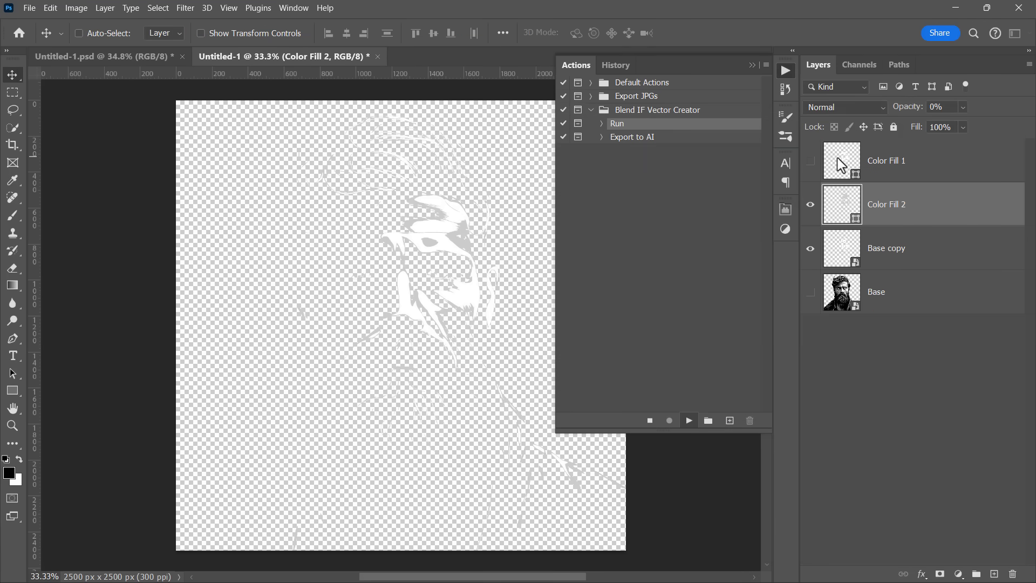
- Build the remaining mid-grey to darkest Color Fill layers with sampled colours
{"action": "double_click", "coordinate": [886, 248]}
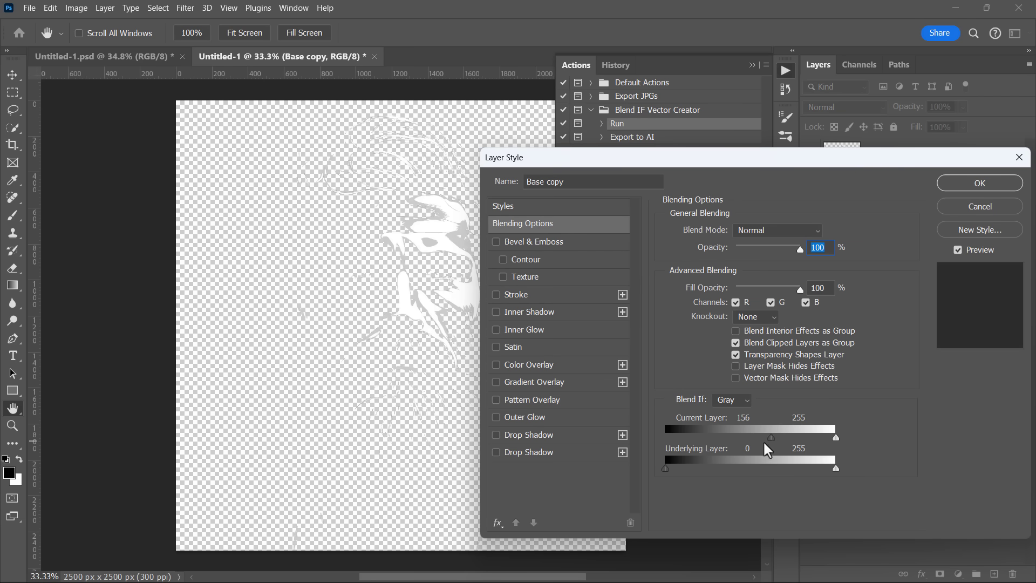
{"action": "left_click", "coordinate": [979, 183]}
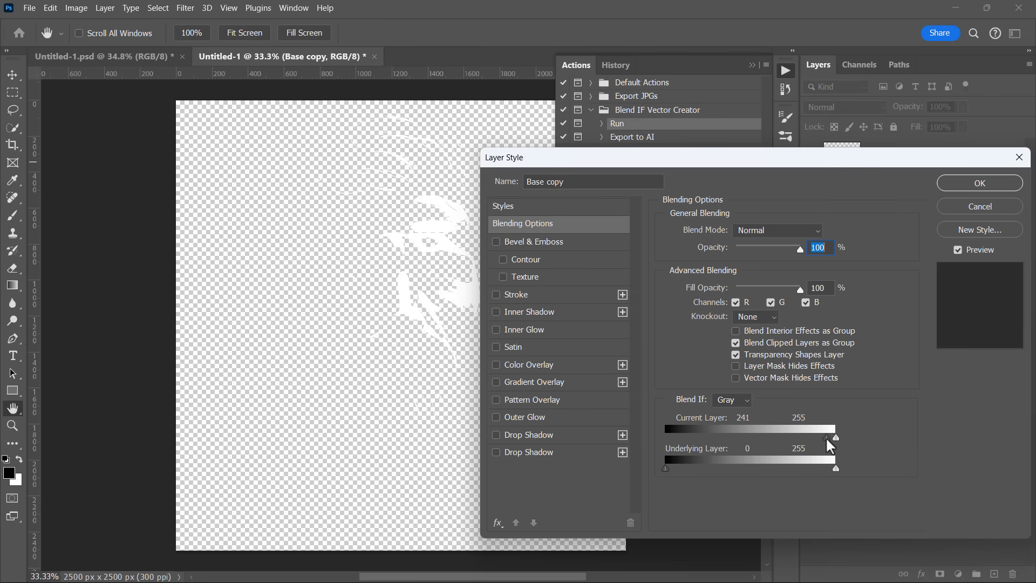
{"action": "left_click", "coordinate": [978, 182]}
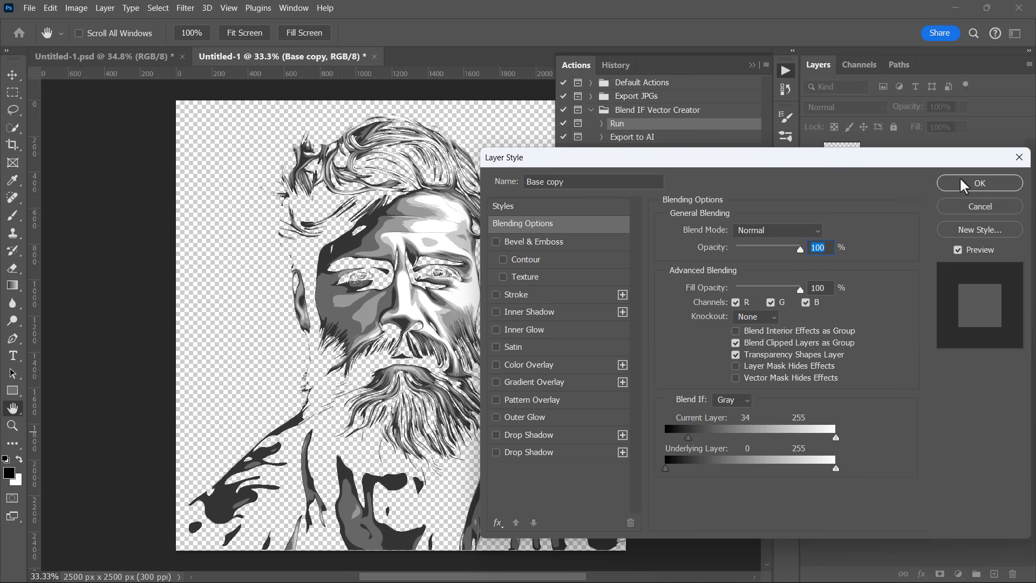
{"action": "left_click", "coordinate": [978, 182]}
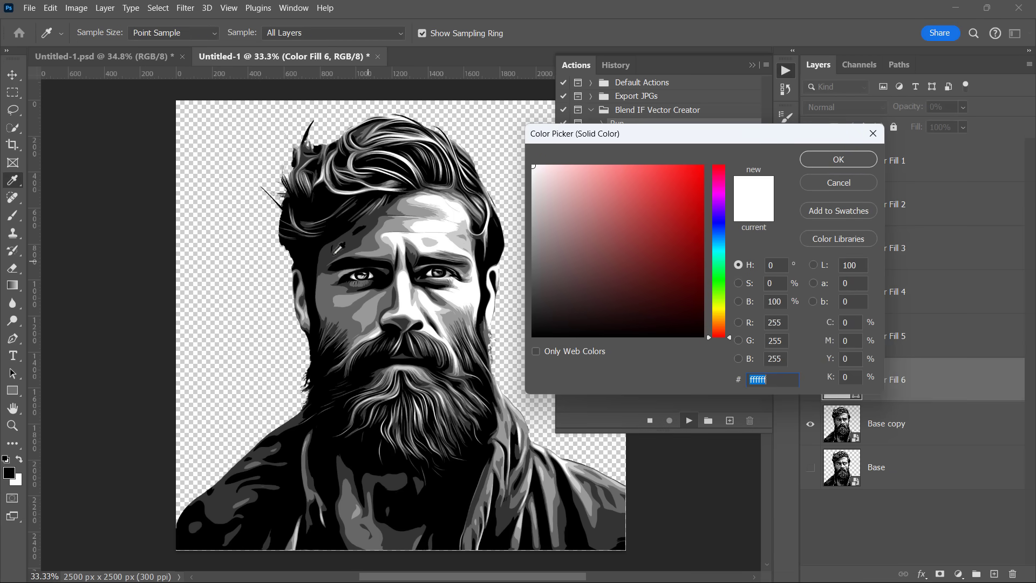
{"action": "left_click", "coordinate": [534, 167]}
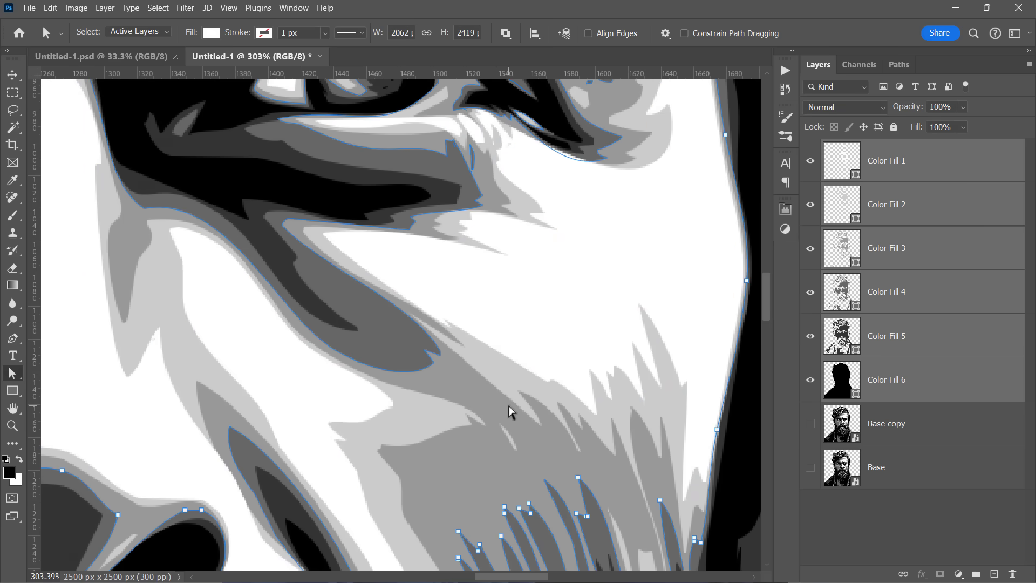
- Resize the vector portrait to 25000 × 25000 px and fit it on screen
{"action": "left_click", "coordinate": [76, 8]}
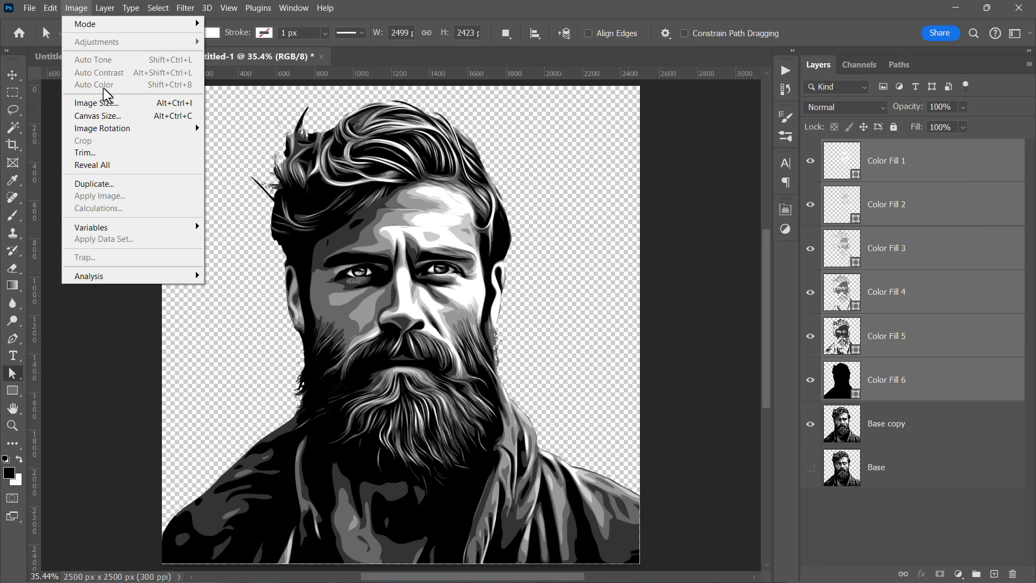
{"action": "left_click", "coordinate": [96, 103]}
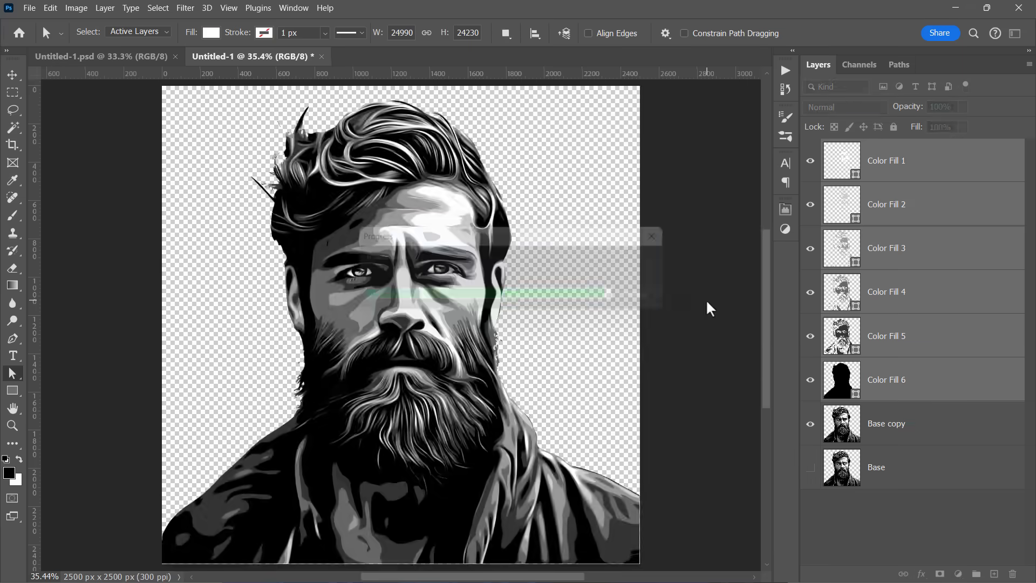
{"action": "key", "text": "ctrl+0"}
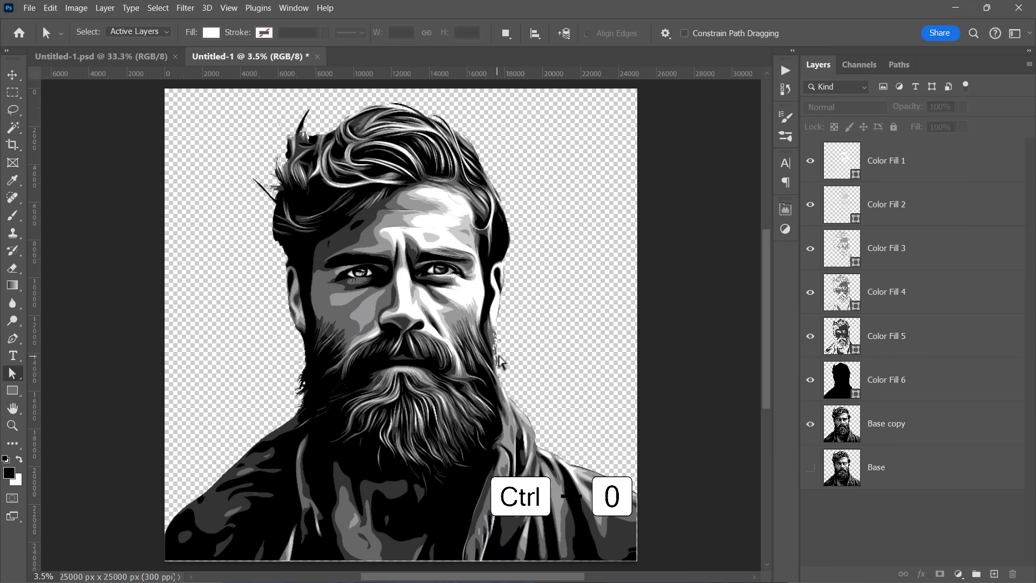
{"action": "key", "text": "Ctrl+0"}
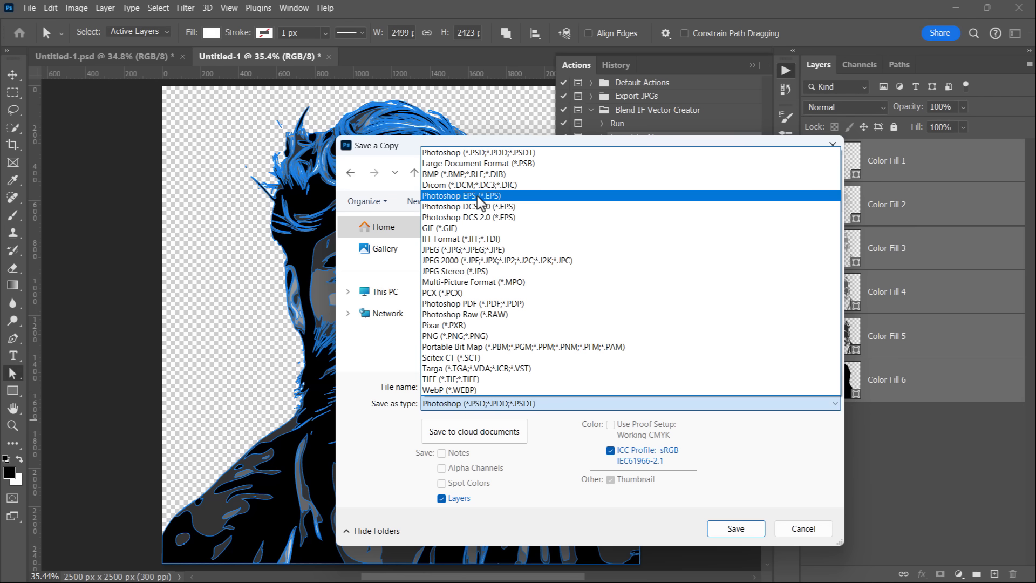
- Save a Photoshop EPS copy to Assets with Include Vector Data ticked
{"action": "left_click", "coordinate": [462, 195]}
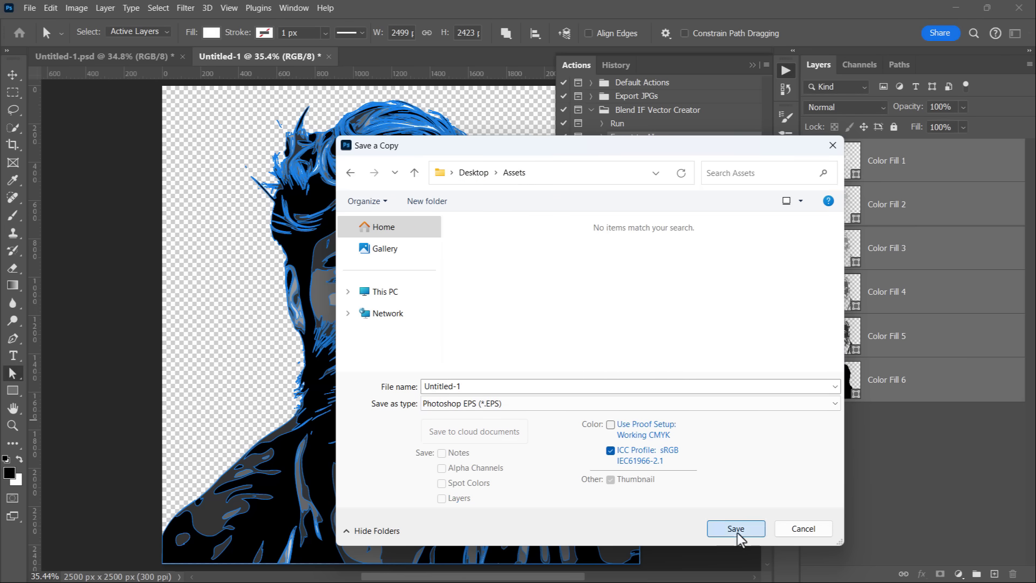
{"action": "left_click", "coordinate": [735, 528]}
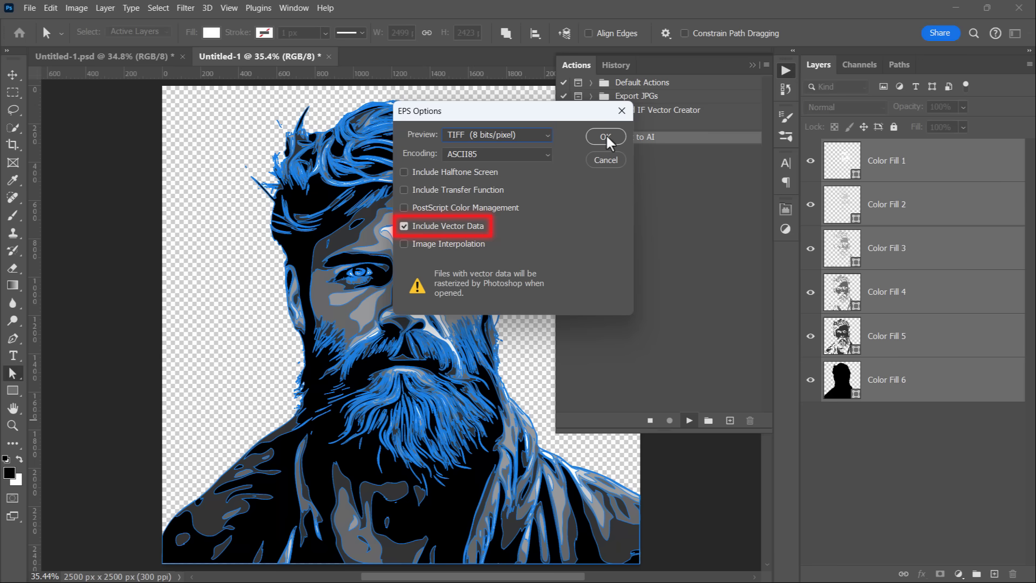
{"action": "left_click", "coordinate": [604, 136]}
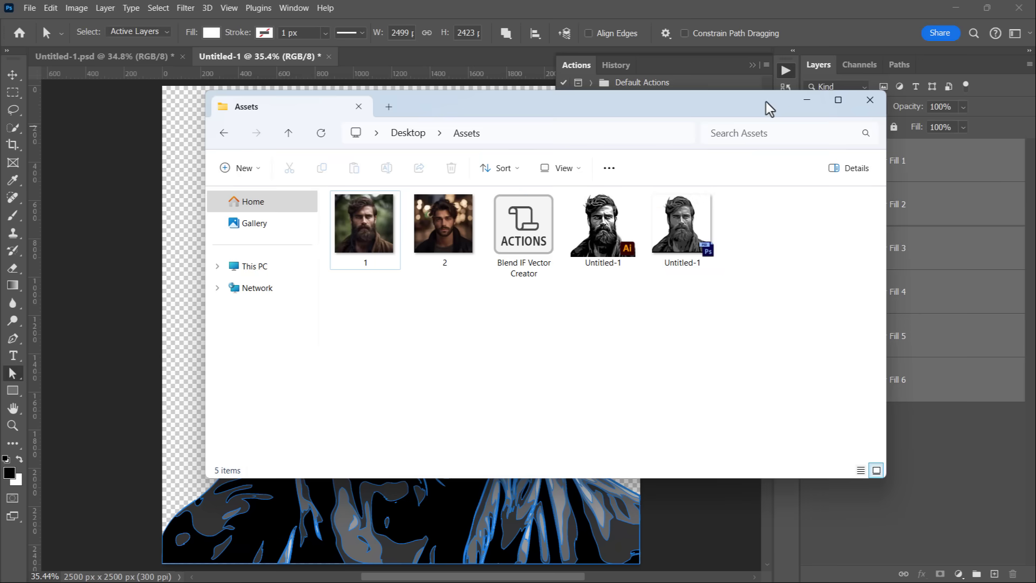
- Check which programs can open the exported EPS, then select the Untitled-1 PSD to reopen
{"action": "right_click", "coordinate": [601, 223]}
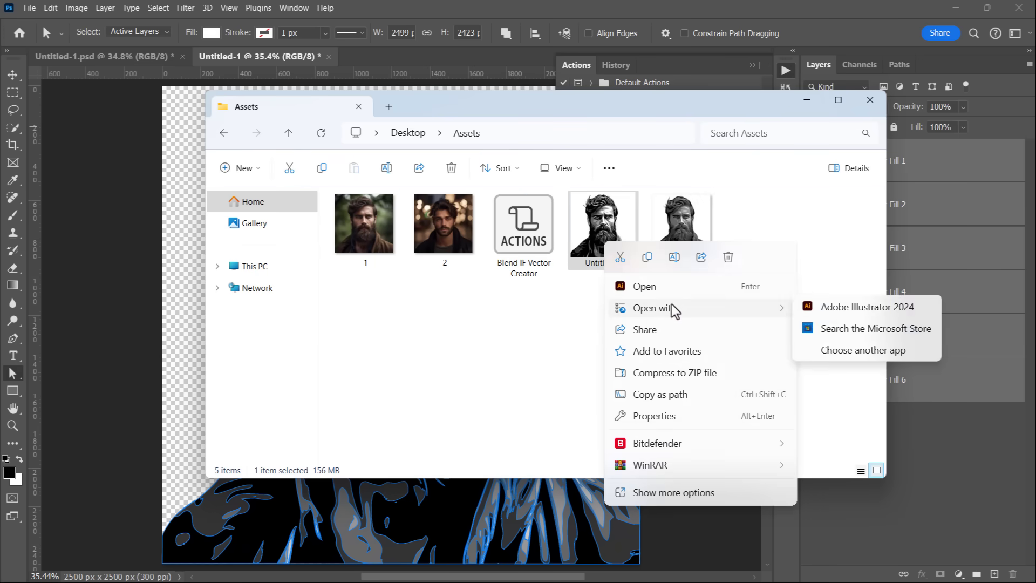
{"action": "left_click", "coordinate": [866, 306]}
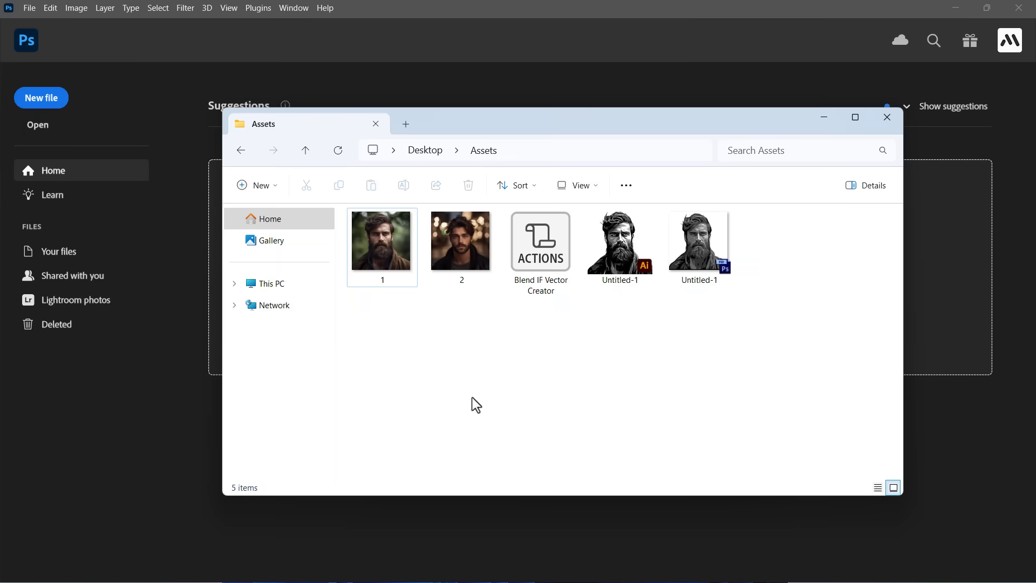
{"action": "left_click", "coordinate": [698, 241]}
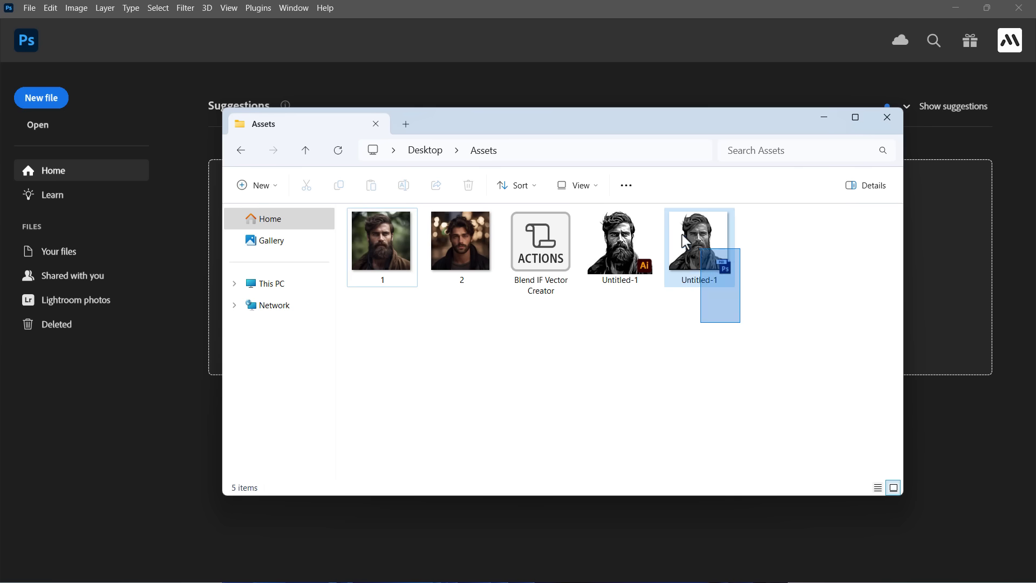
{"action": "left_click", "coordinate": [698, 241]}
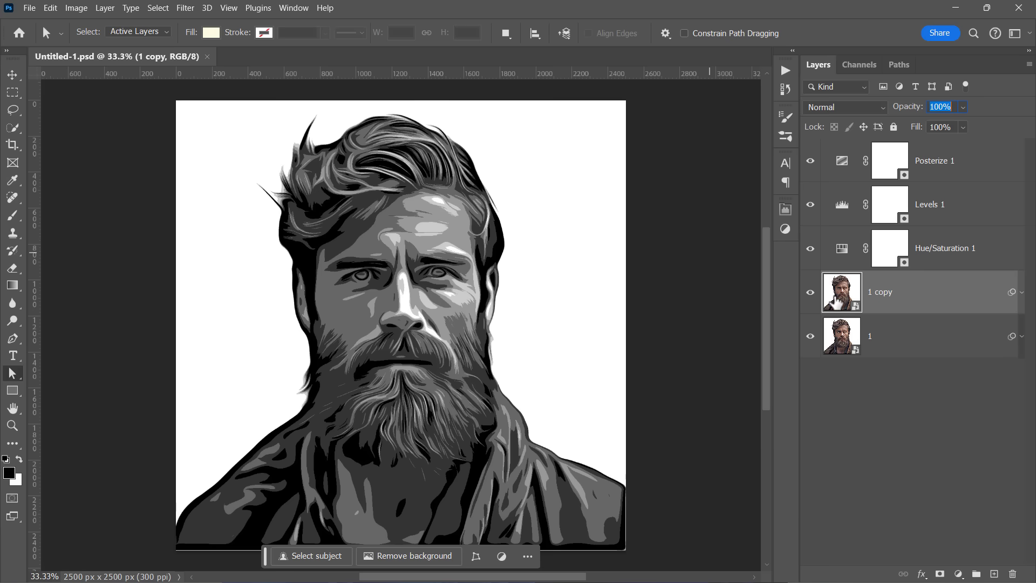
- Open the portrait smart object and place the second portrait image embedded inside it
{"action": "left_click", "coordinate": [283, 57]}
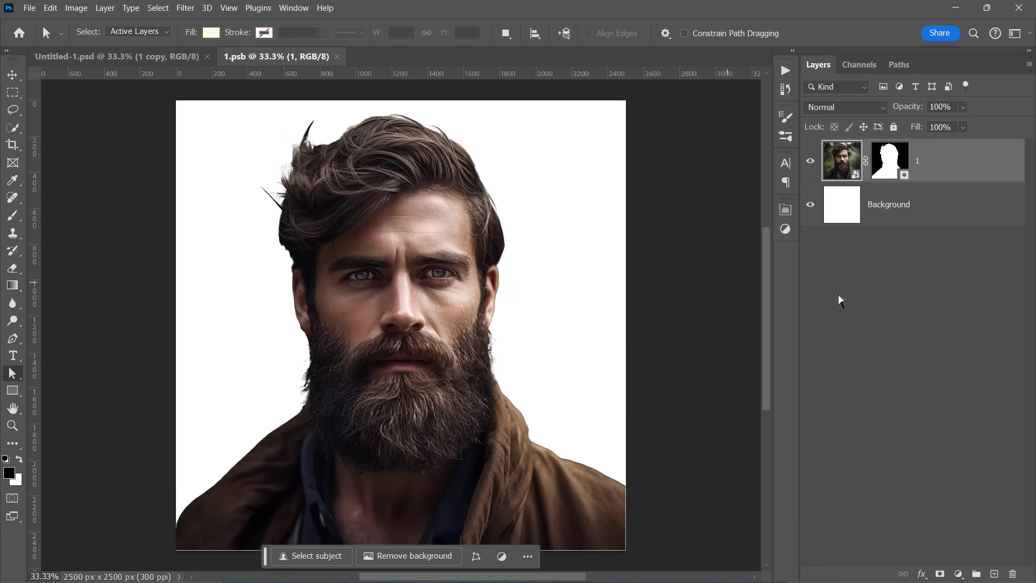
{"action": "left_click", "coordinate": [29, 7]}
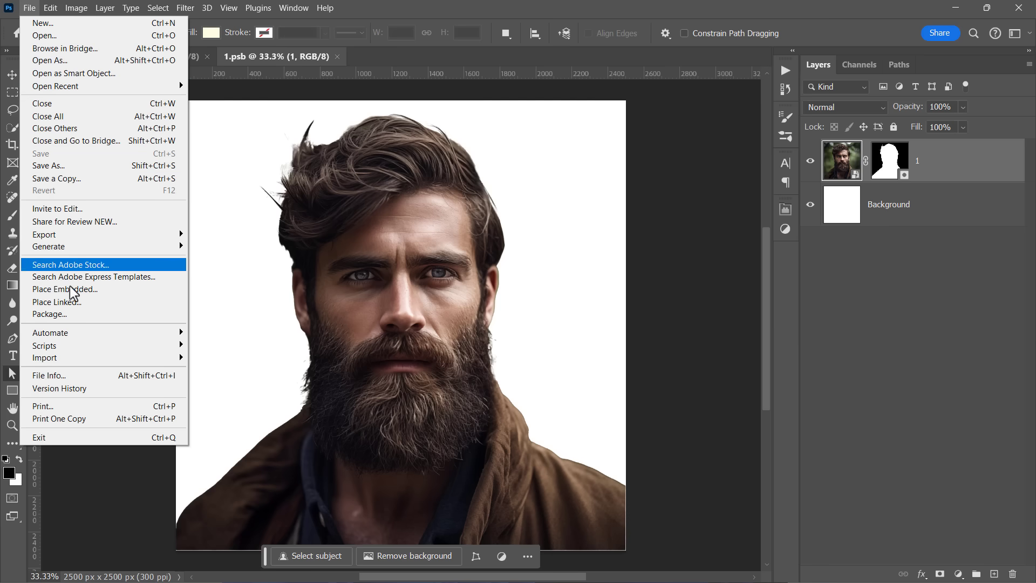
{"action": "left_click", "coordinate": [65, 288]}
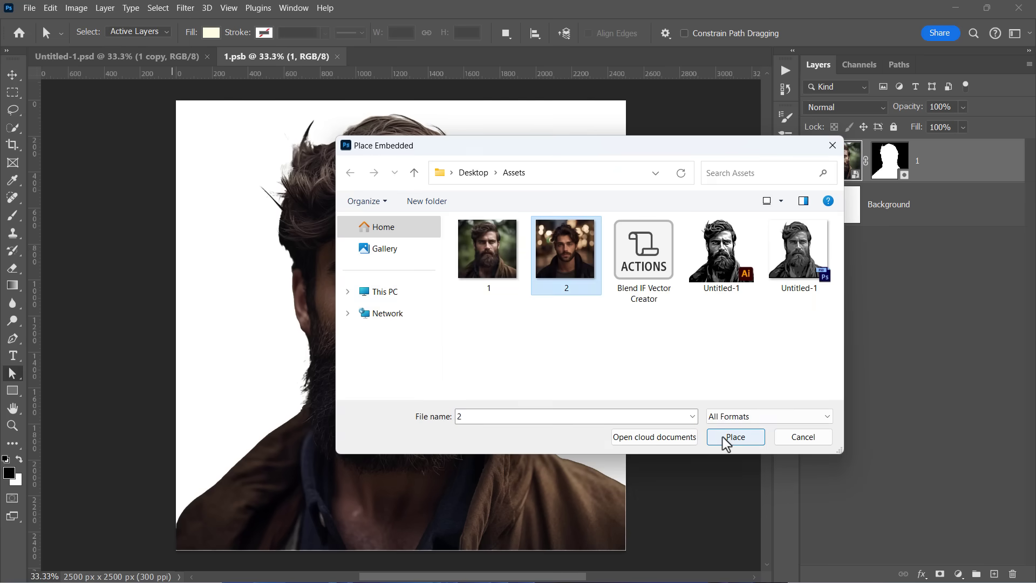
{"action": "left_click", "coordinate": [735, 437]}
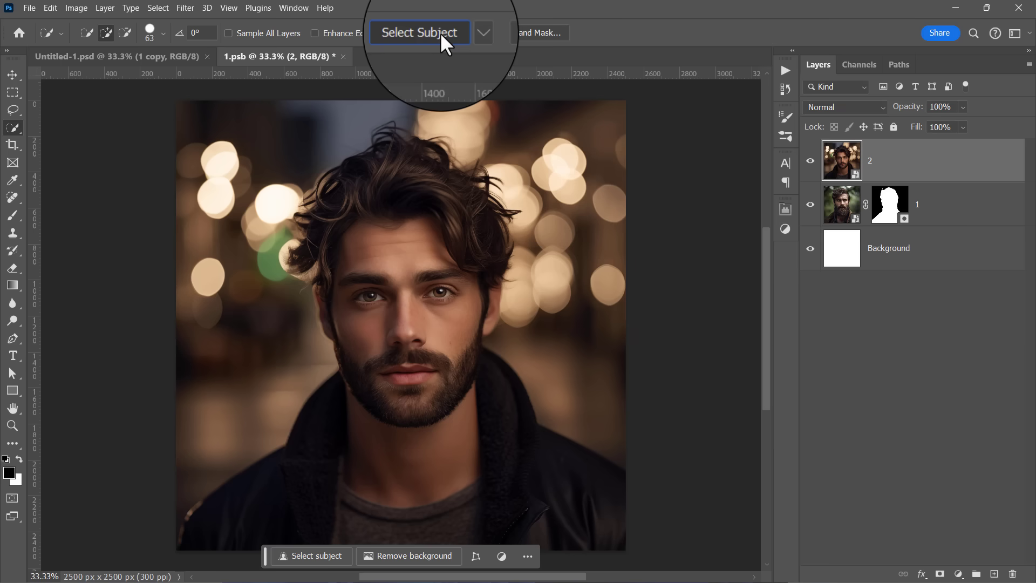
- Cut out the second man with Select Subject, save, and set Posterize levels to 4
{"action": "left_click", "coordinate": [419, 32]}
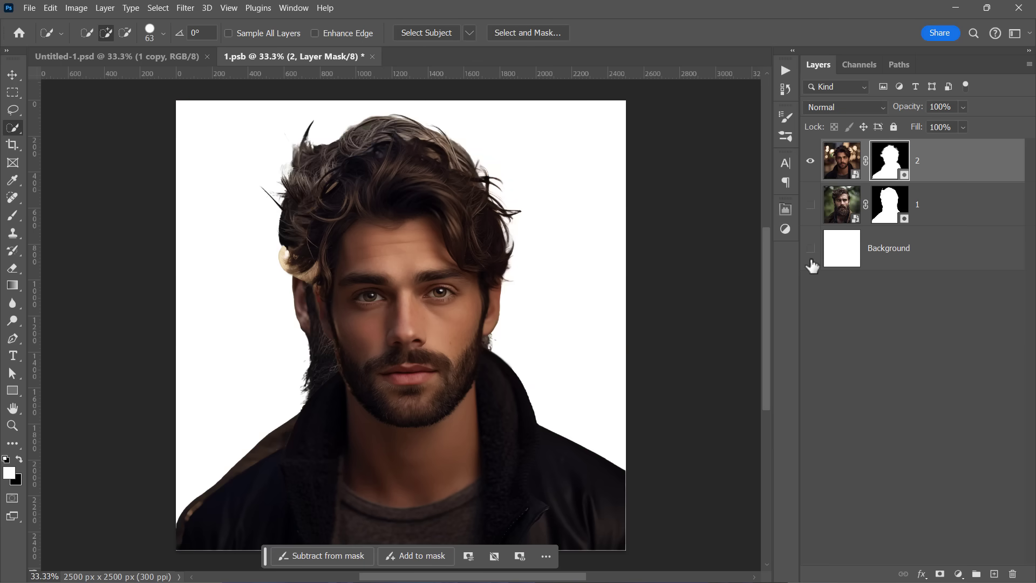
{"action": "key", "text": "ctrl+s"}
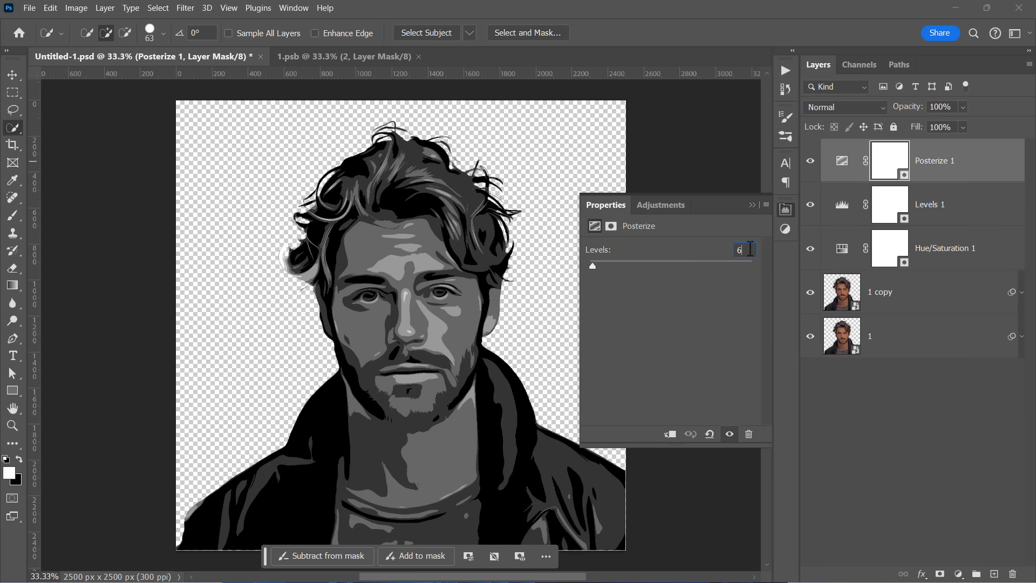
{"action": "type", "text": "4"}
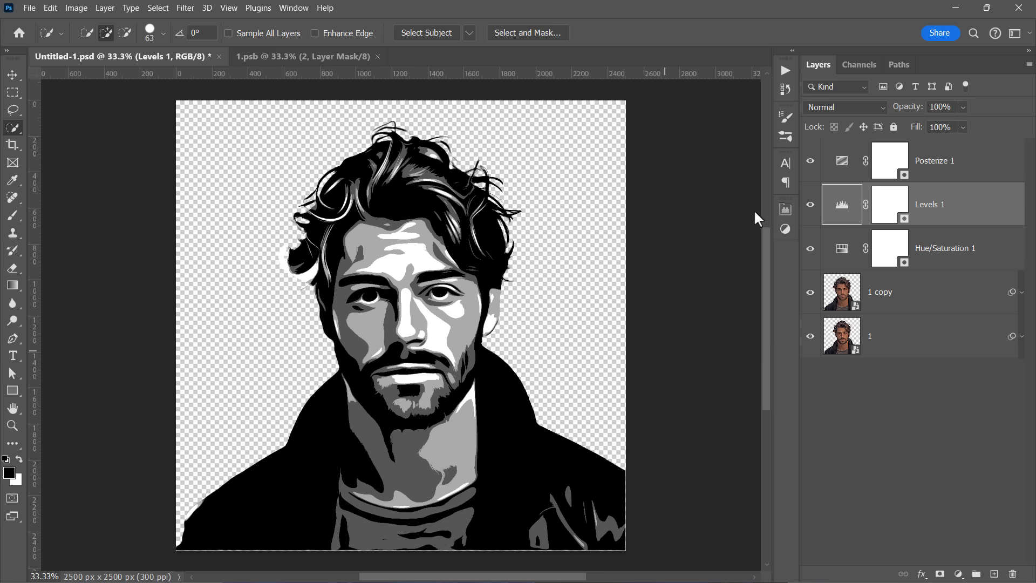
{"action": "left_click", "coordinate": [12, 75]}
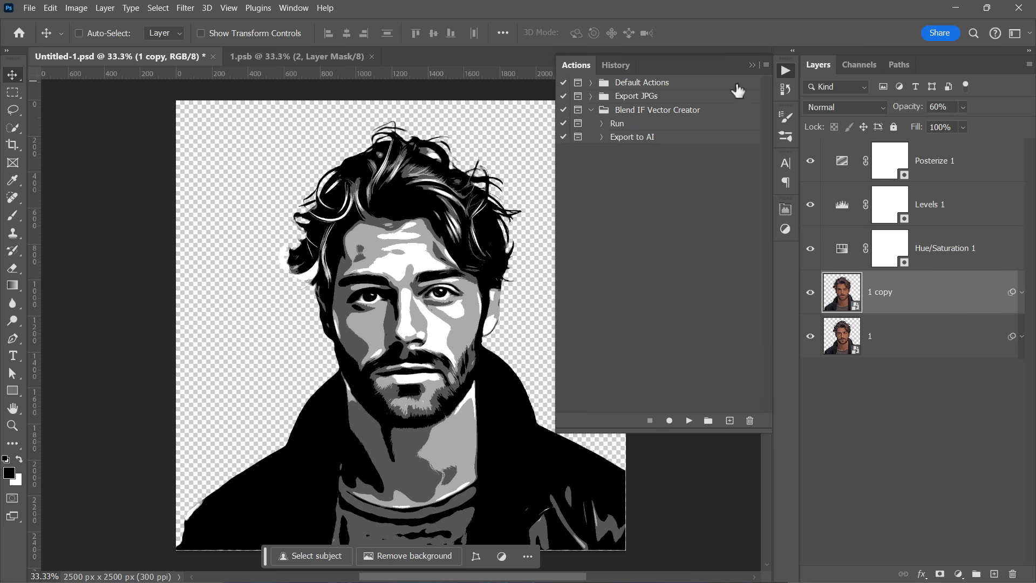
- Play the Run action to vectorize the second portrait, confirming its blending settings
{"action": "left_click", "coordinate": [687, 420]}
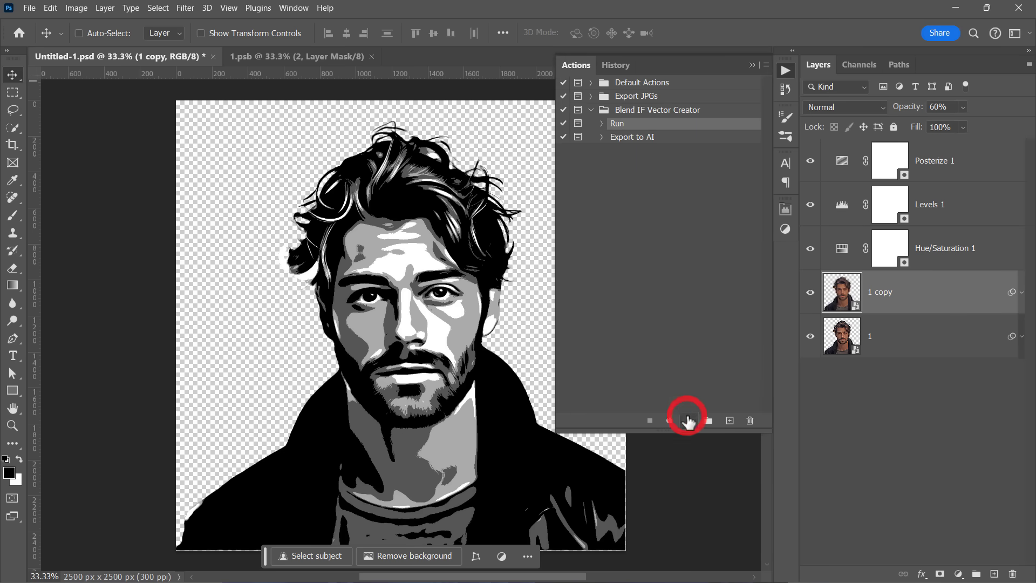
{"action": "left_click", "coordinate": [689, 420]}
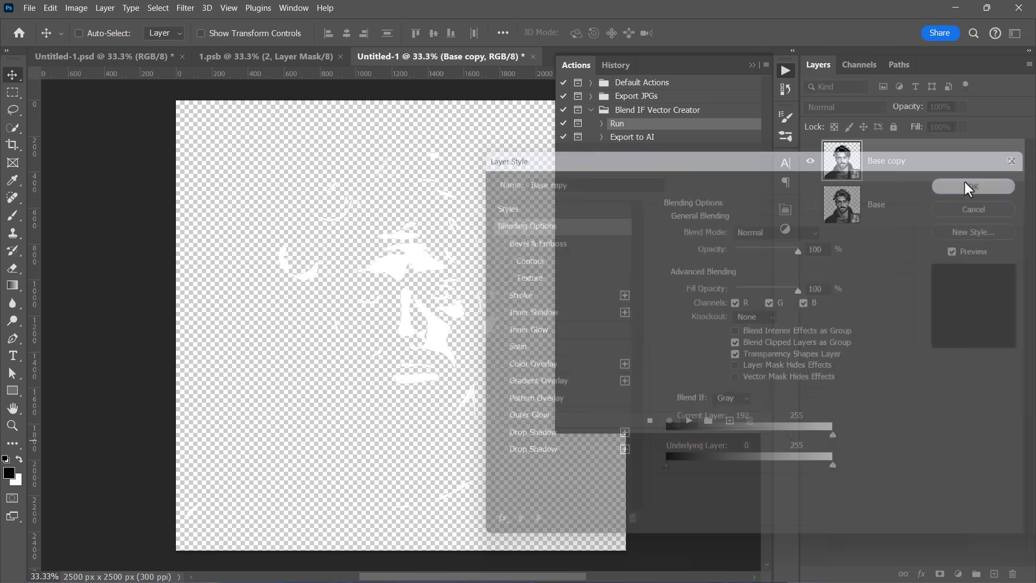
{"action": "left_click", "coordinate": [972, 187]}
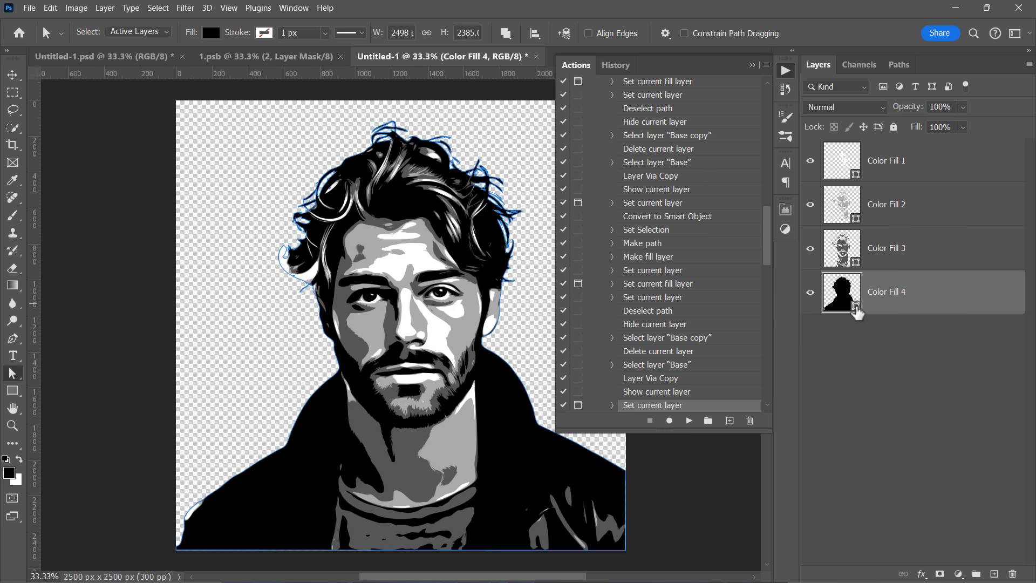
- Recolour the darkest Color Fill layer navy and Color Fill 2 light blue
{"action": "double_click", "coordinate": [841, 291]}
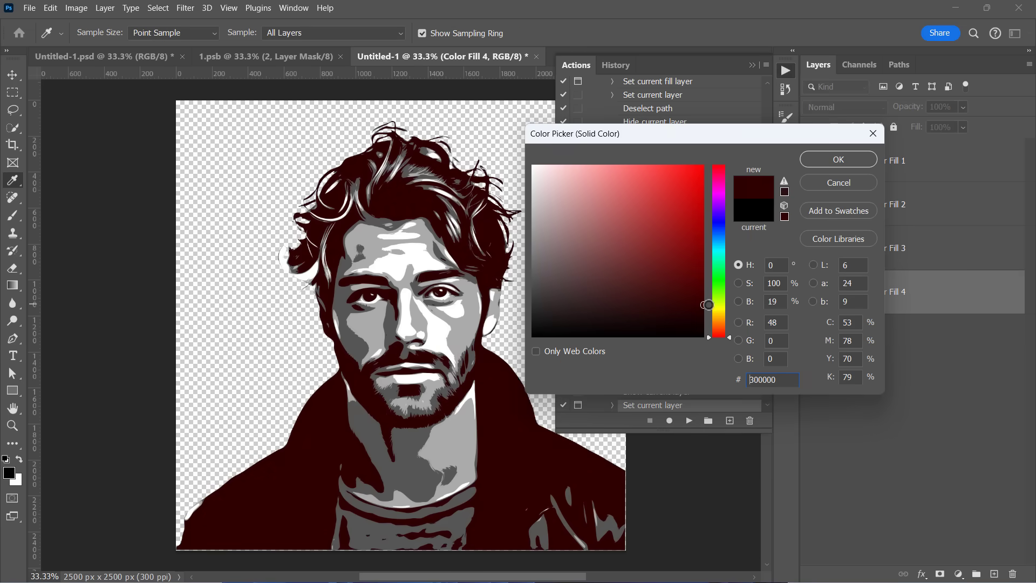
{"action": "left_click", "coordinate": [836, 159]}
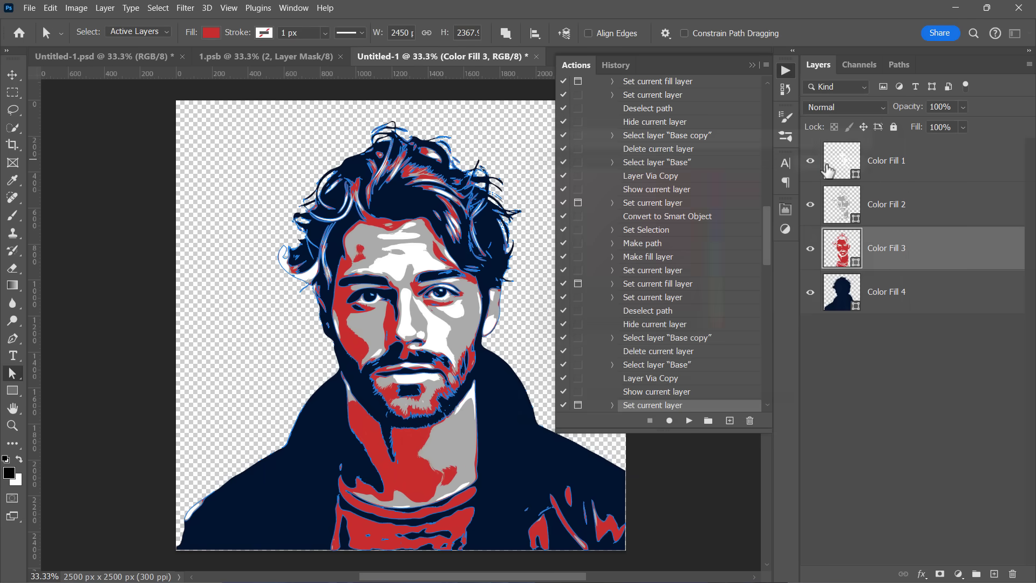
{"action": "double_click", "coordinate": [842, 204]}
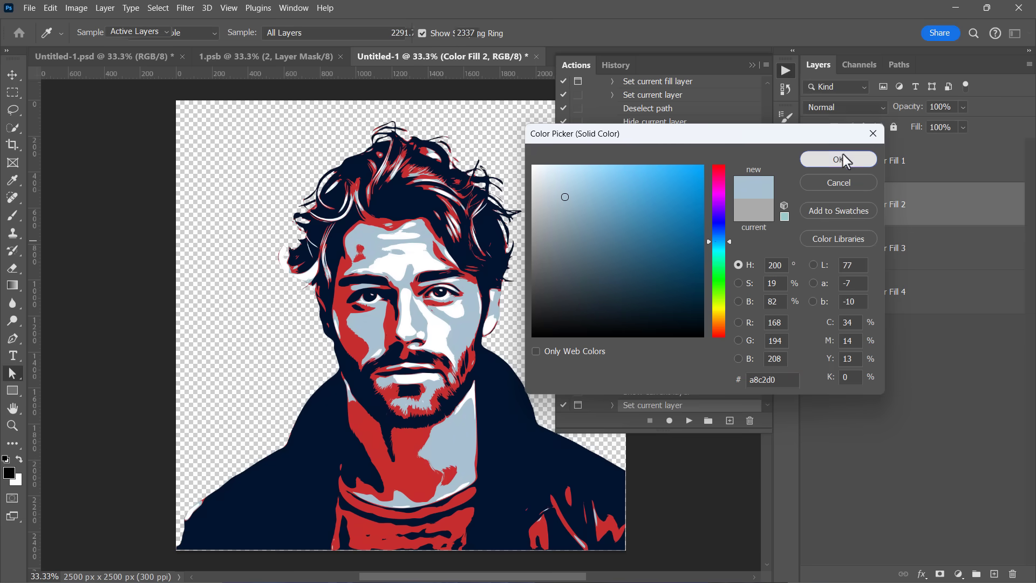
{"action": "left_click", "coordinate": [837, 159]}
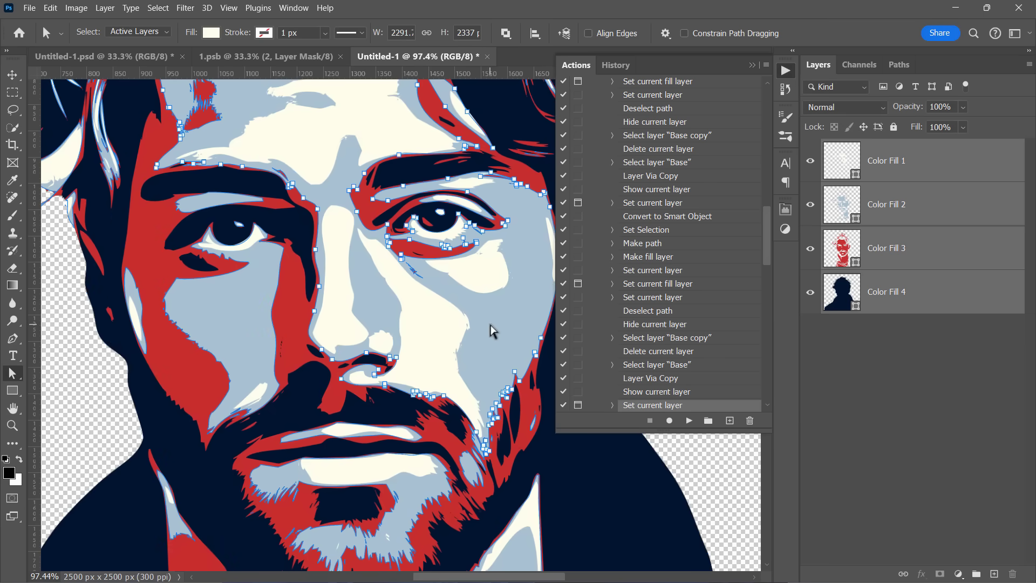